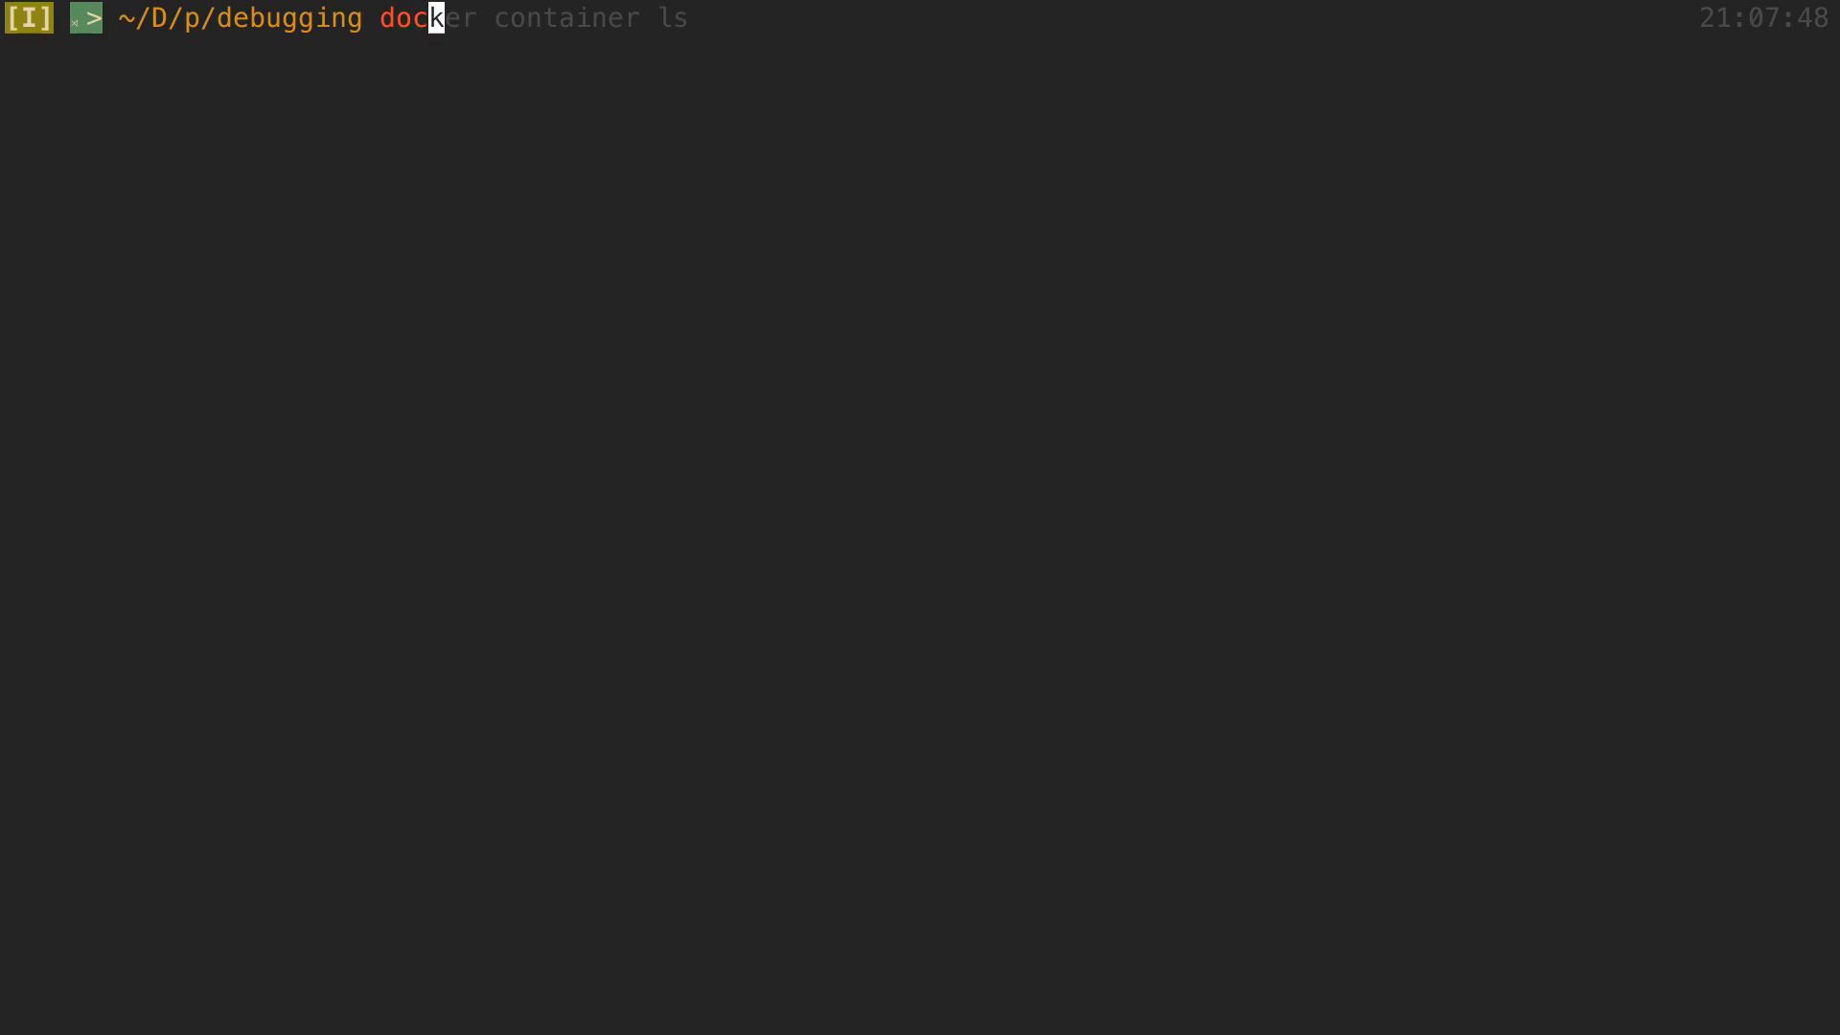
- List running containers with docker container ls and grab the prisma container ID 72ddb7c4584b for its logs
key(Return)
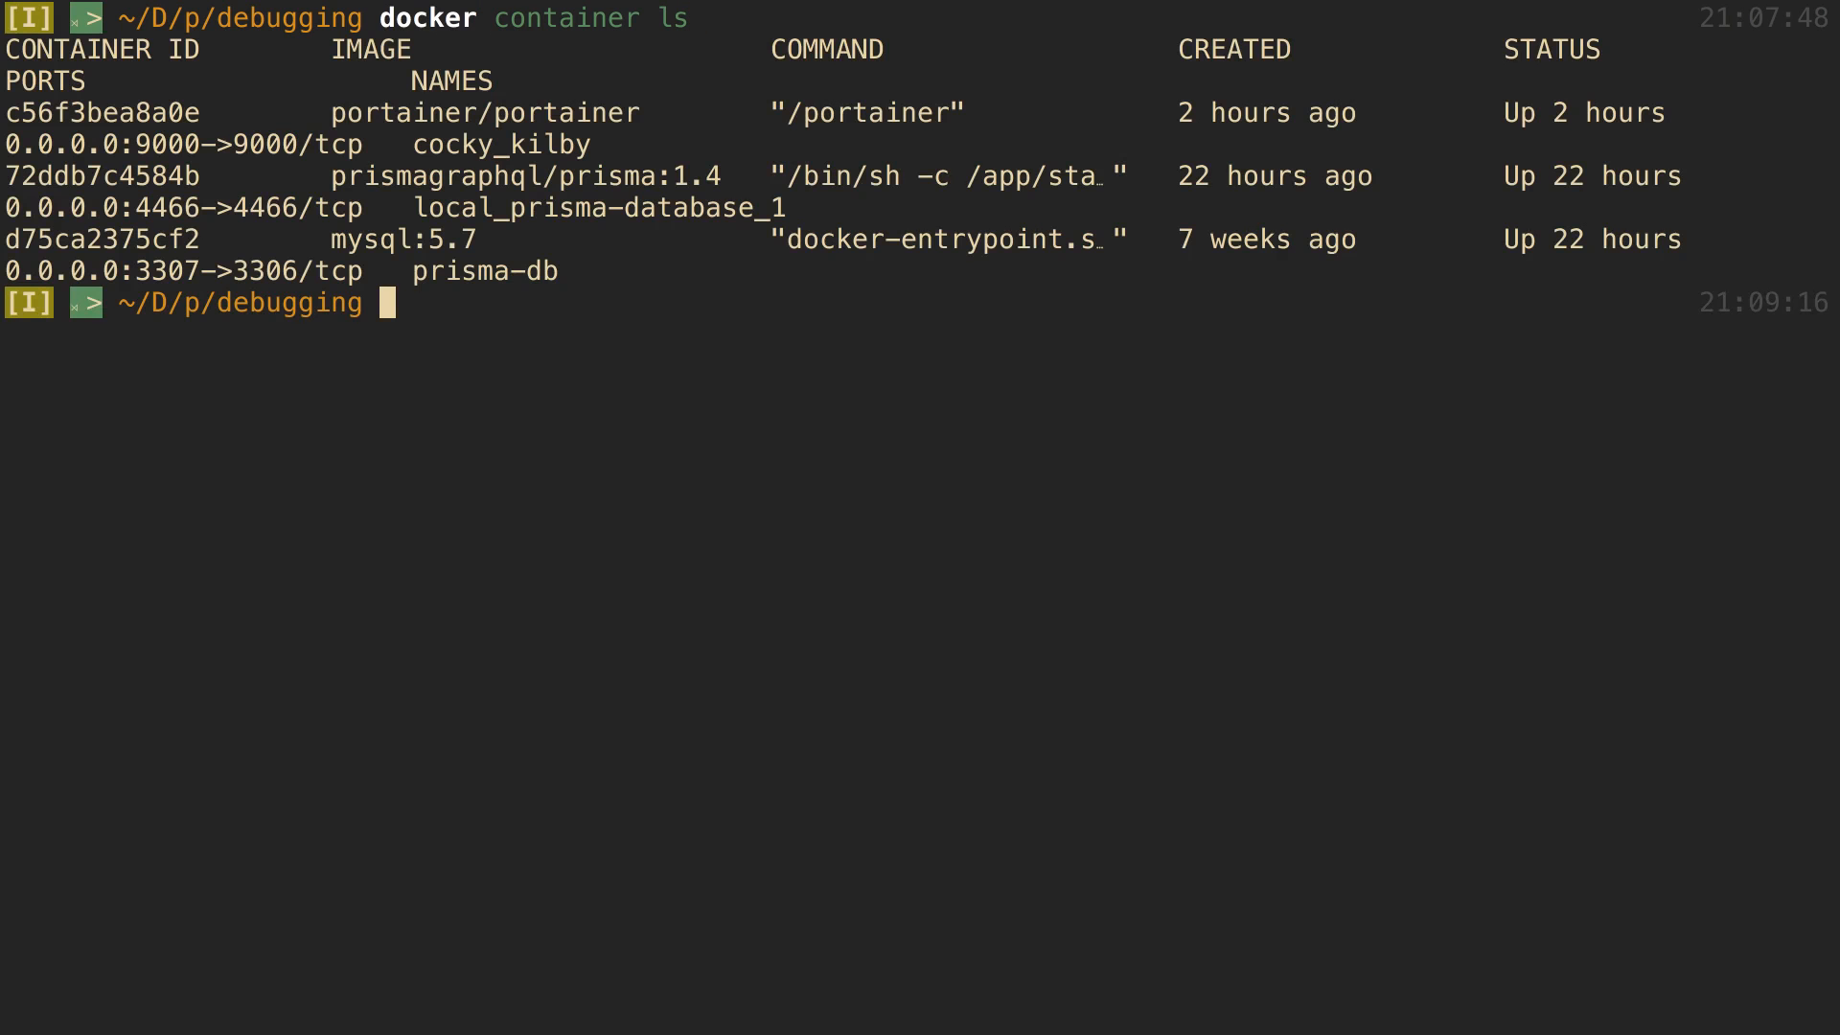
mouse_move(667, 318)
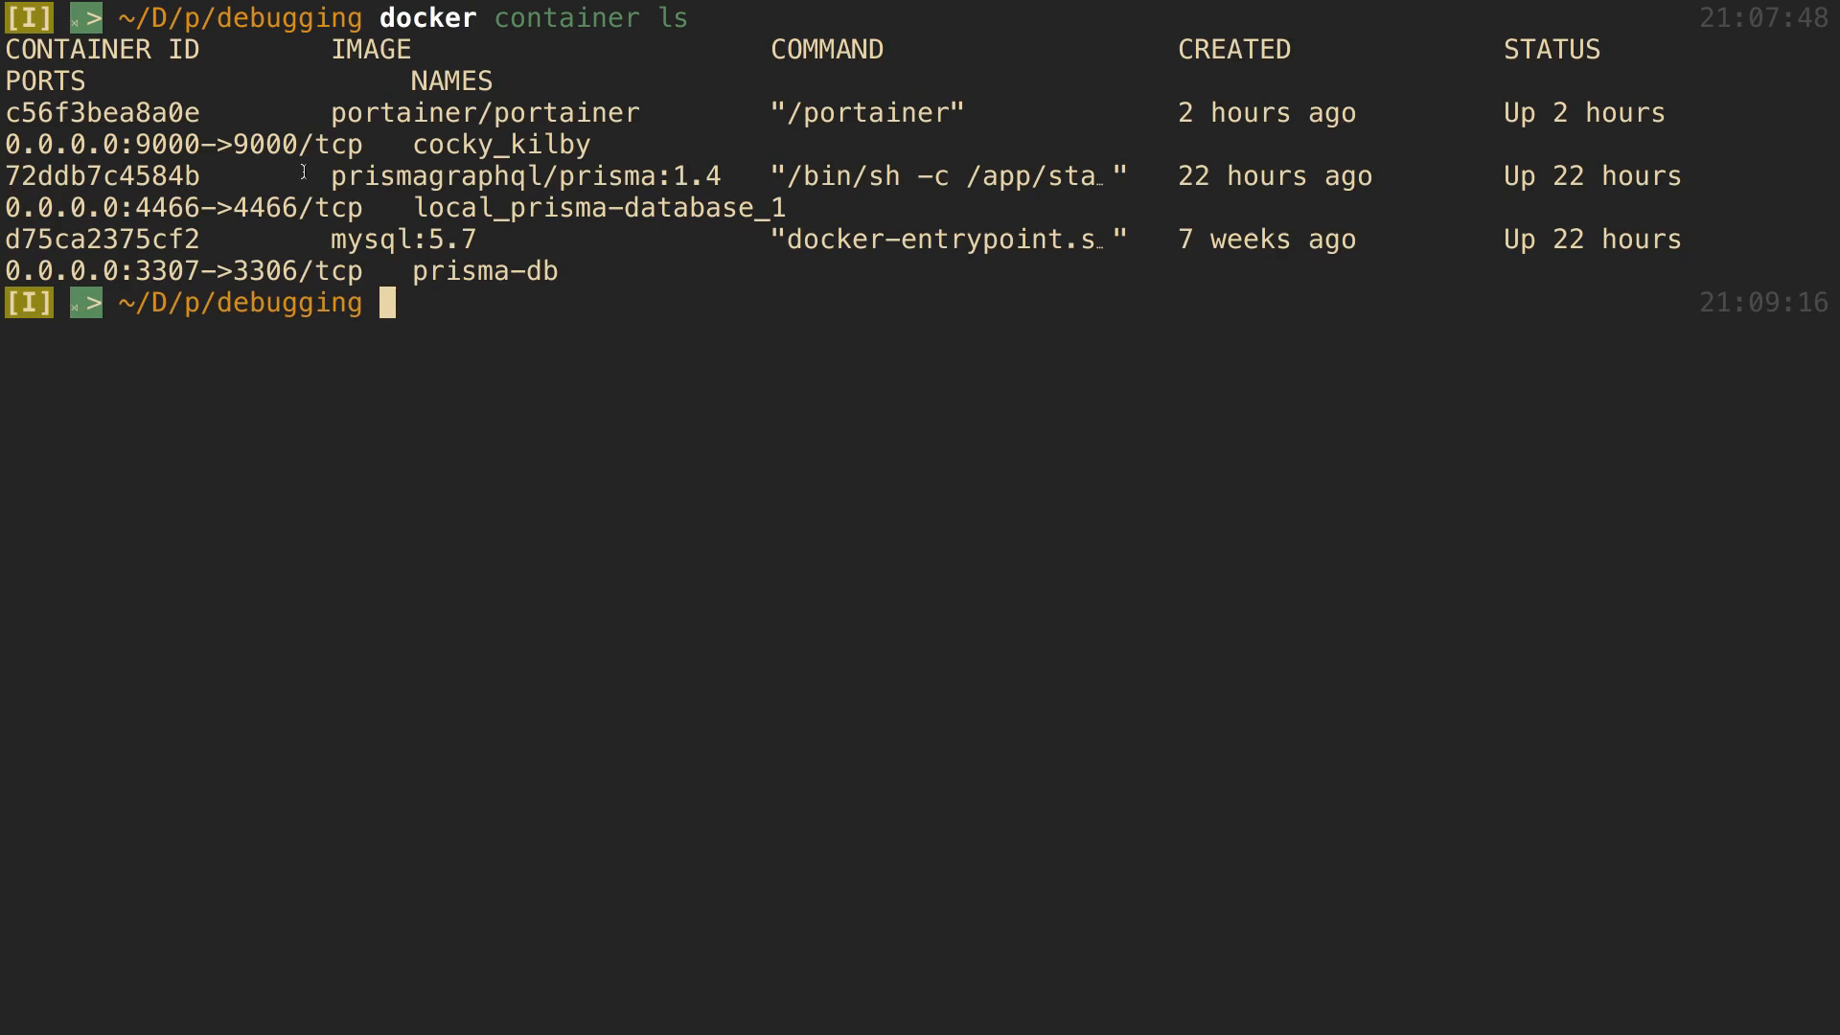
double_click(141, 176)
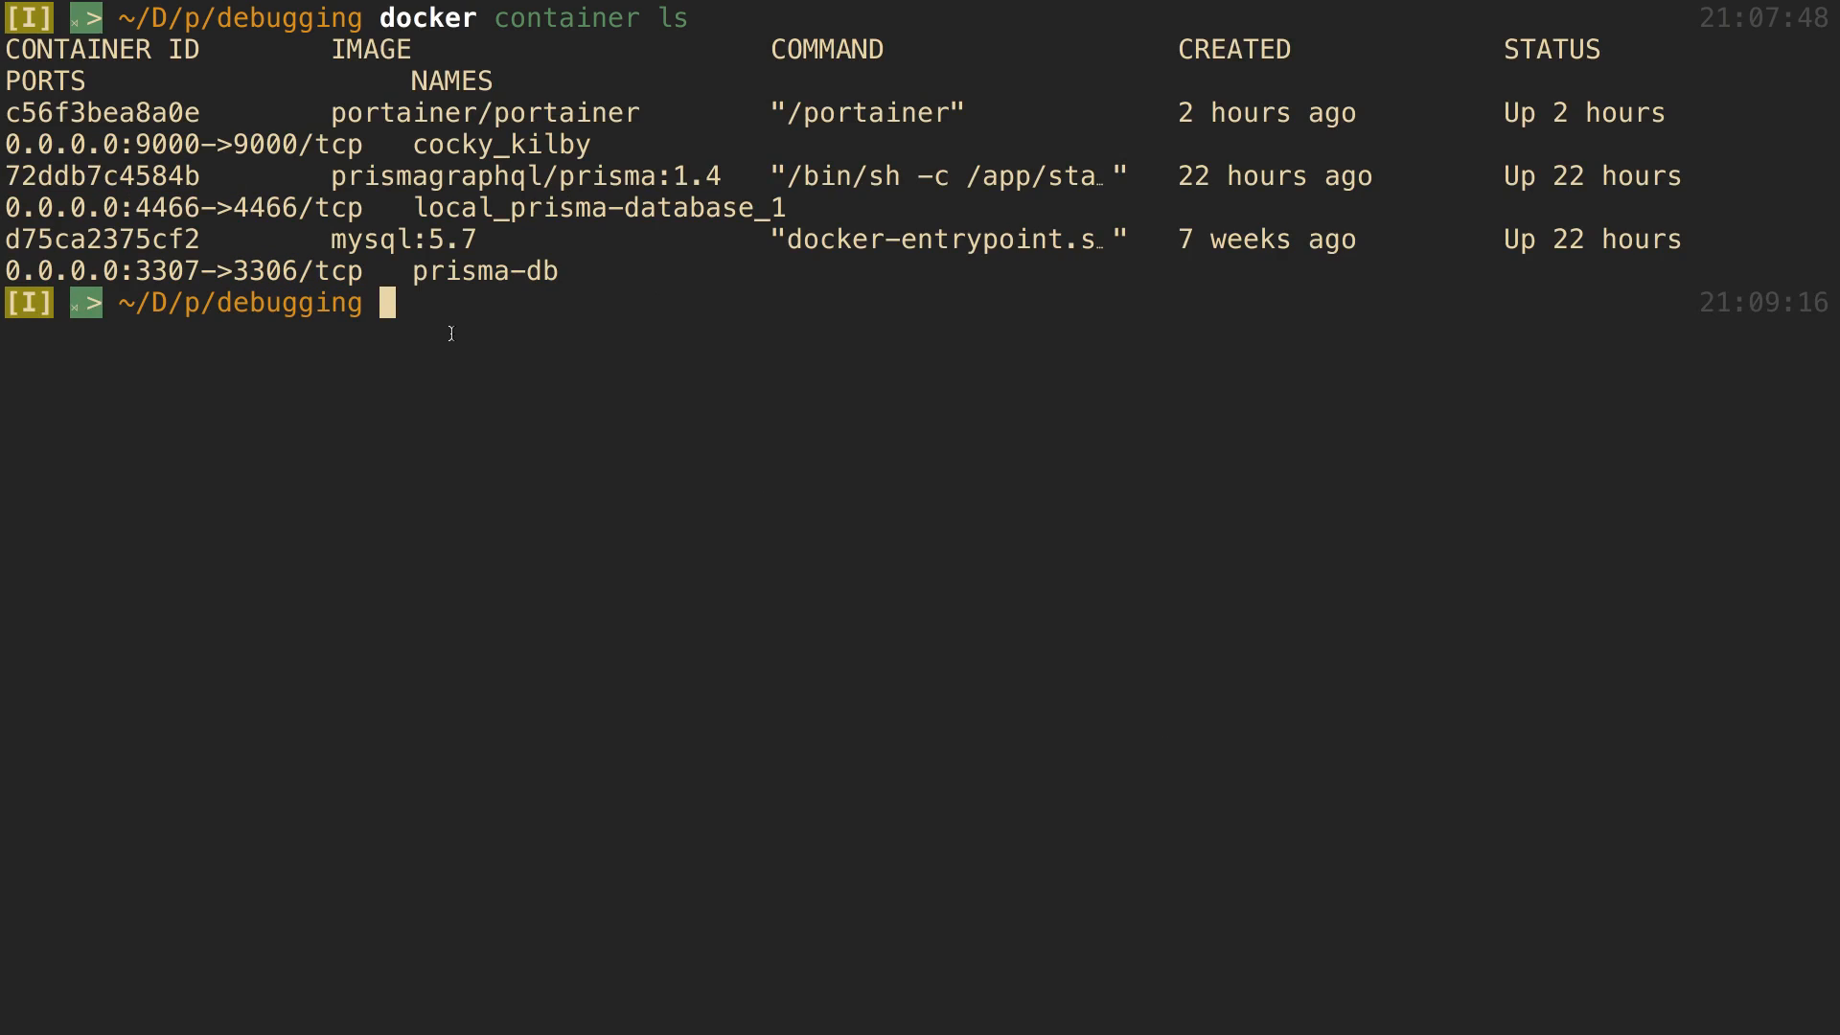
text(docker container ls)
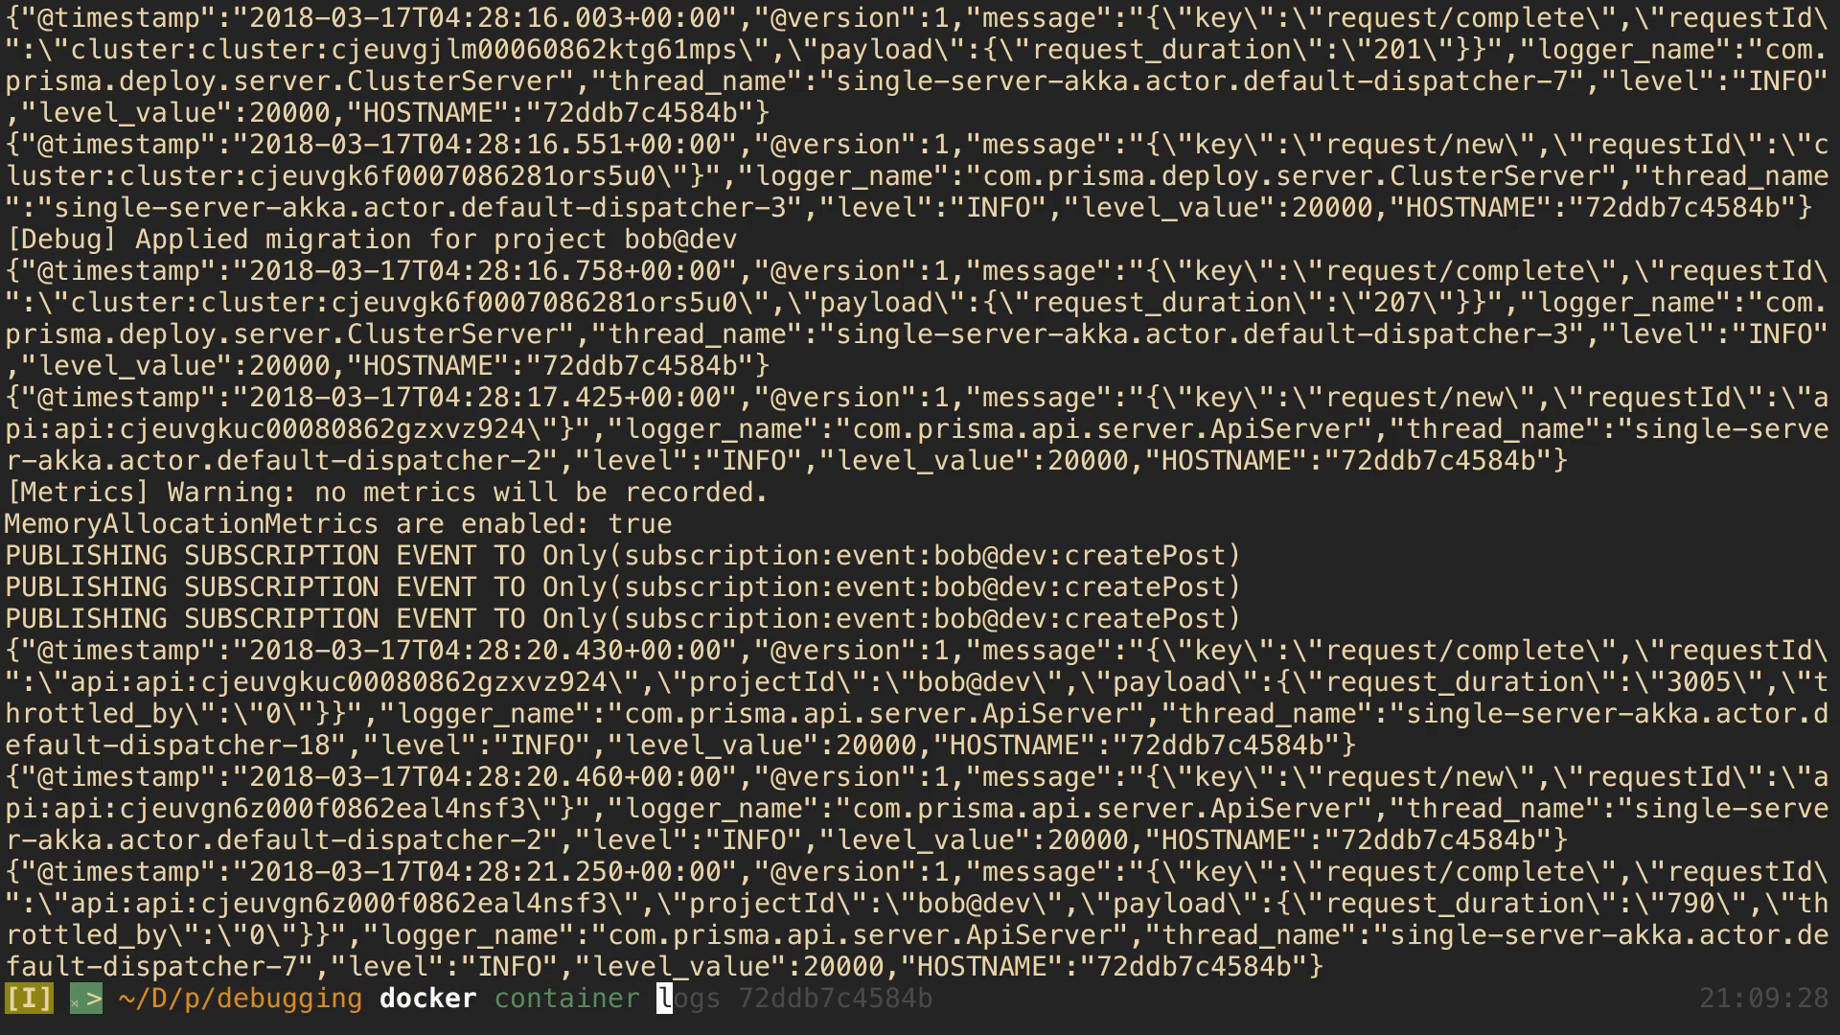
- Re-run docker container ls and show the logs of the mysql container d75ca2375cf2
key(Return)
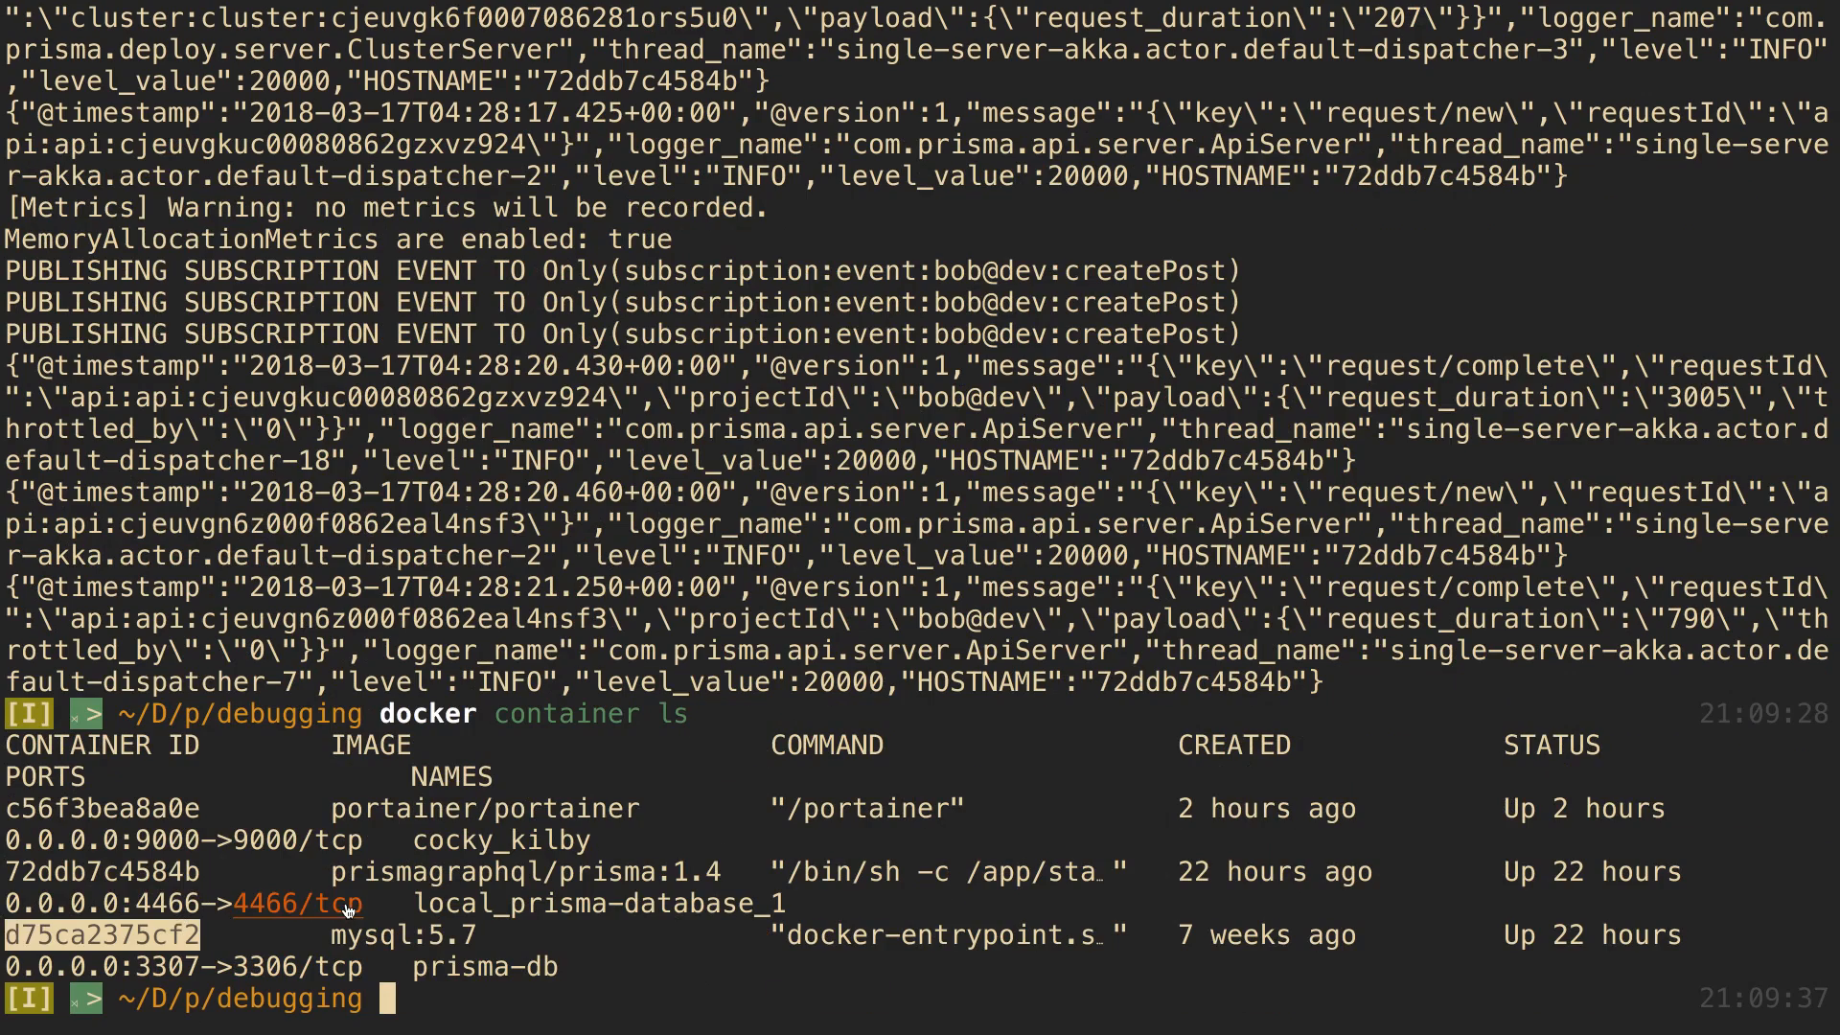
text(docker container ls)
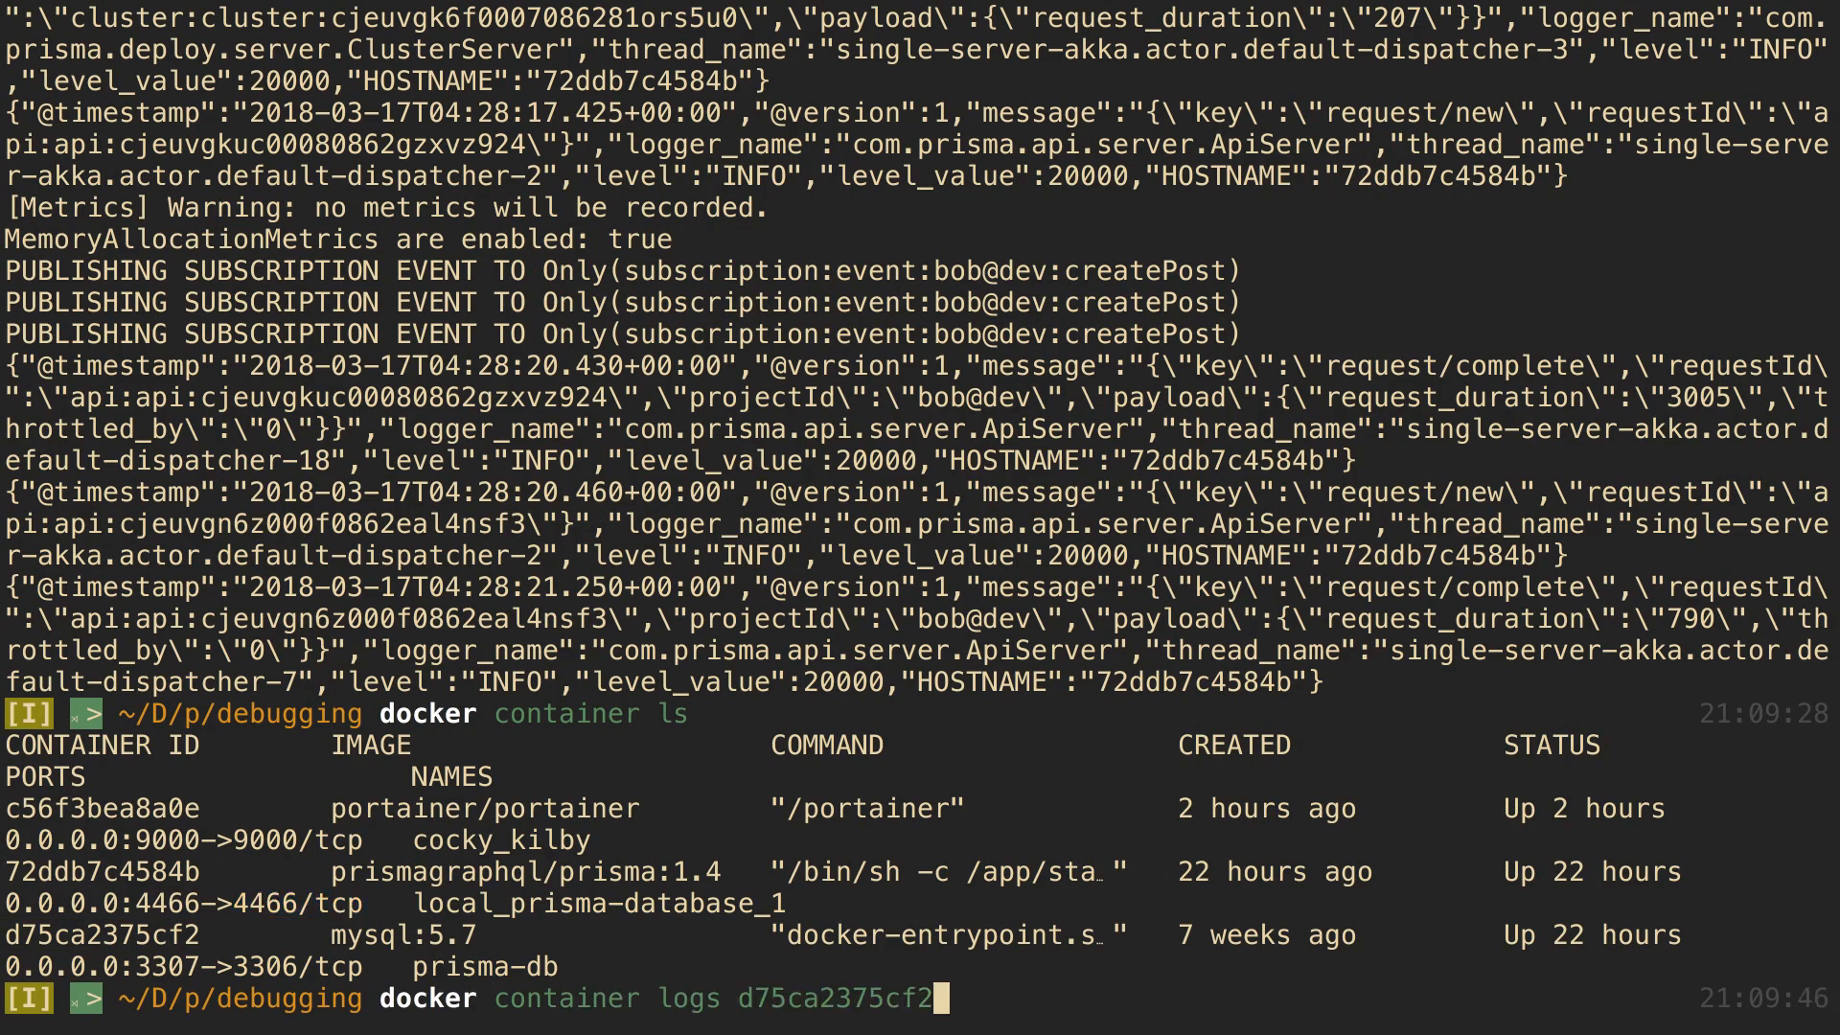
key(Return)
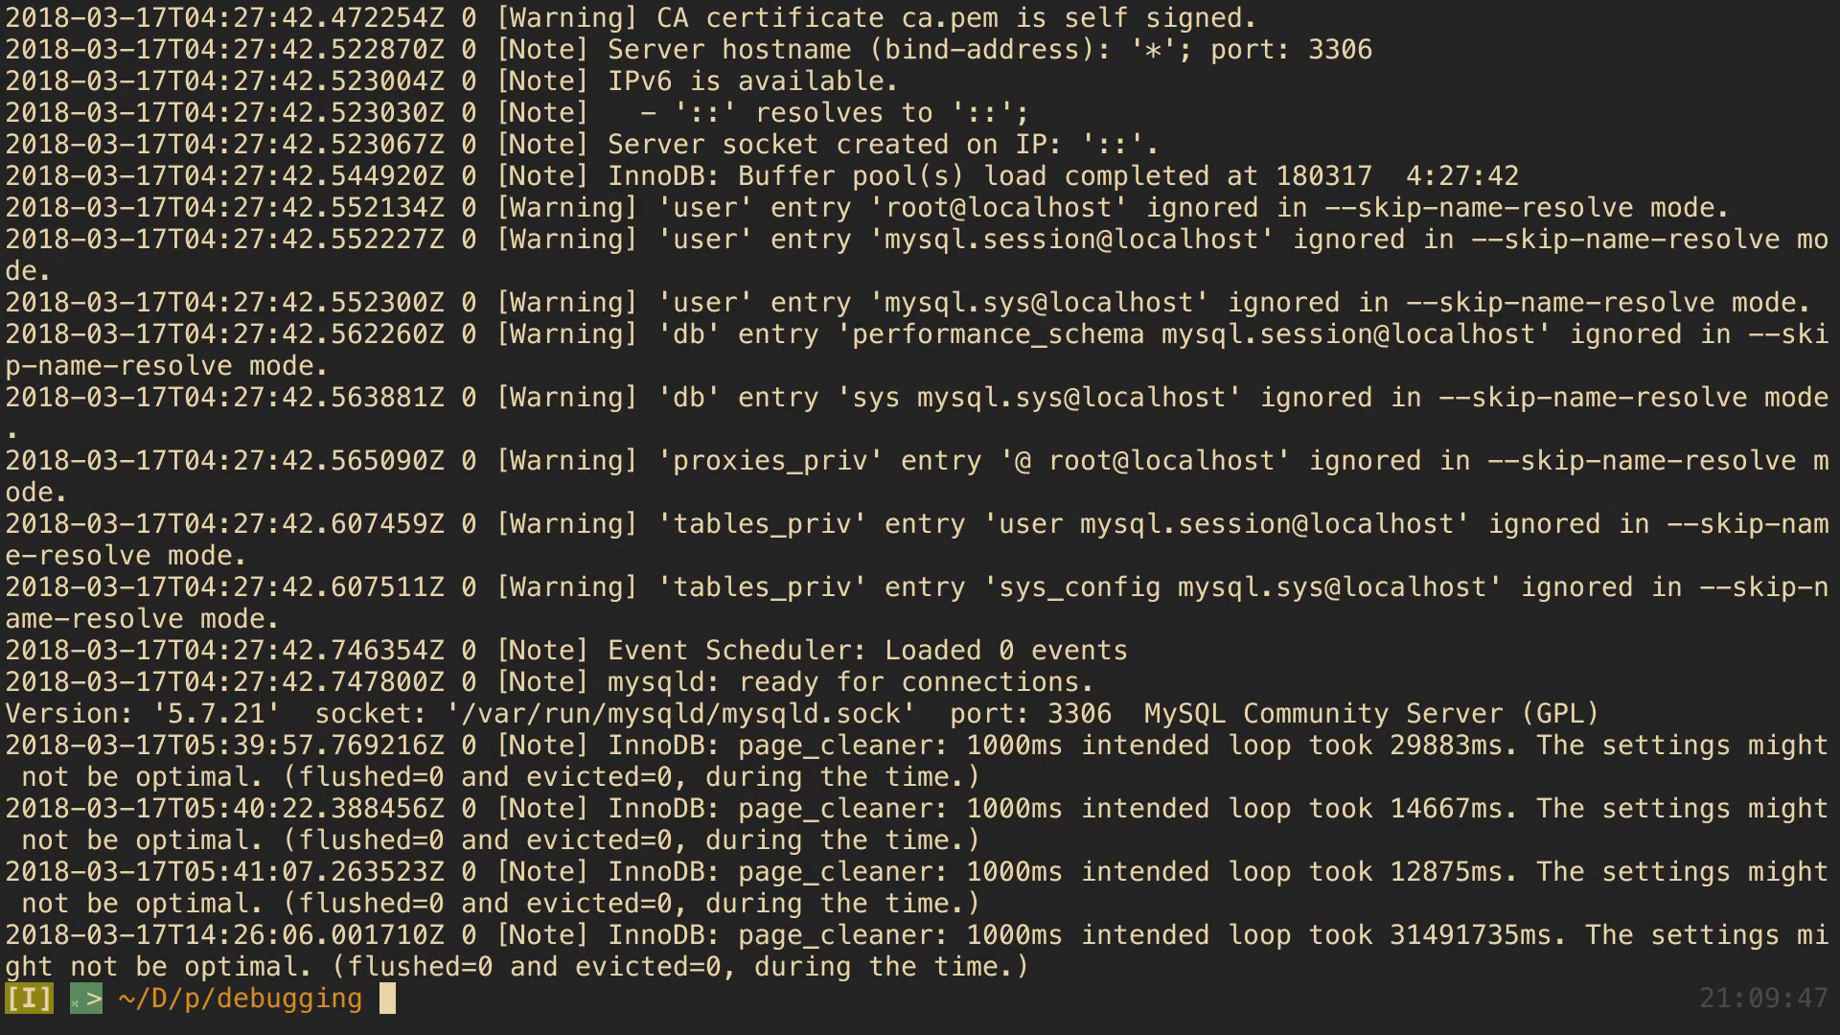
- Turn the mysql logs command into docker container stop, cancel it with Ctrl+C, and list containers again
text(docker container logs d75ca2375cf2)
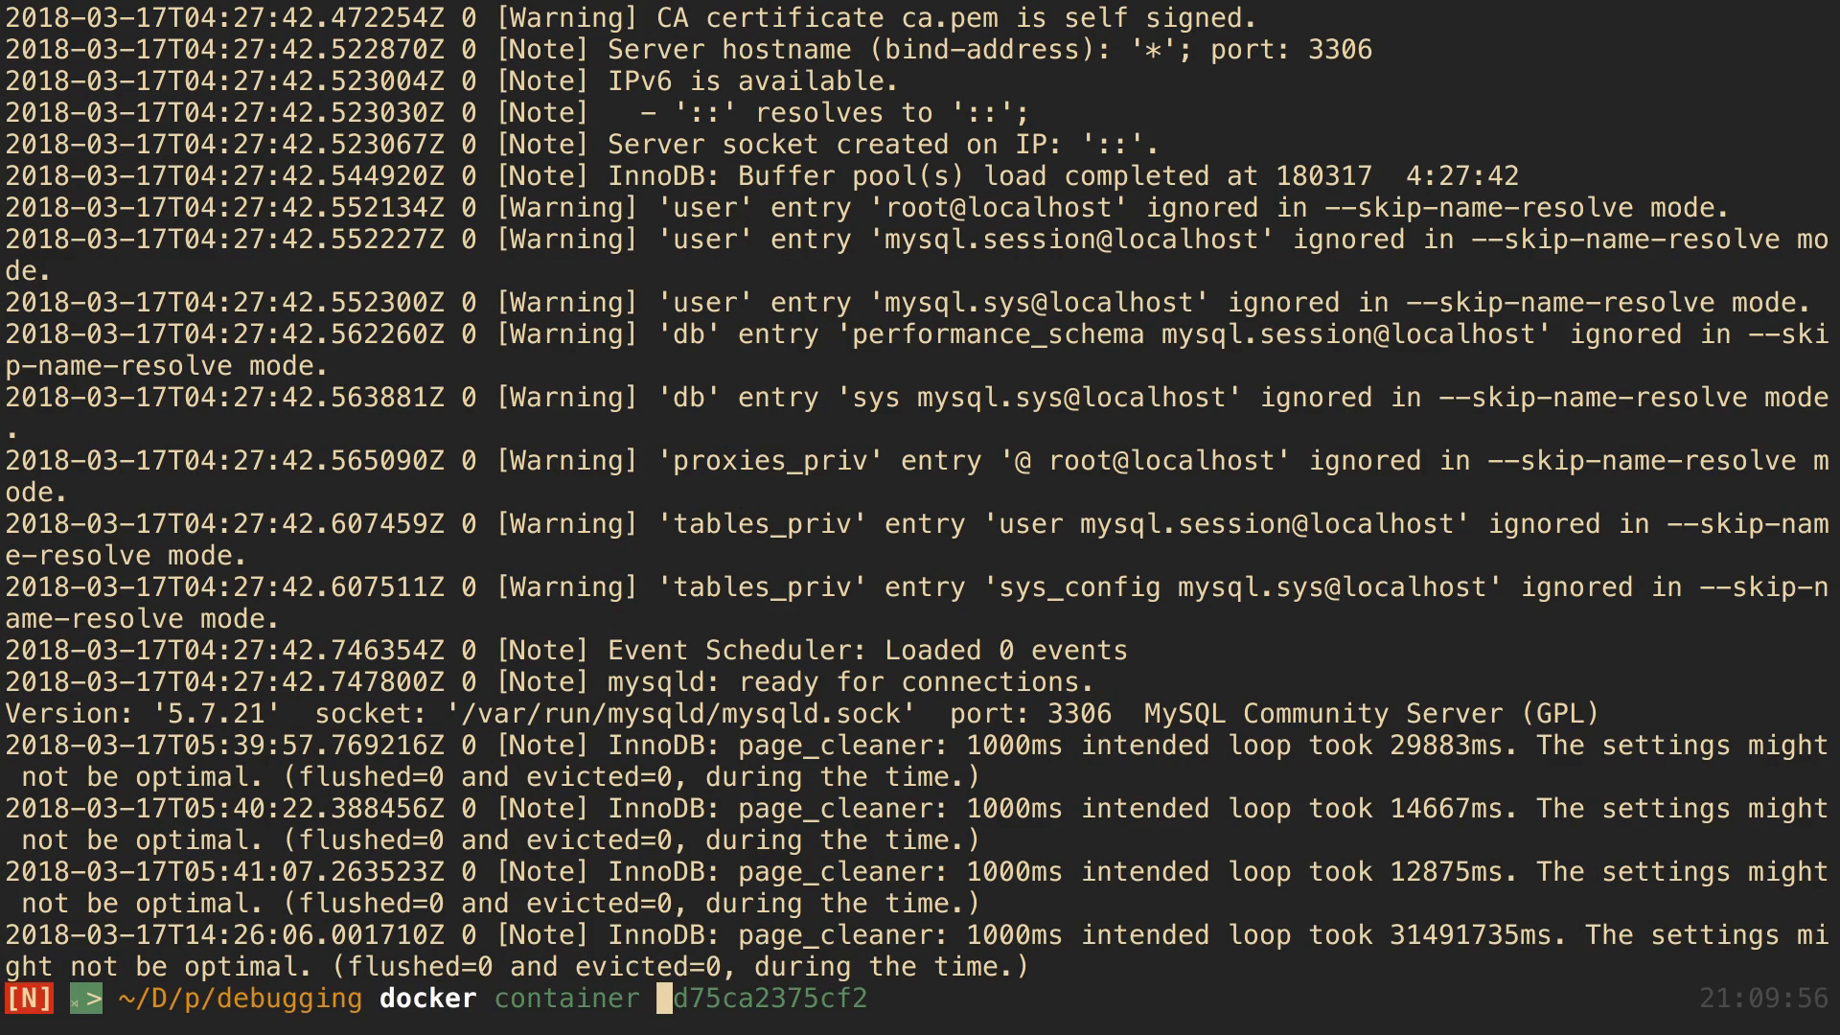
text(stop)
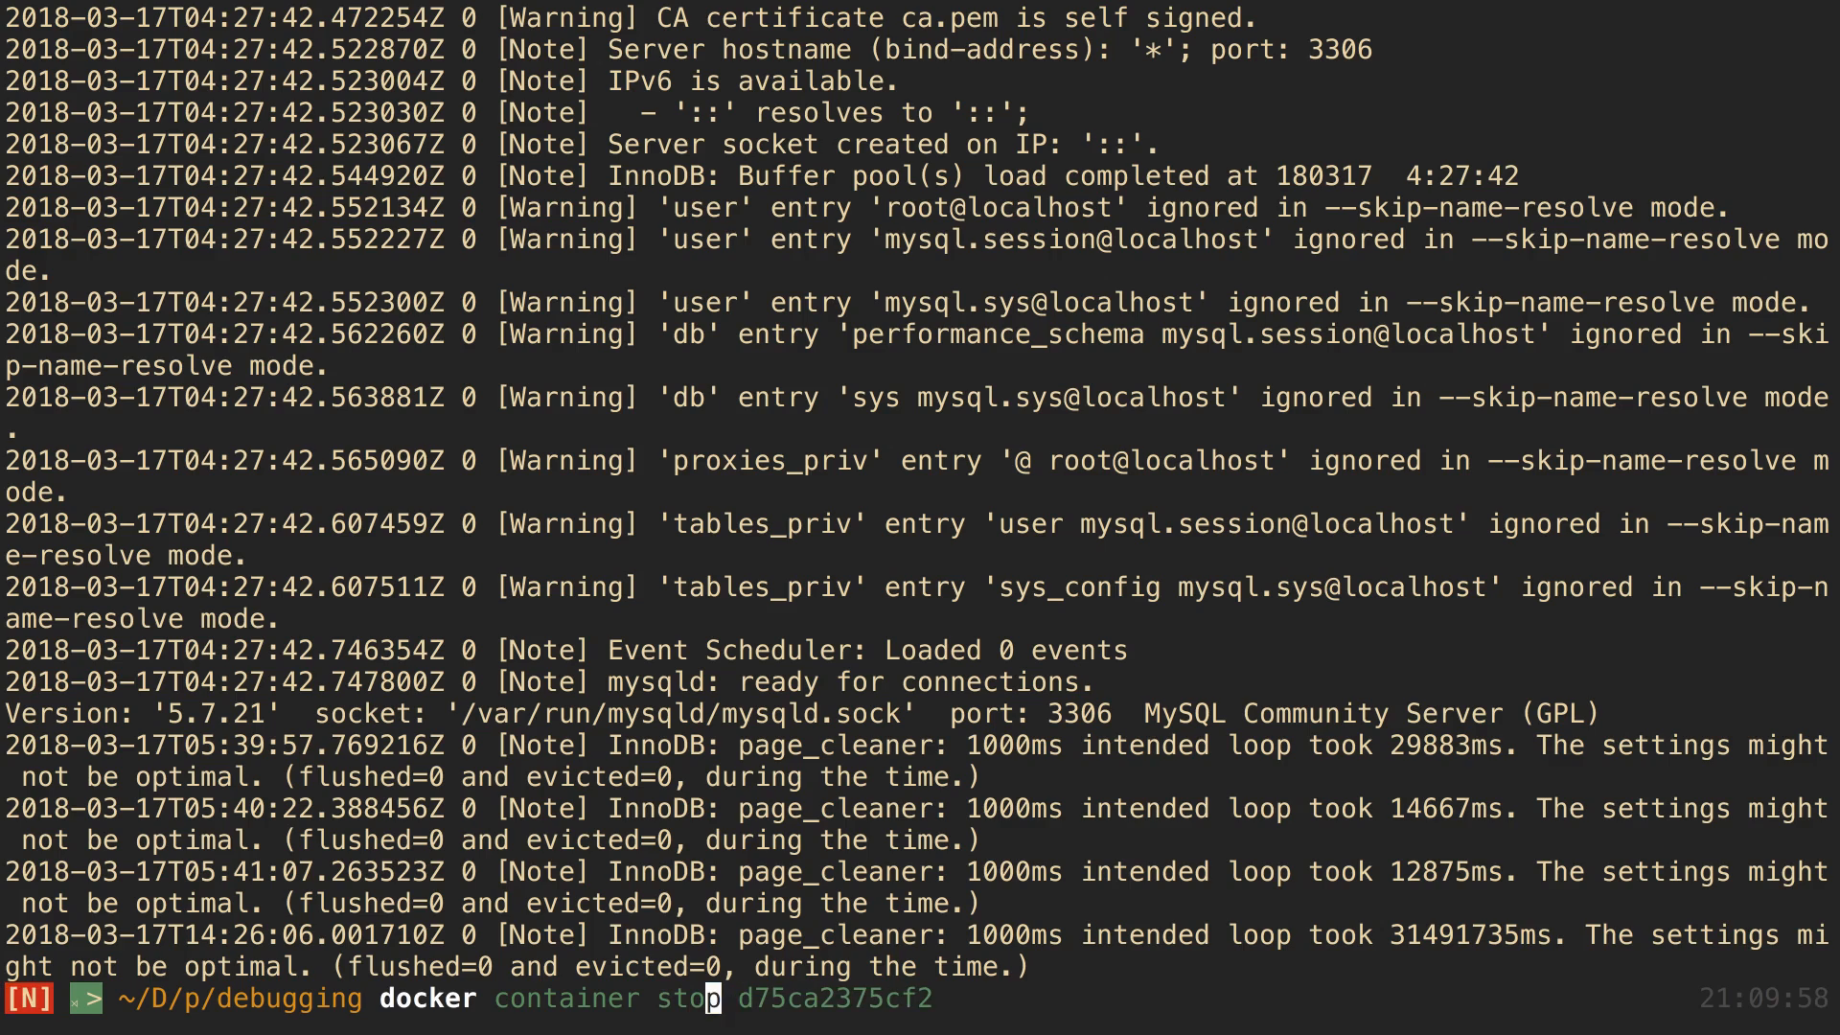
key(ctrl+c)
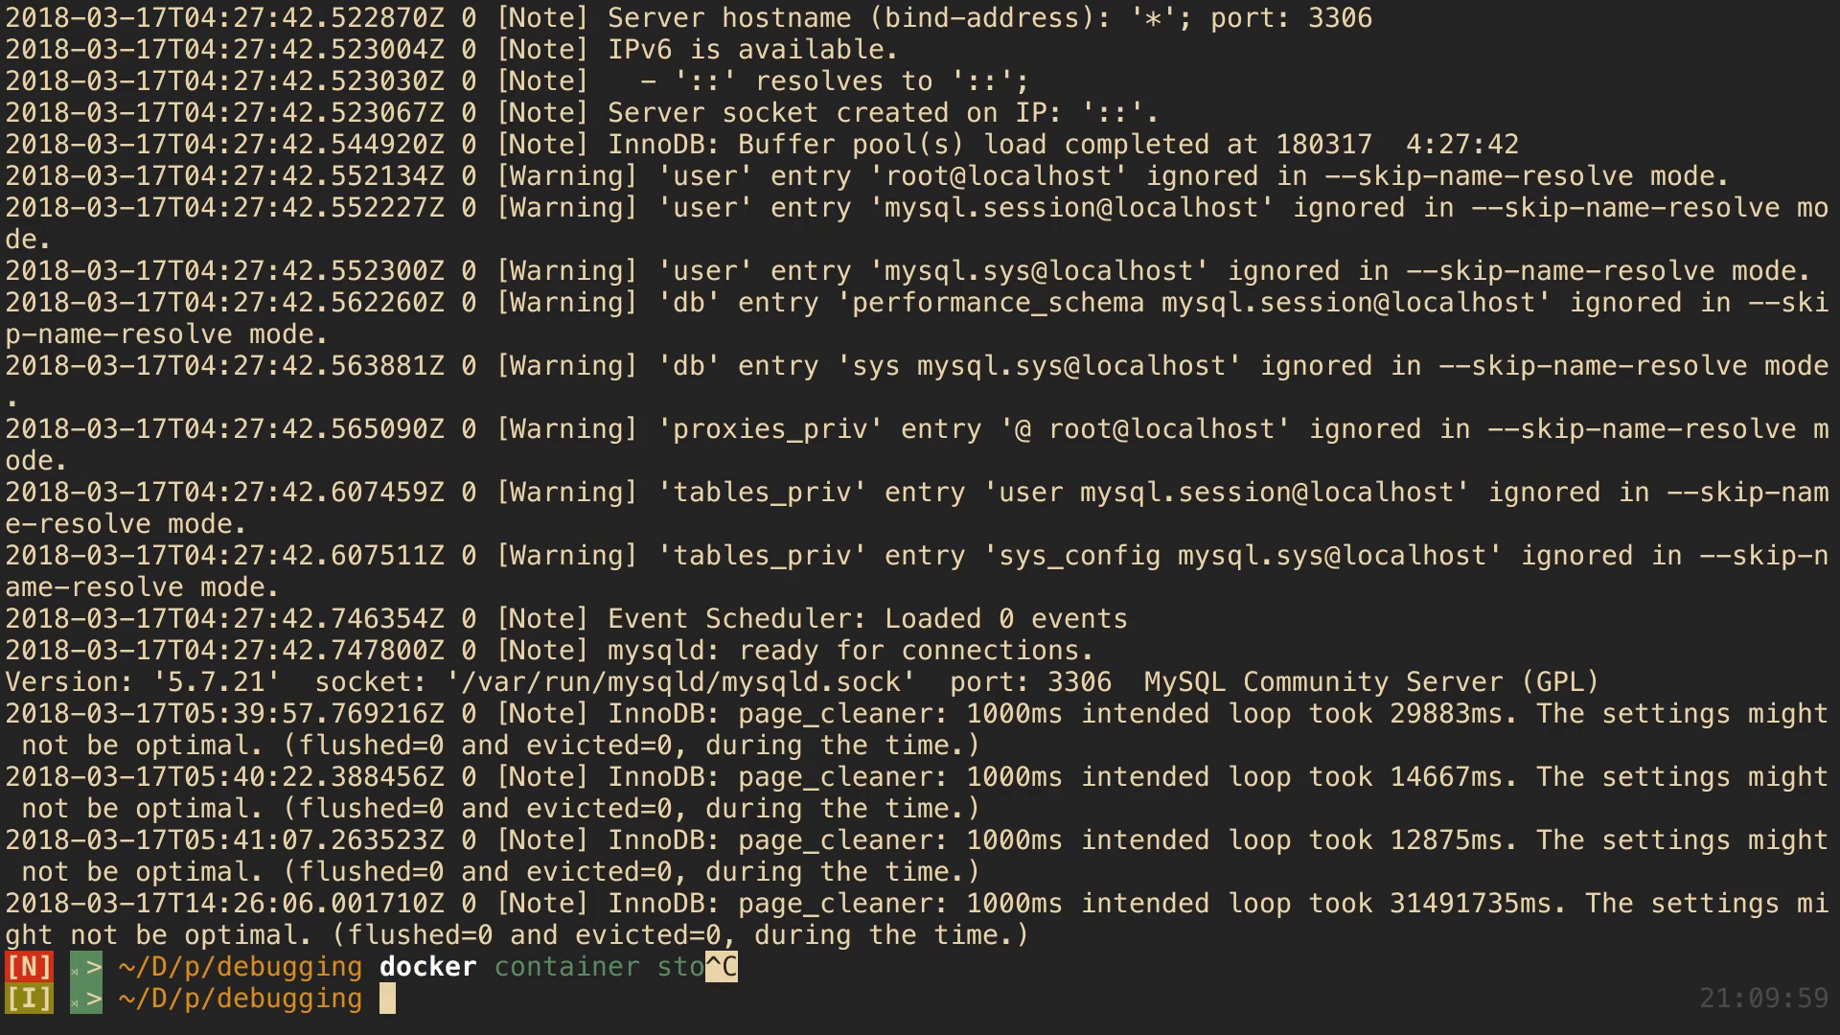
text(docker container logs d75ca2375cf2)
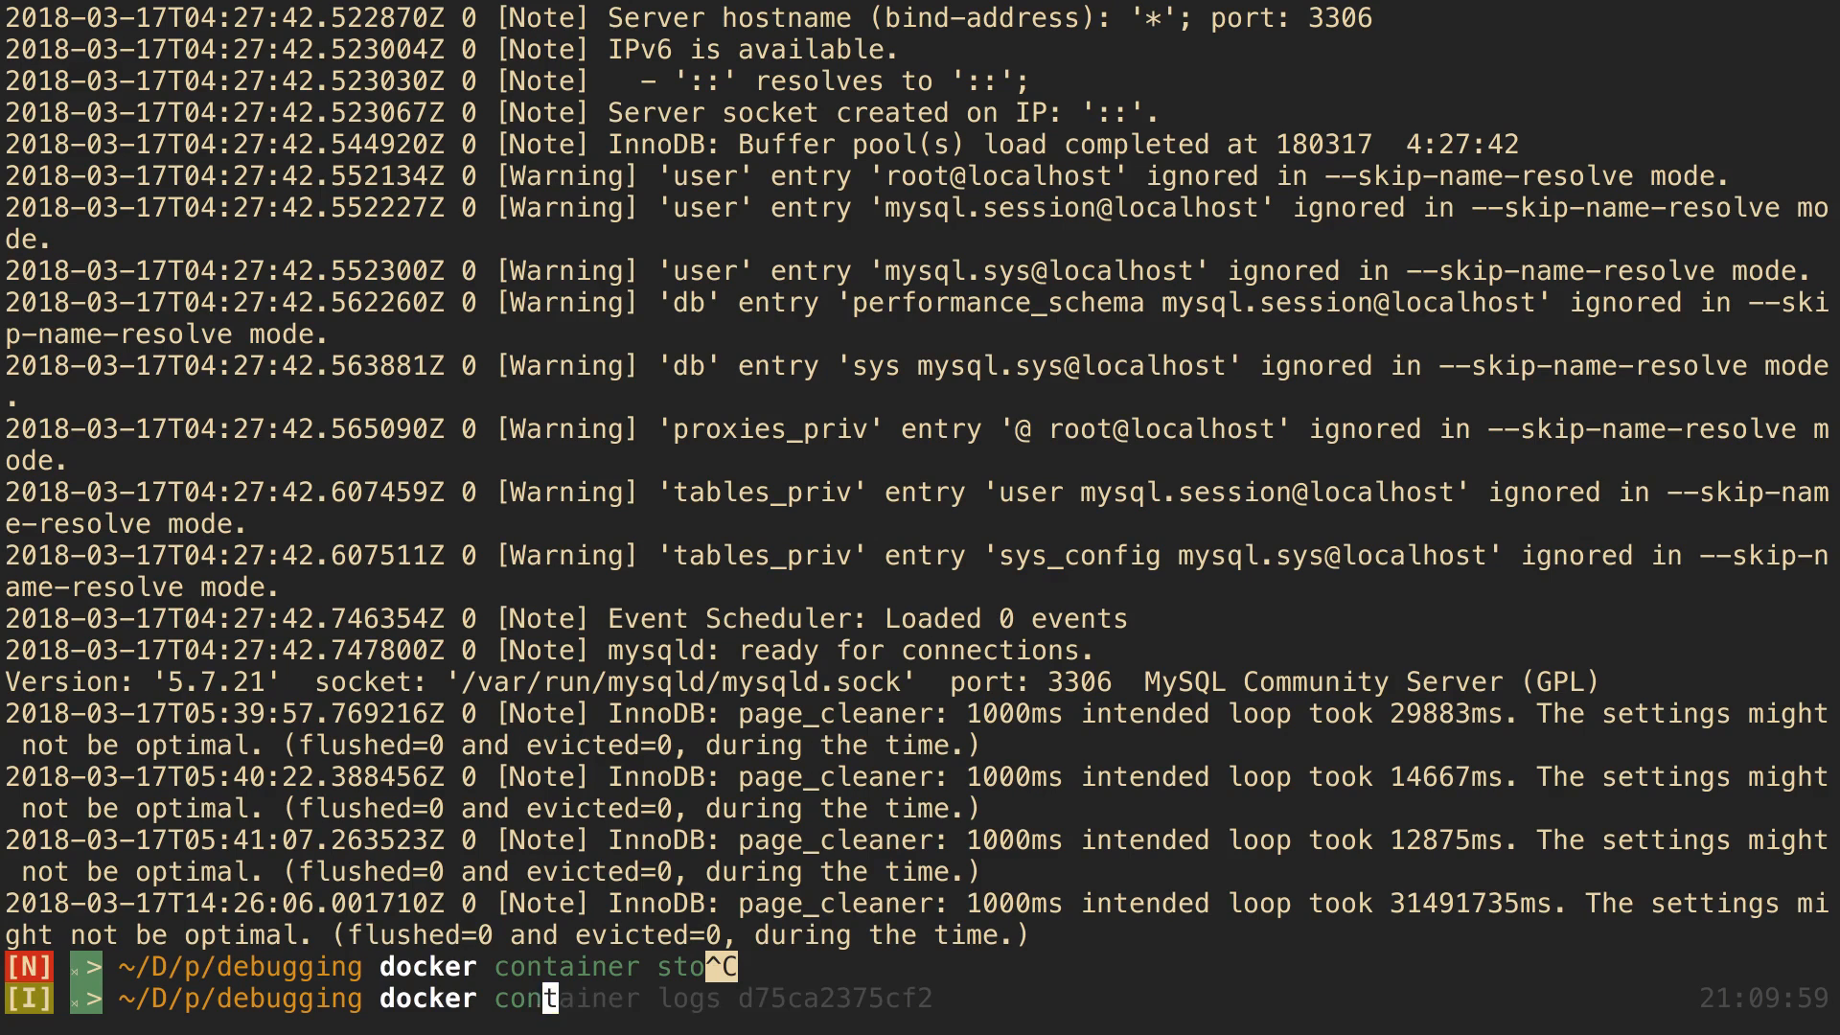
key(Return)
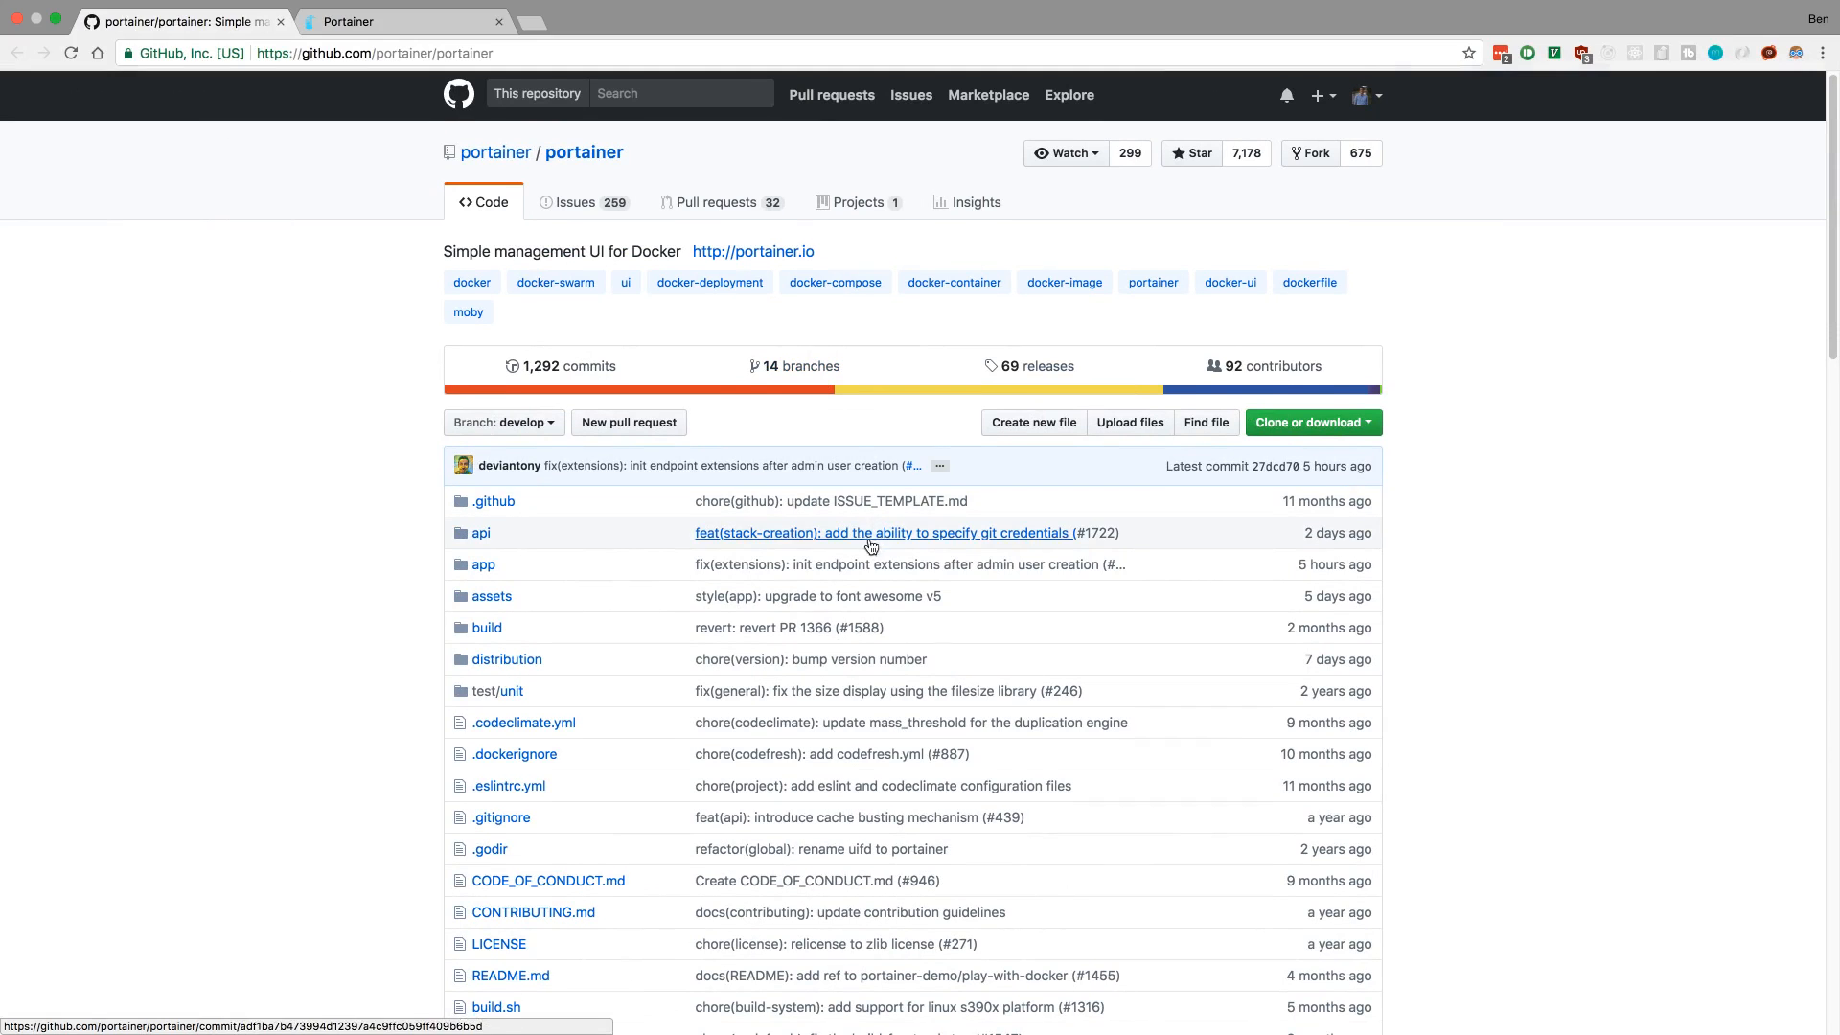
mouse_move(1248, 152)
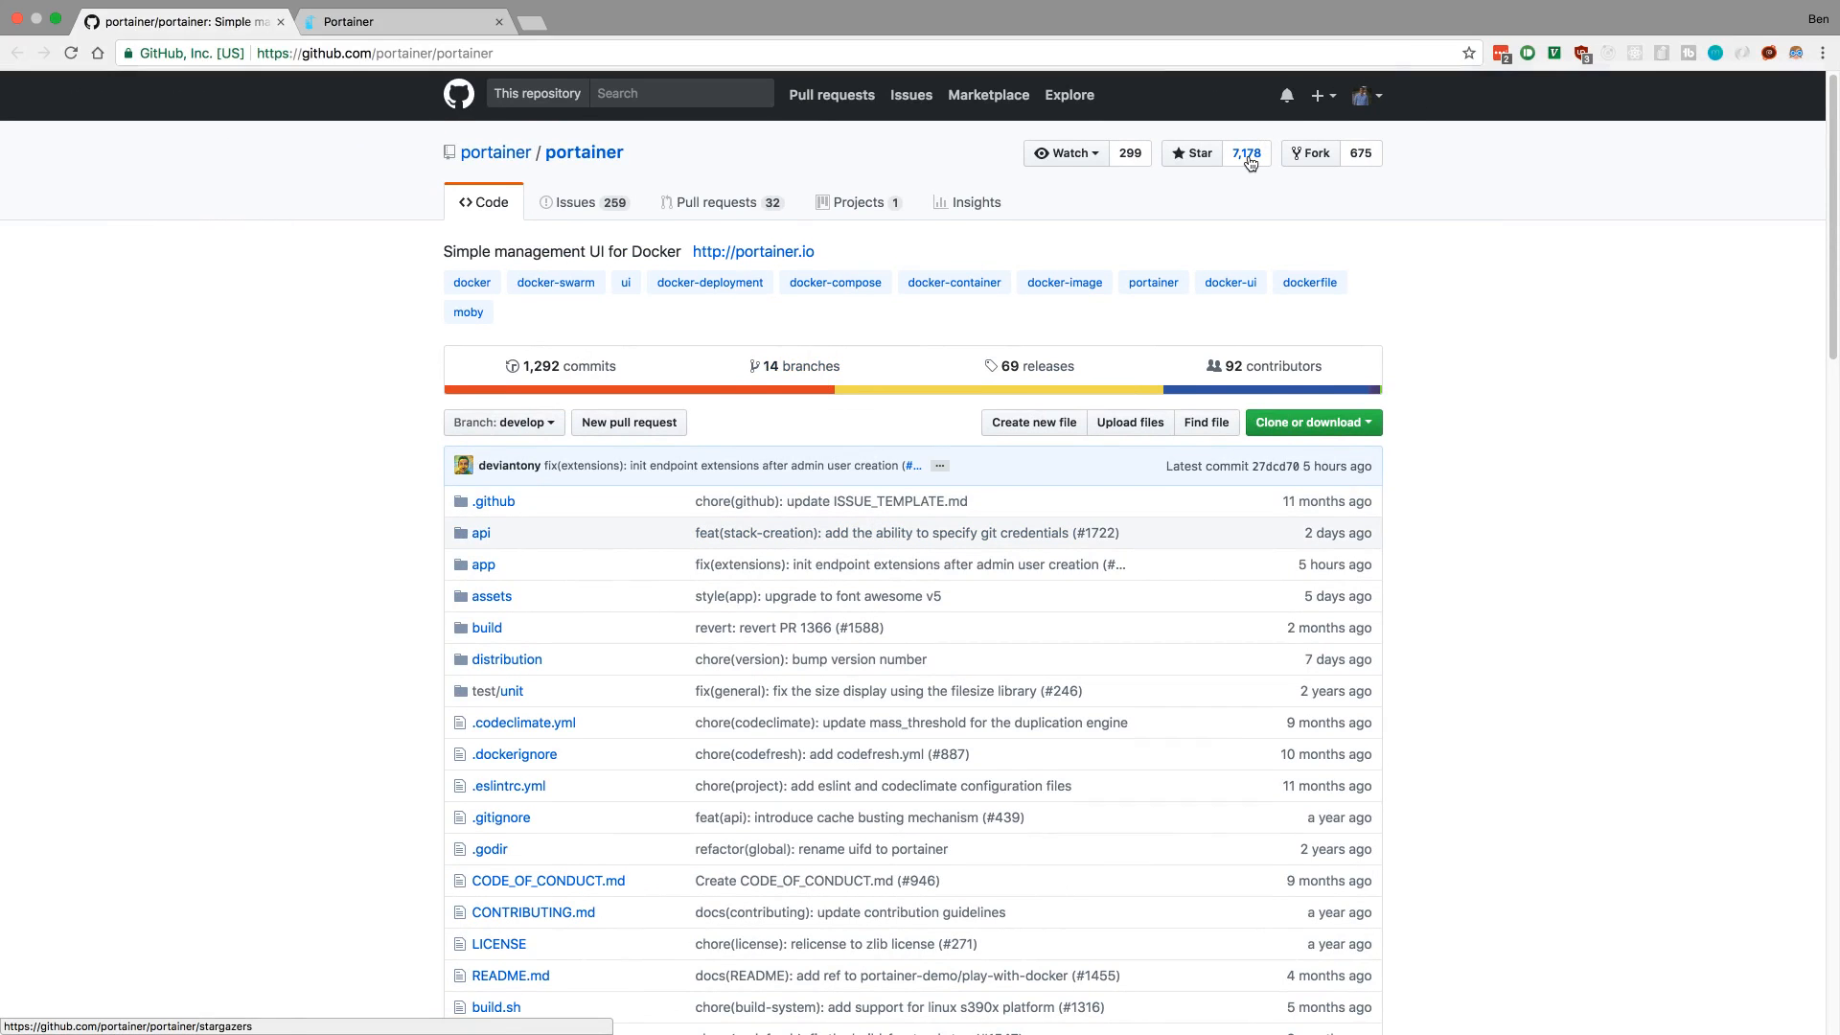
- Scroll through the portainer/portainer README down to the Limitations section
scroll(down, 3)
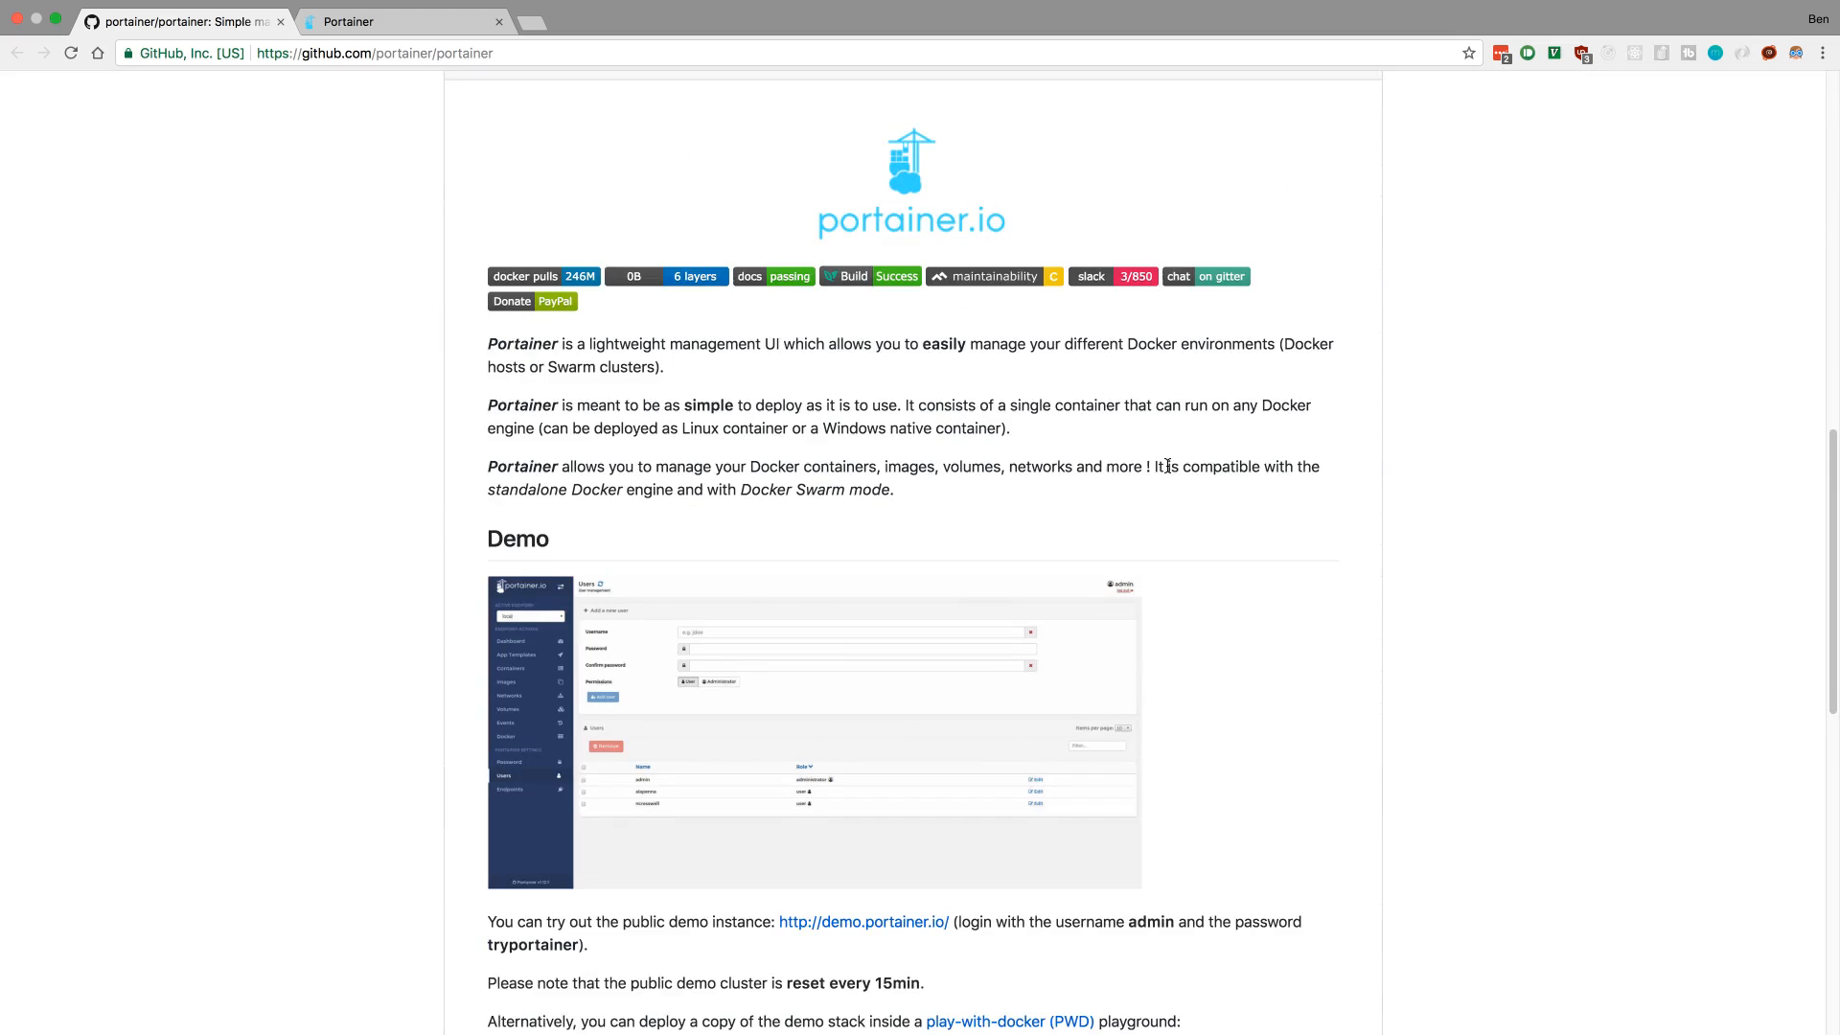
scroll(down, 3)
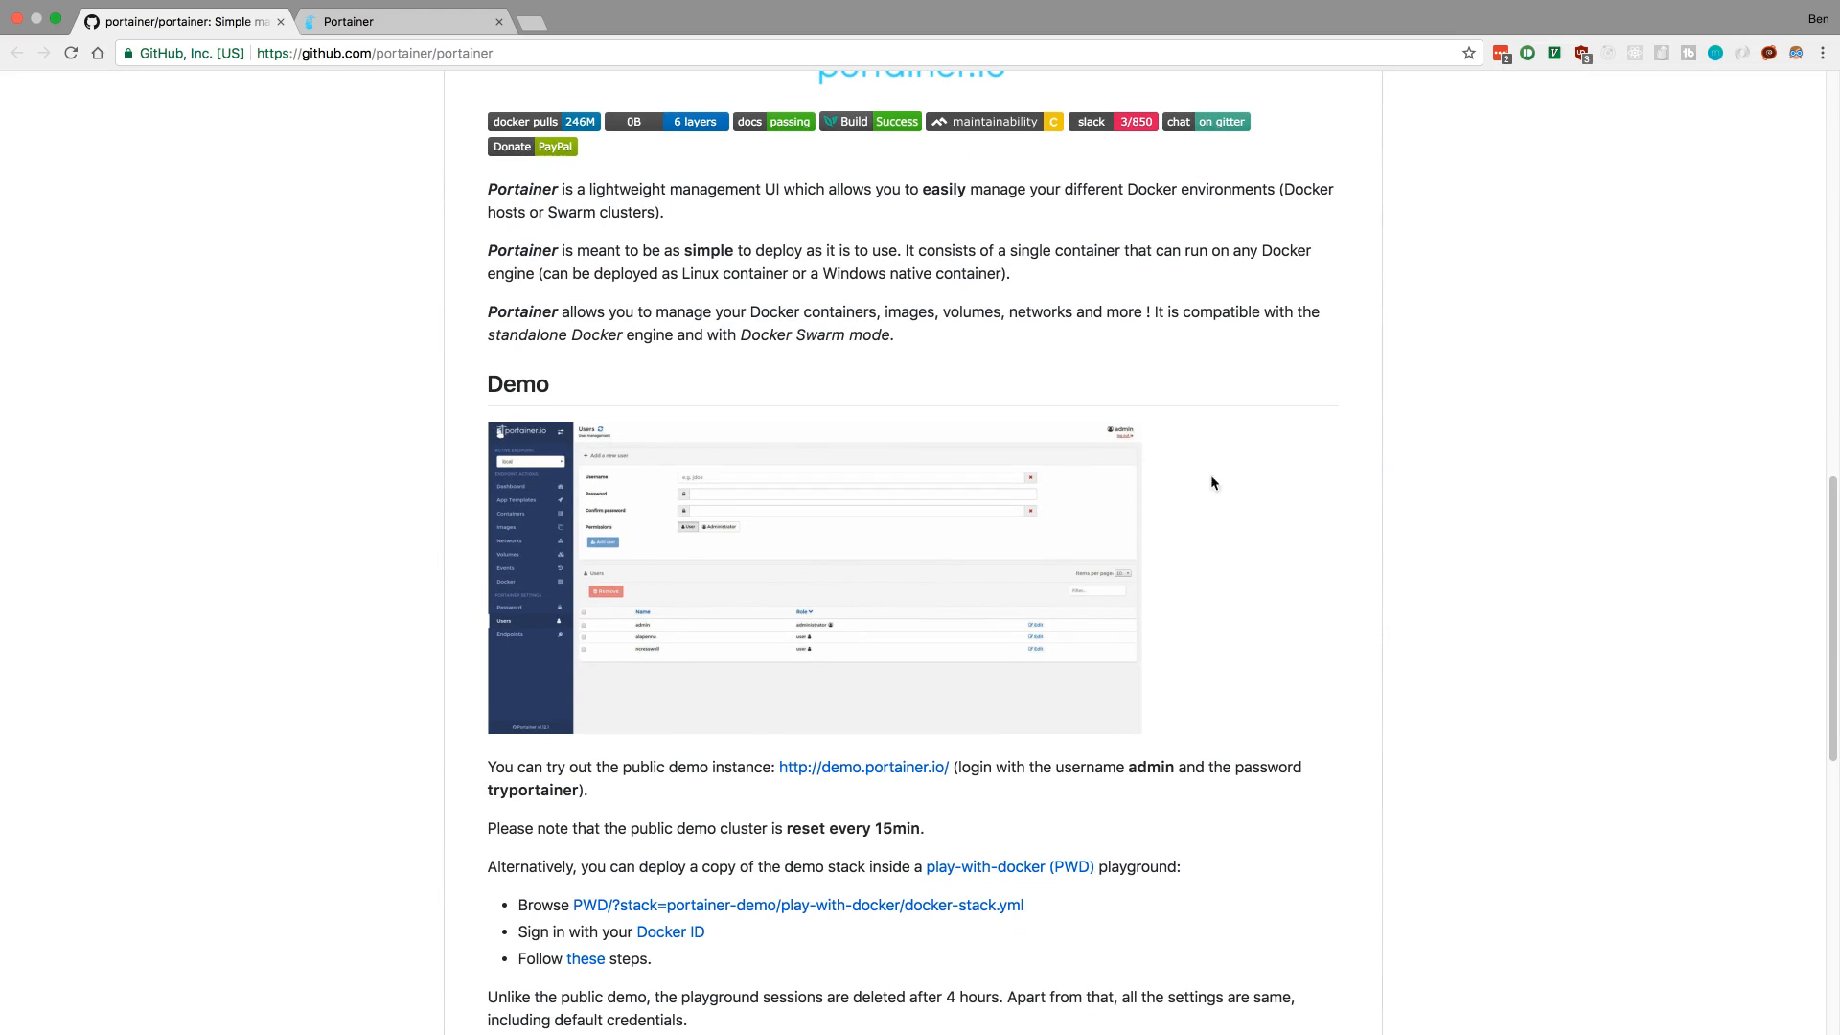
mouse_move(1269, 502)
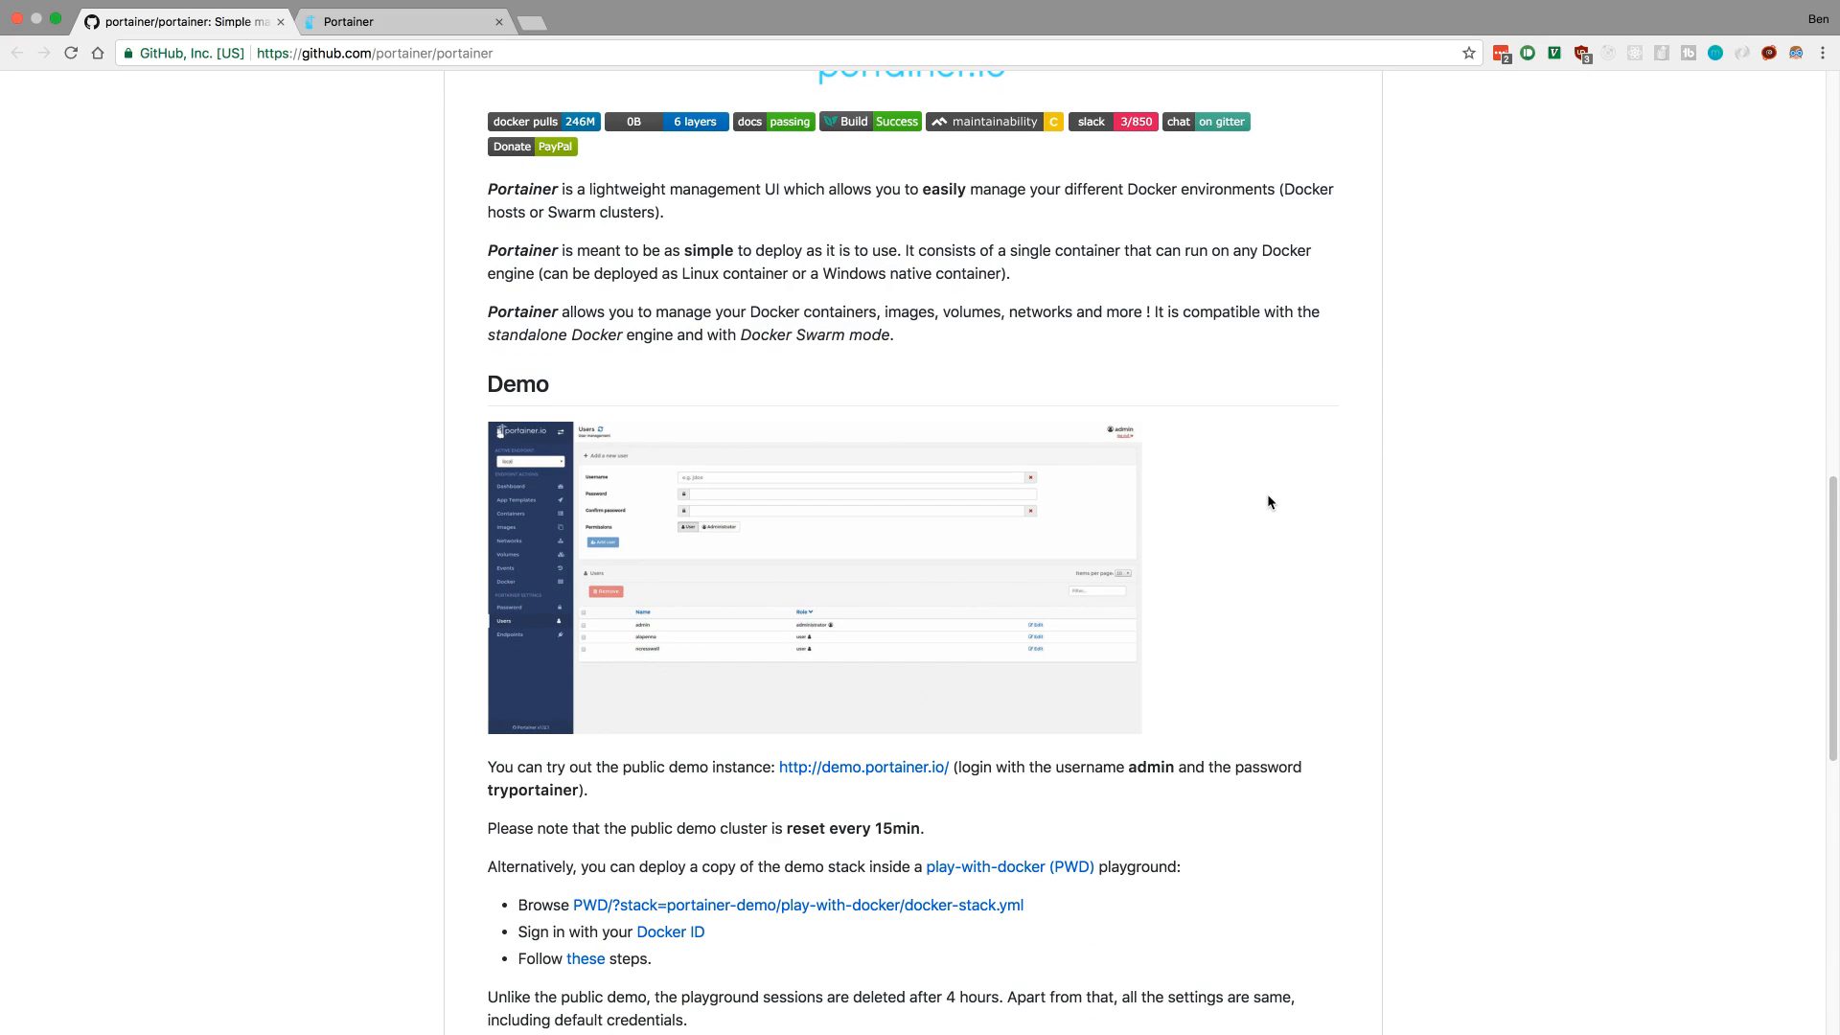
scroll(down, 3)
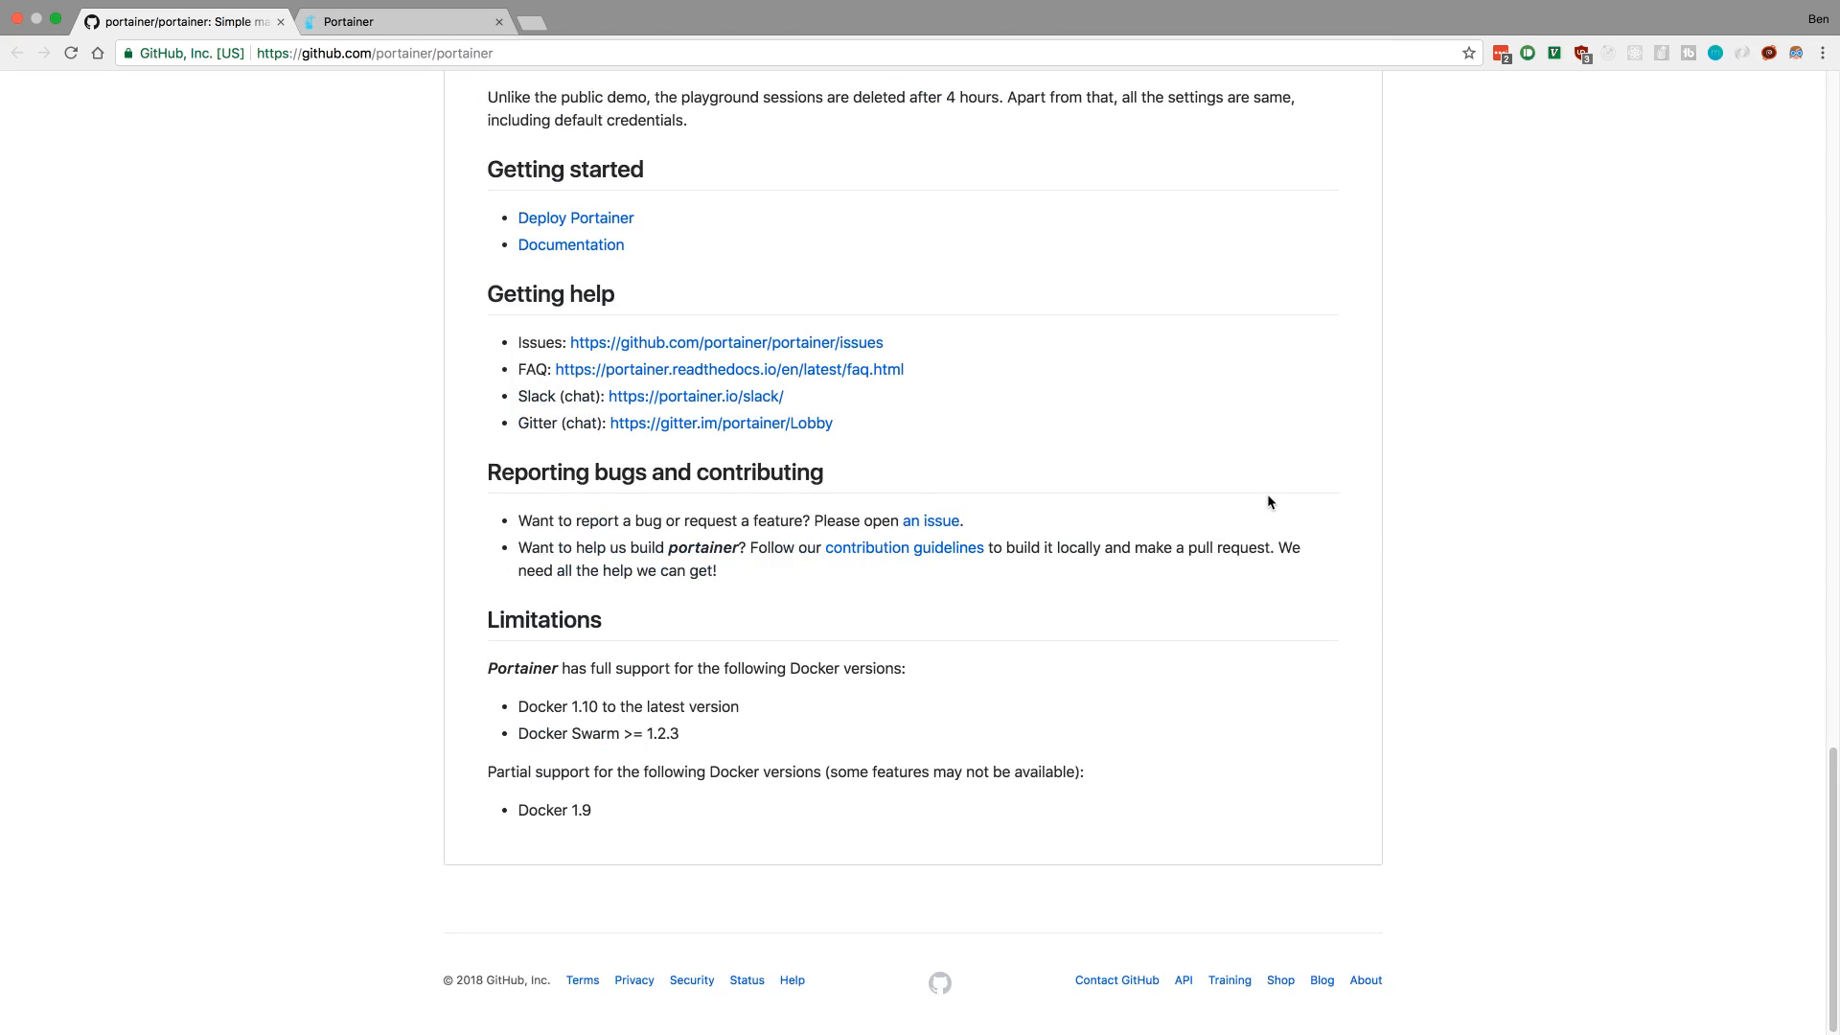
scroll(up, 3)
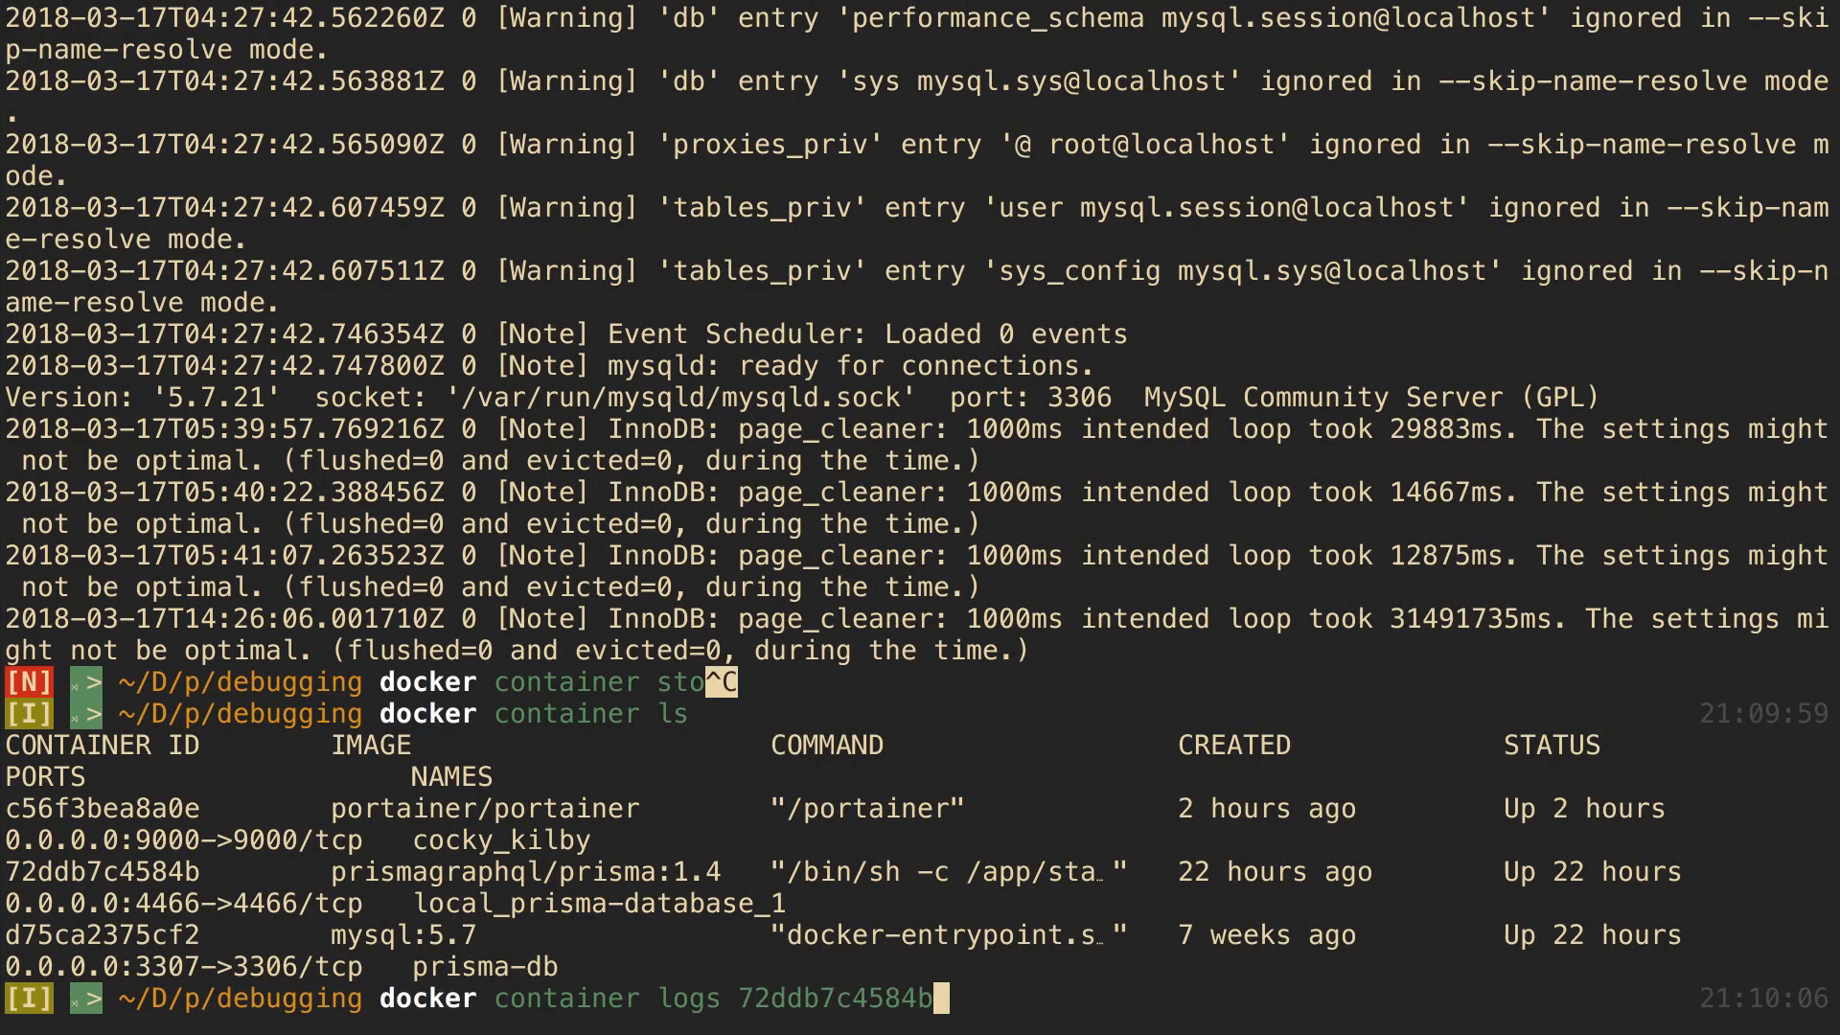
- Clear the terminal and enter docker run -d -p 9000:9000 --restart always -v /var/run/docker.sock... for Portainer
text(clear)
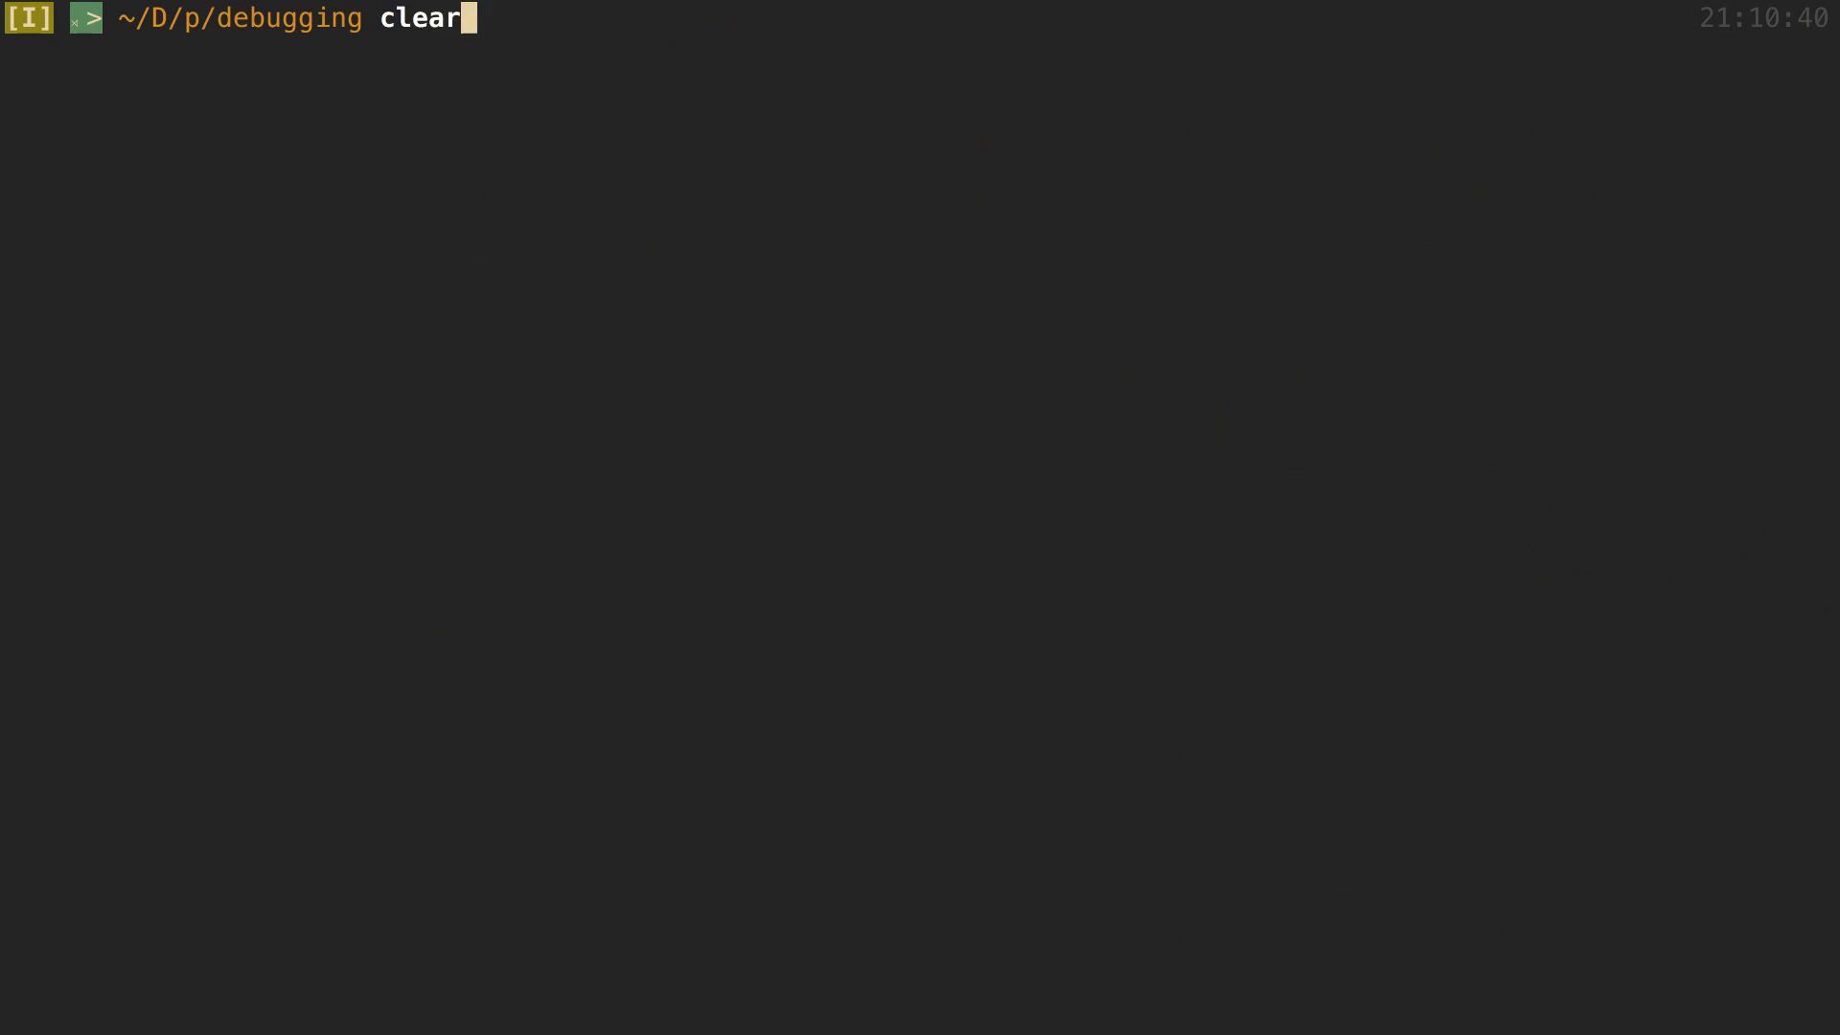
text(dokc)
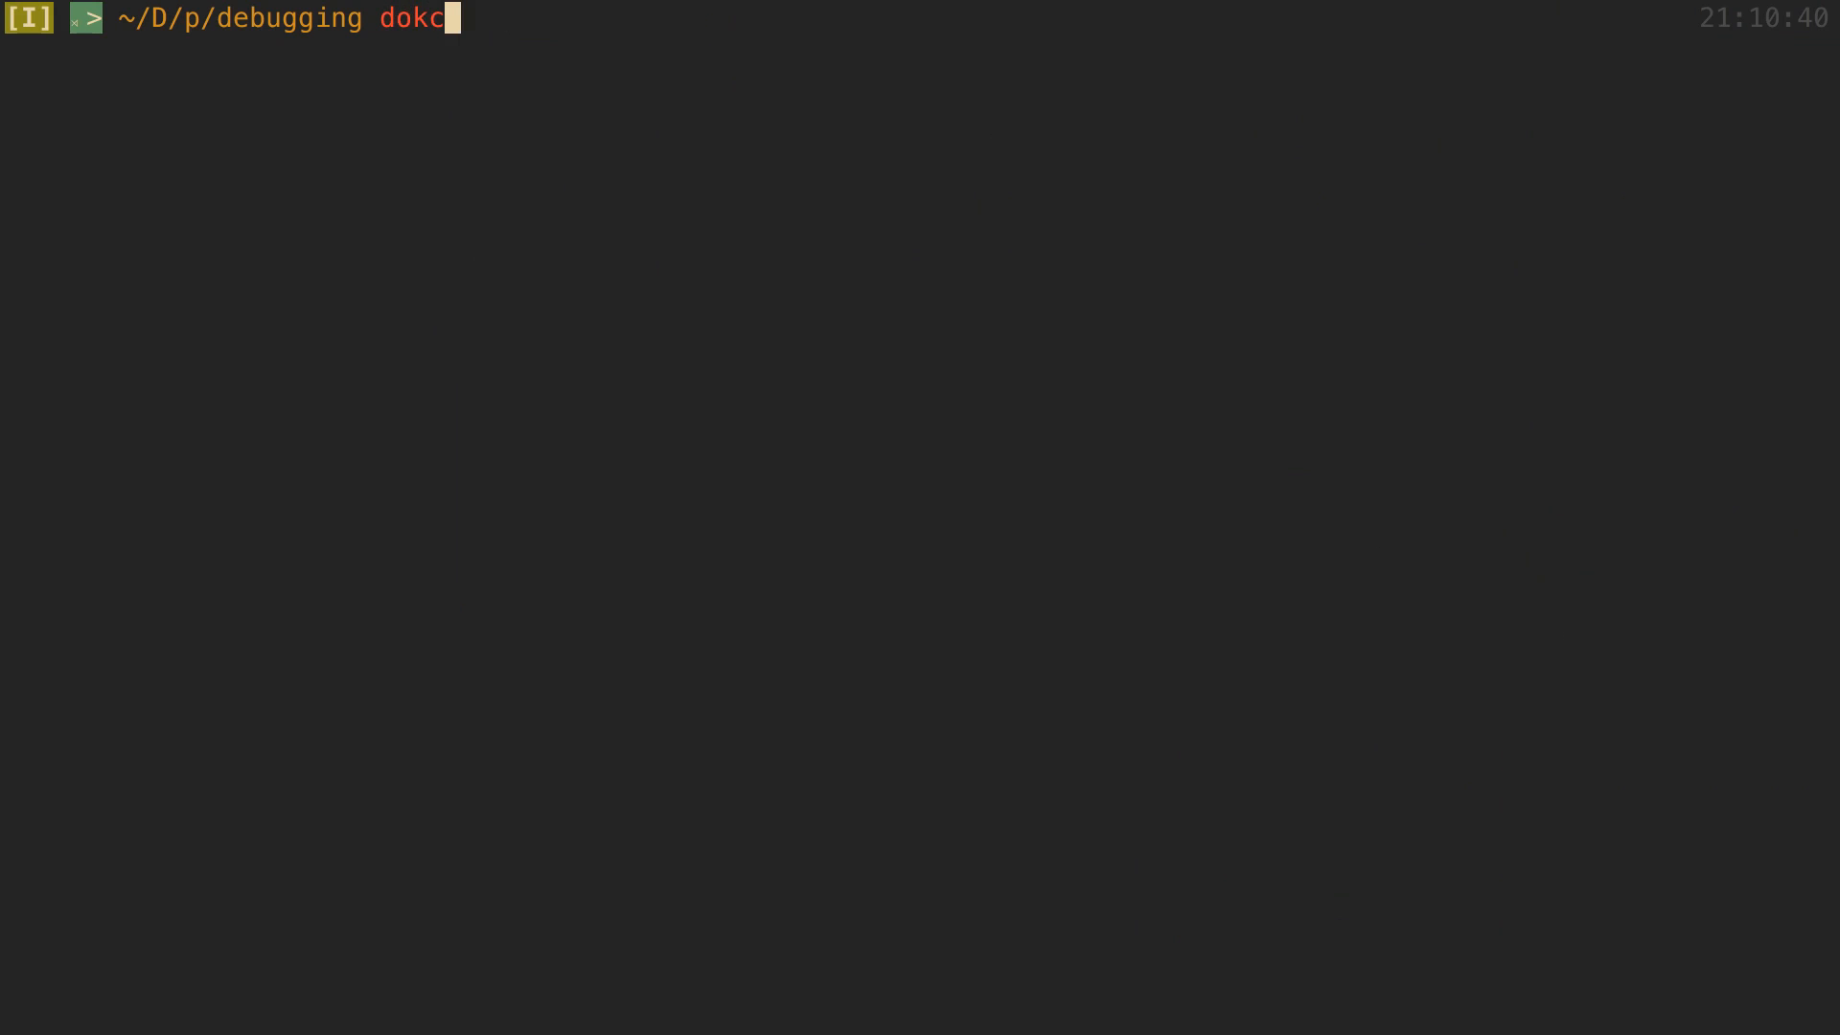
text(ls)
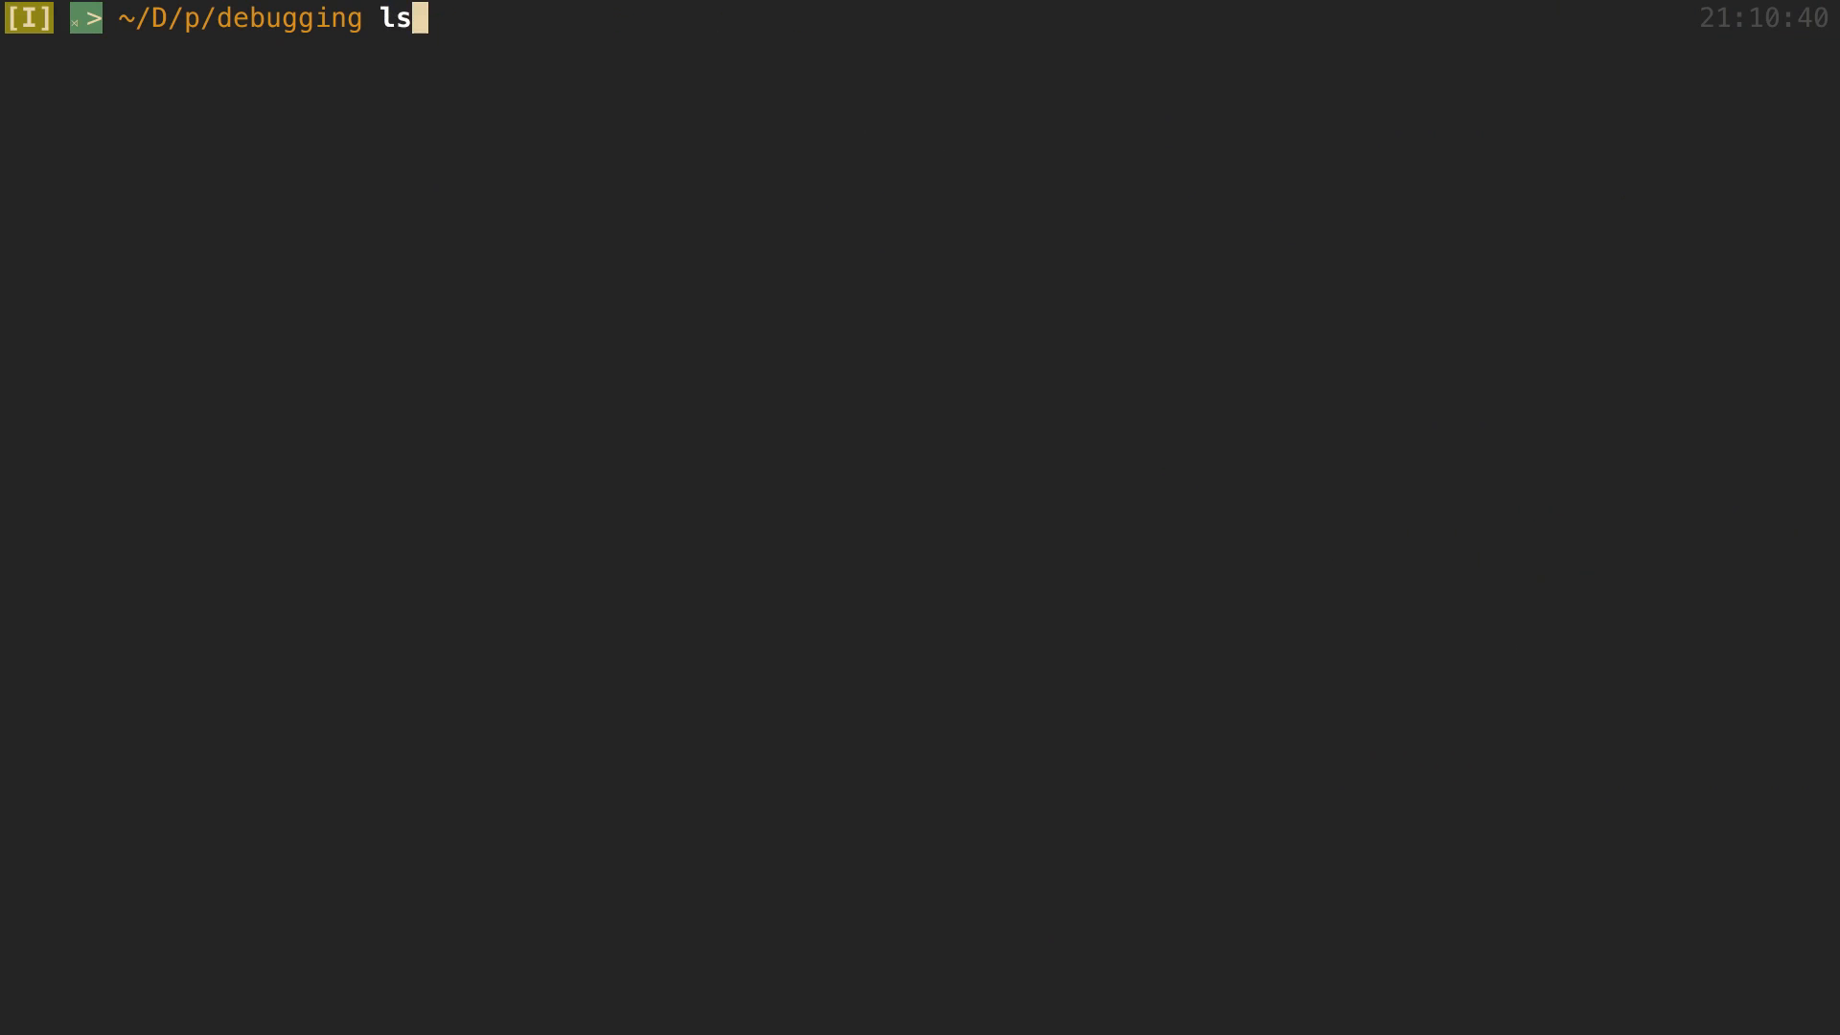
text(docker run -d -p 9000:9000 --restart always -v /var/run/docker.sock:/var/run/docker.sock -v ./portainer:/data portainer/portainer)
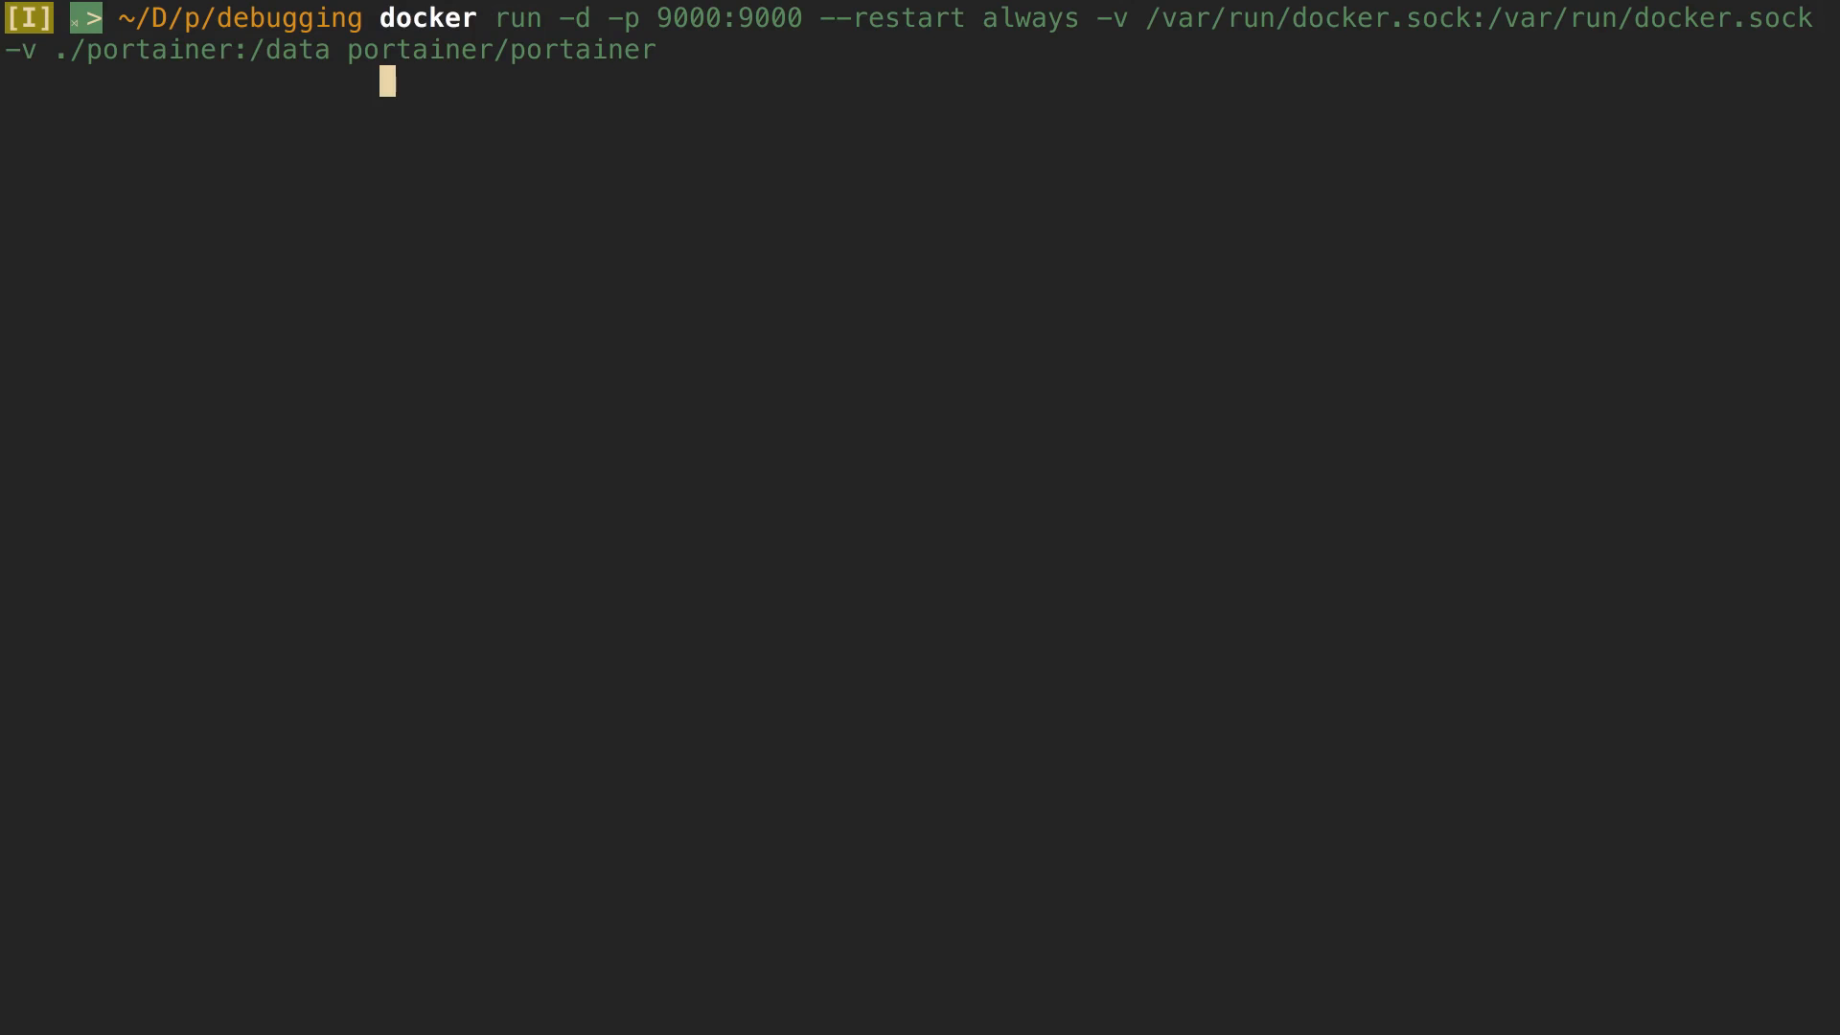
- Edit then abandon the Portainer docker run command, leaving the GitHub README open
key(Escape)
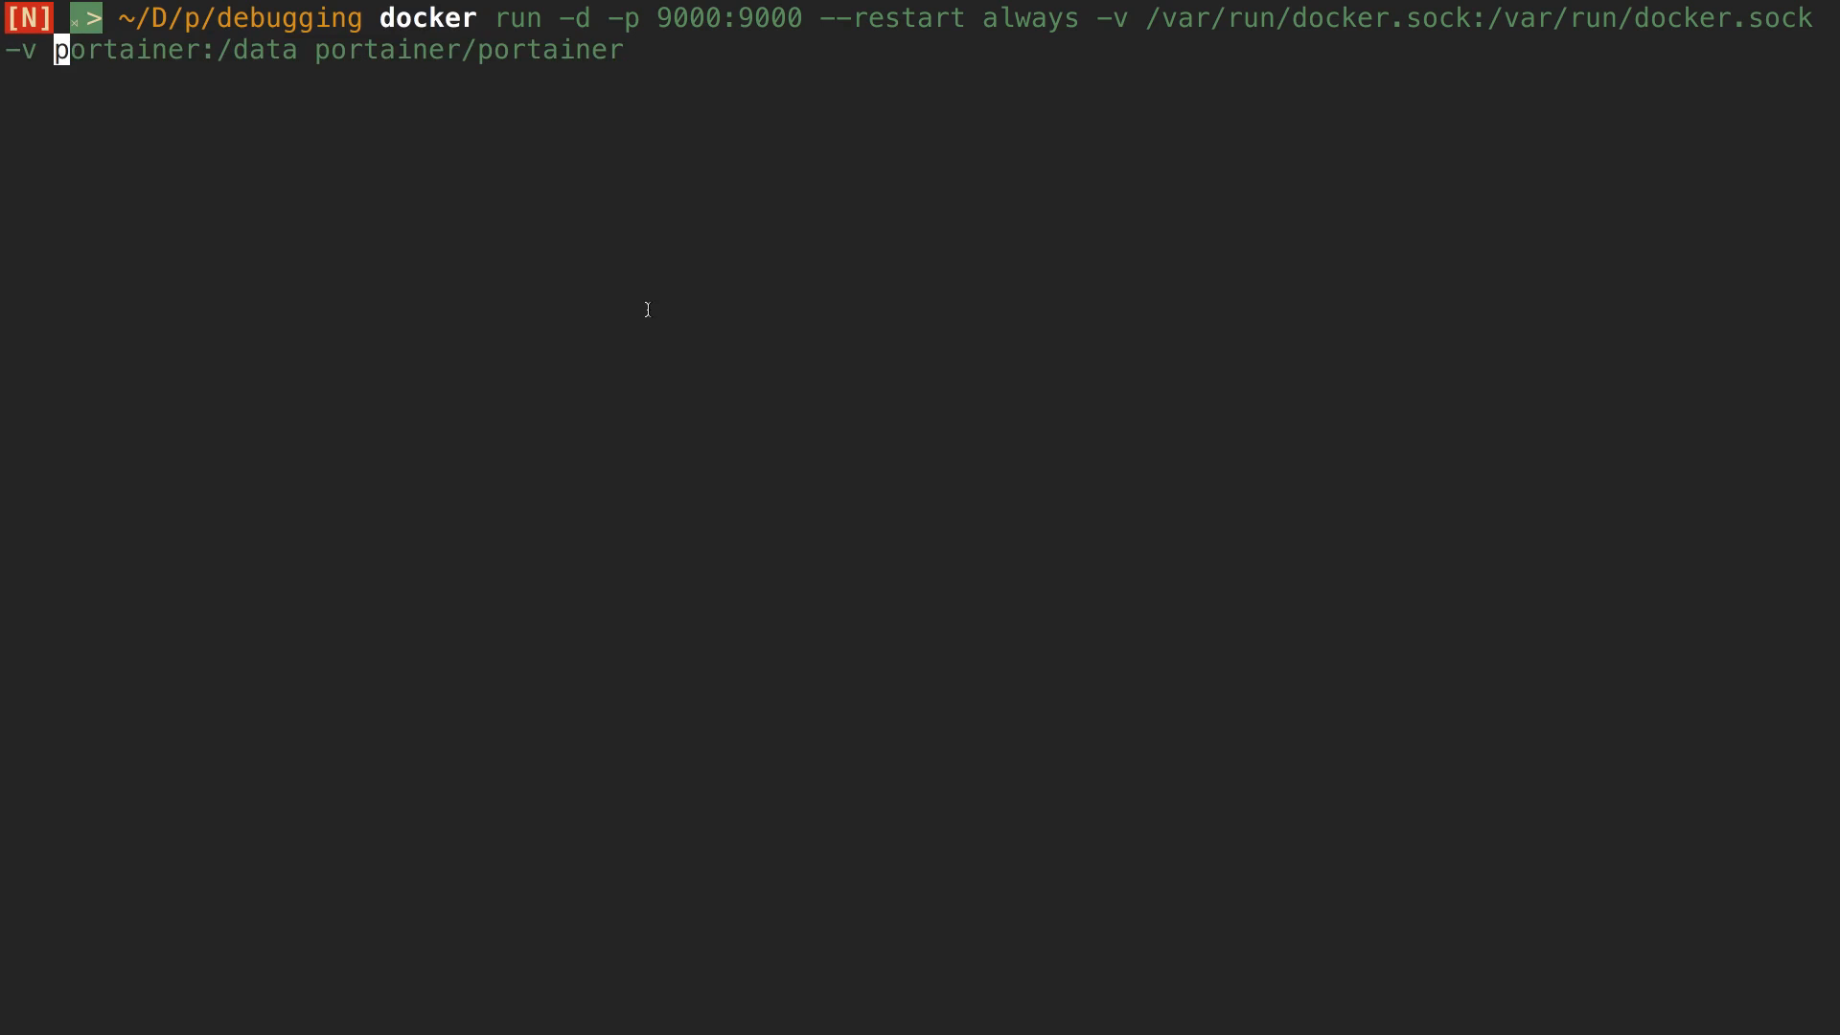
mouse_move(548, 78)
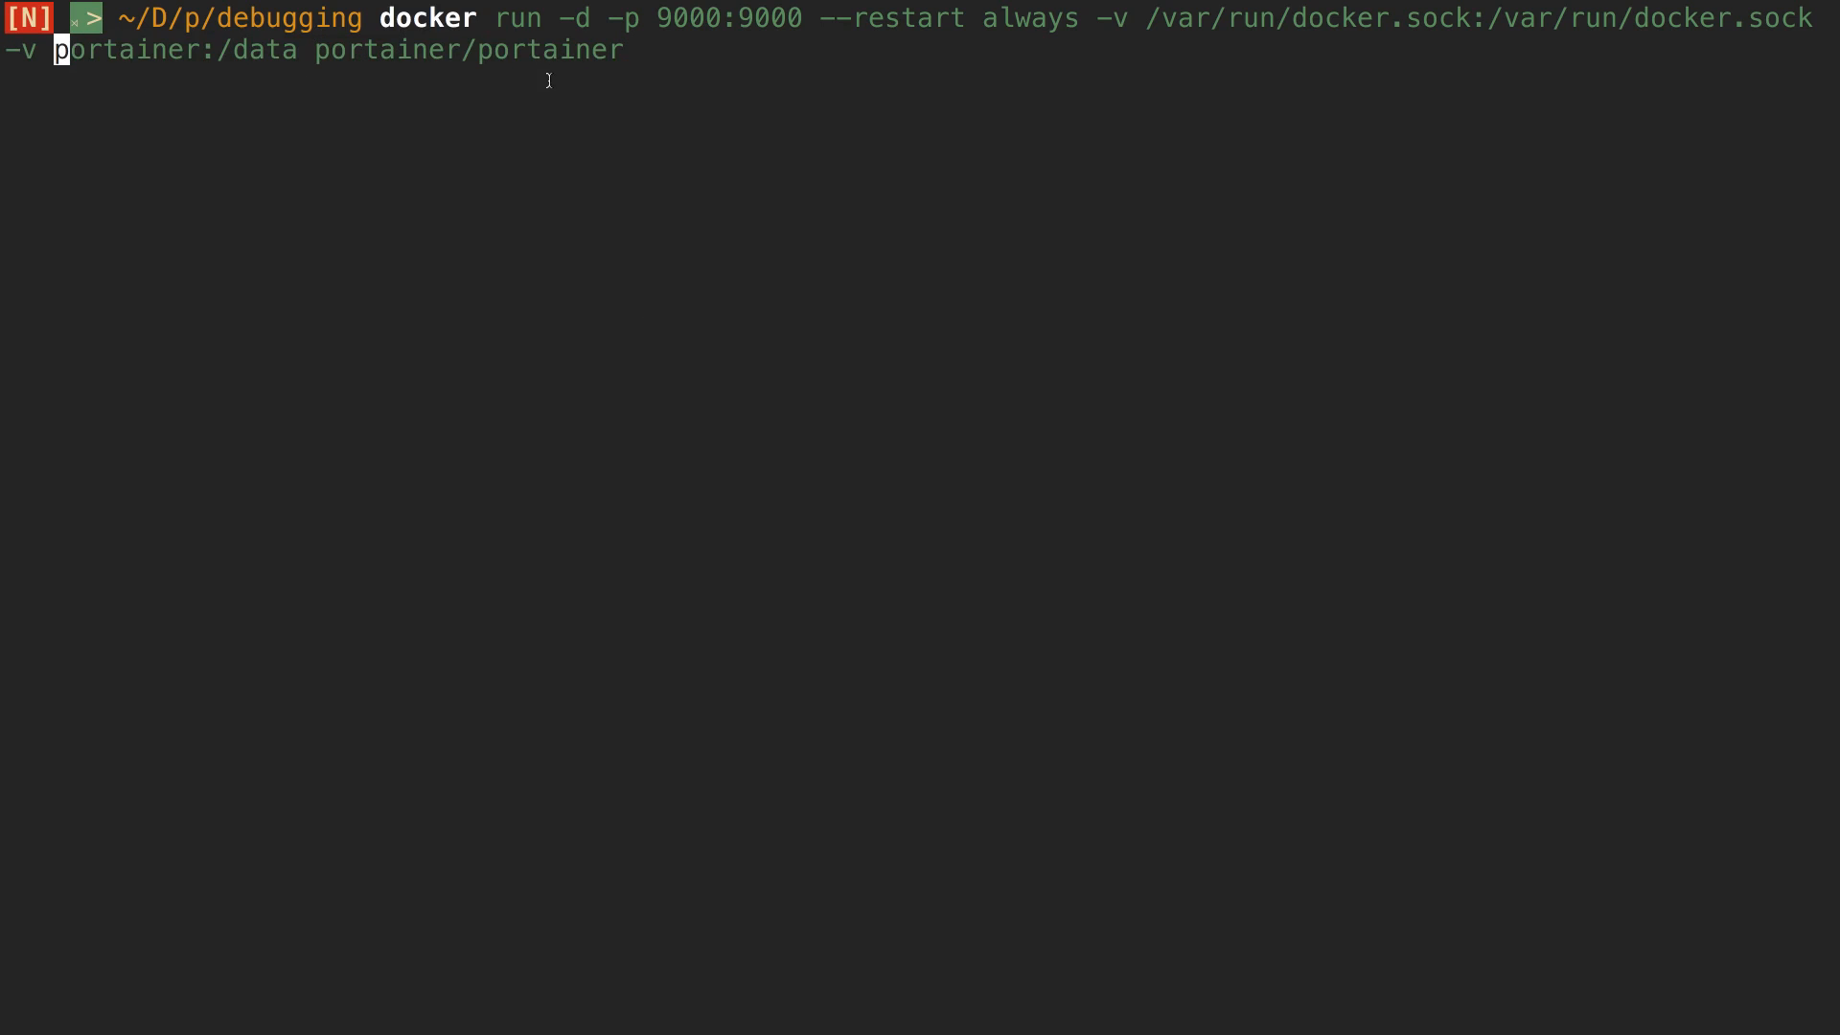
mouse_move(566, 226)
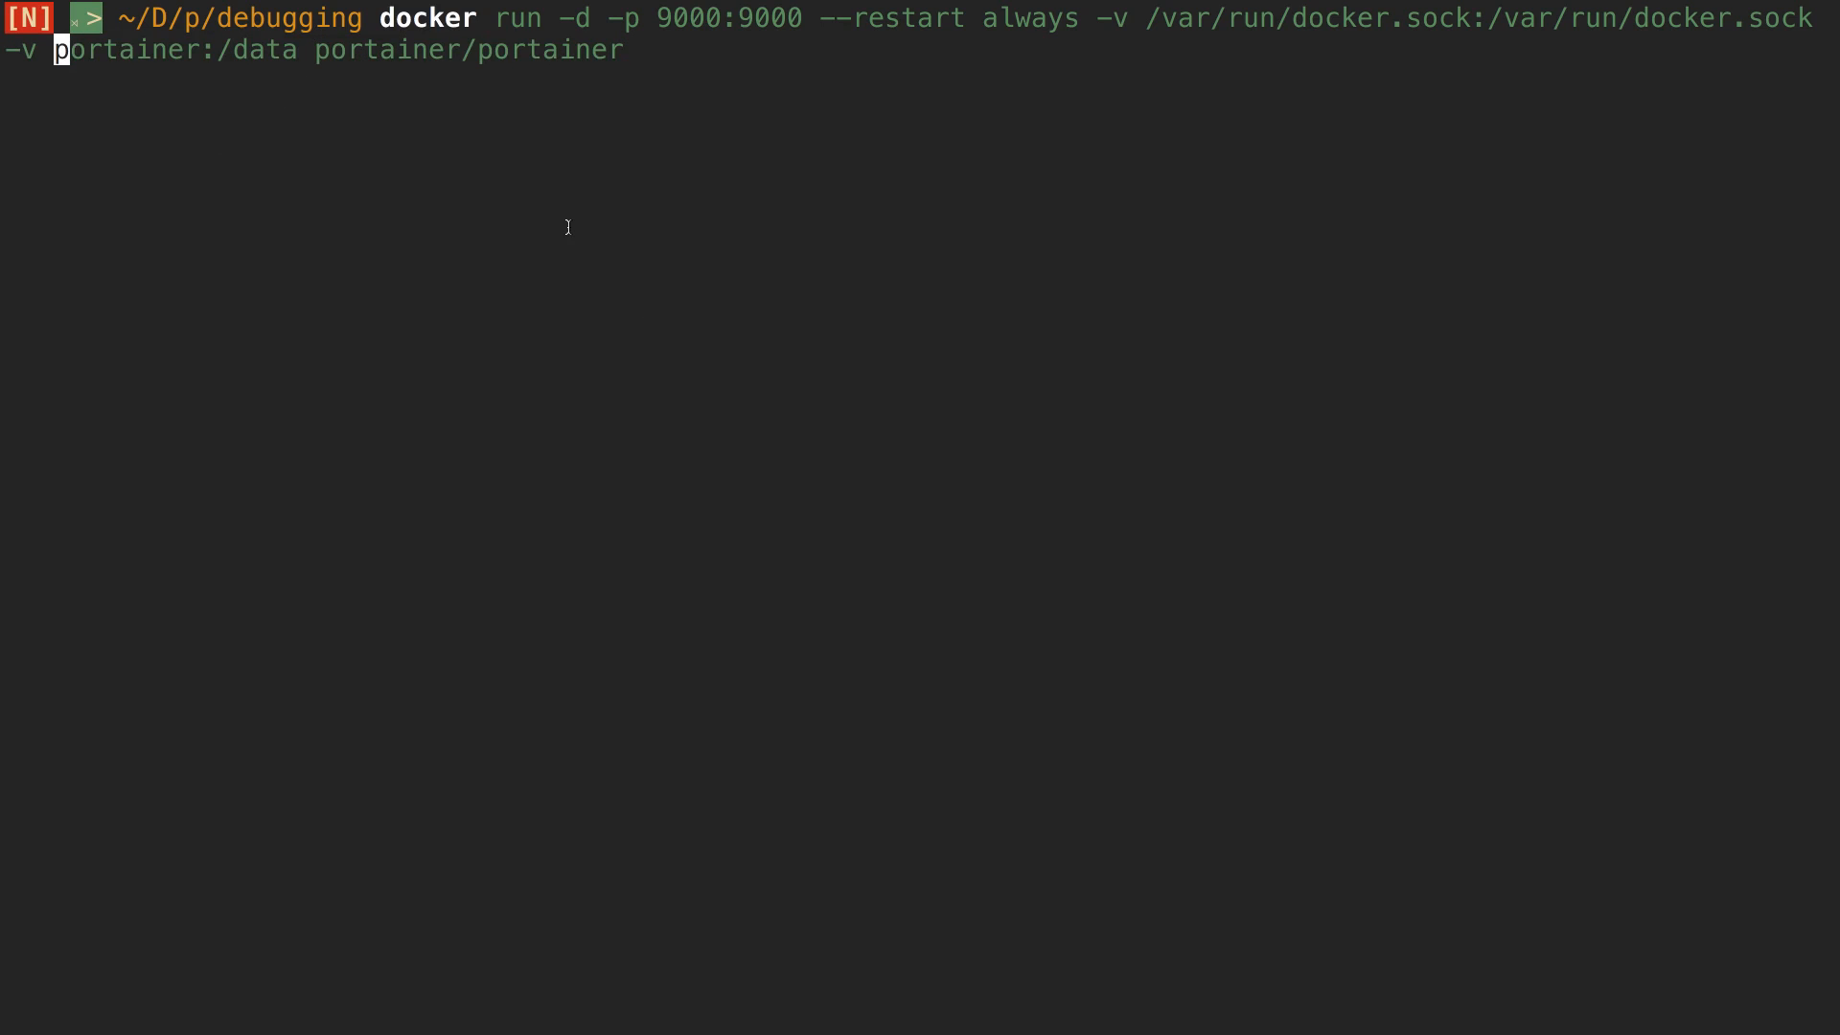
mouse_move(673, 177)
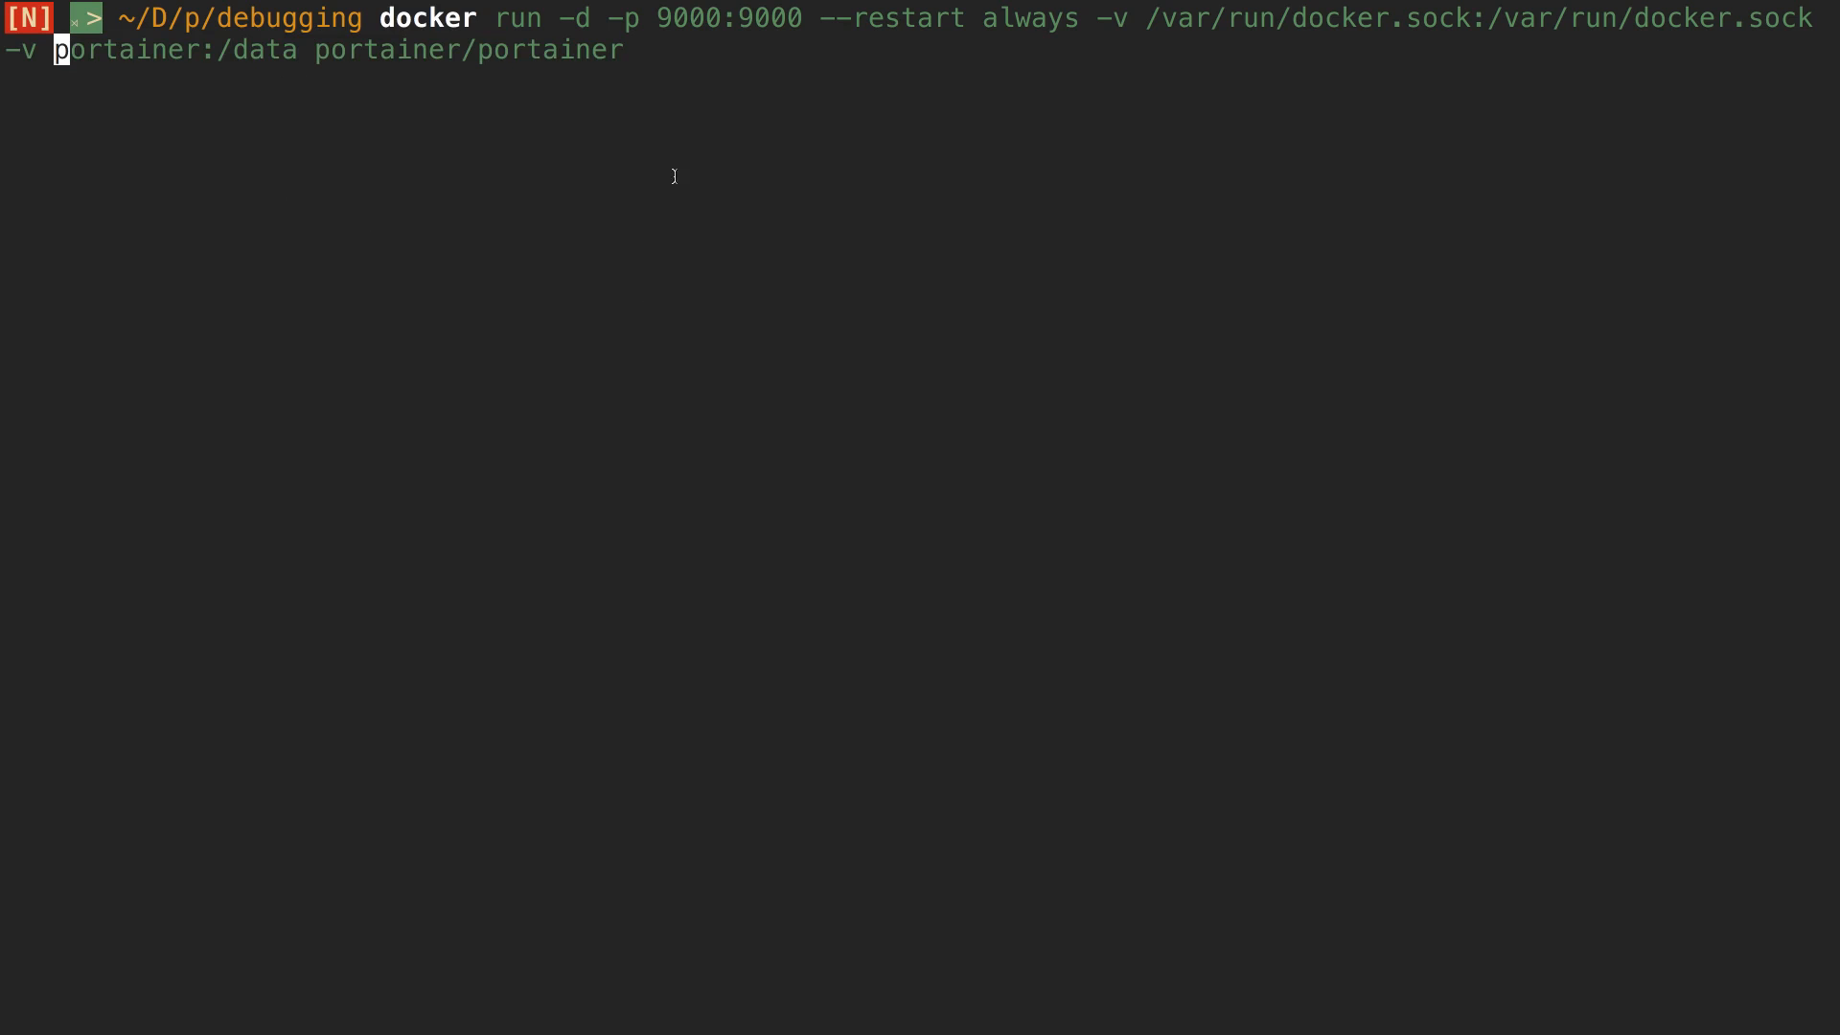
mouse_move(965, 56)
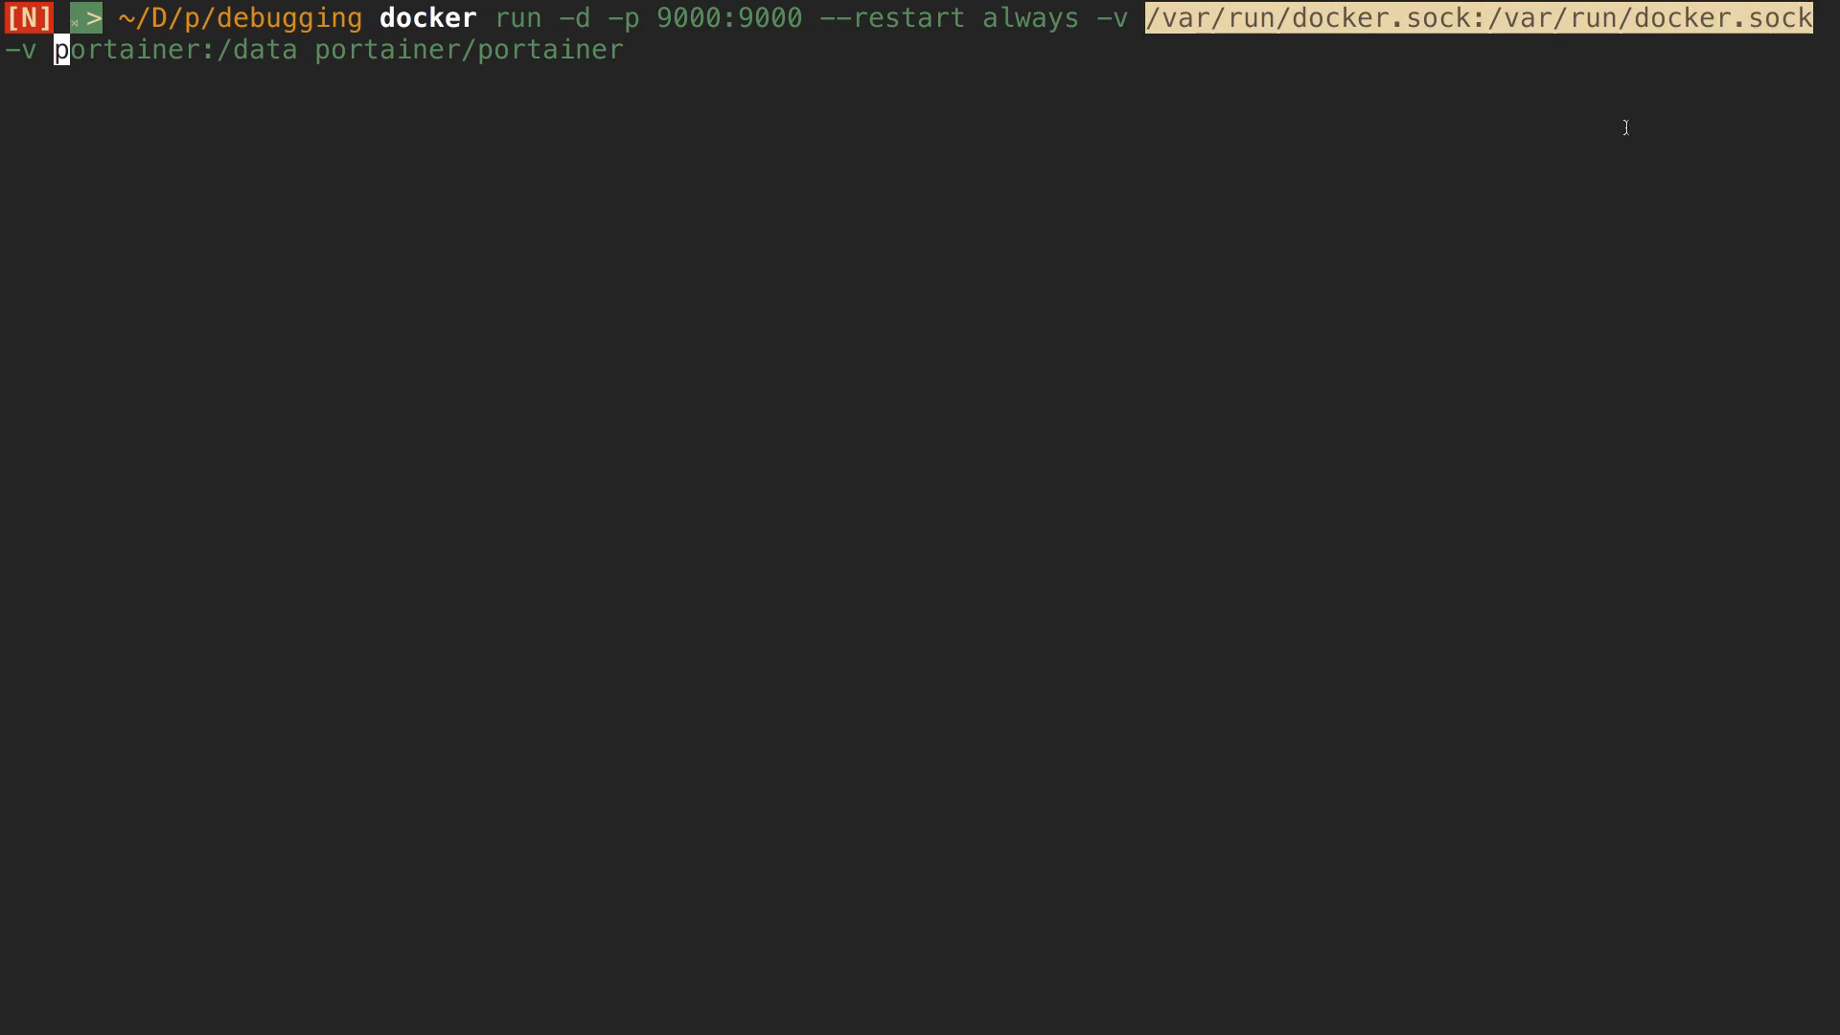
key(ctrl+c)
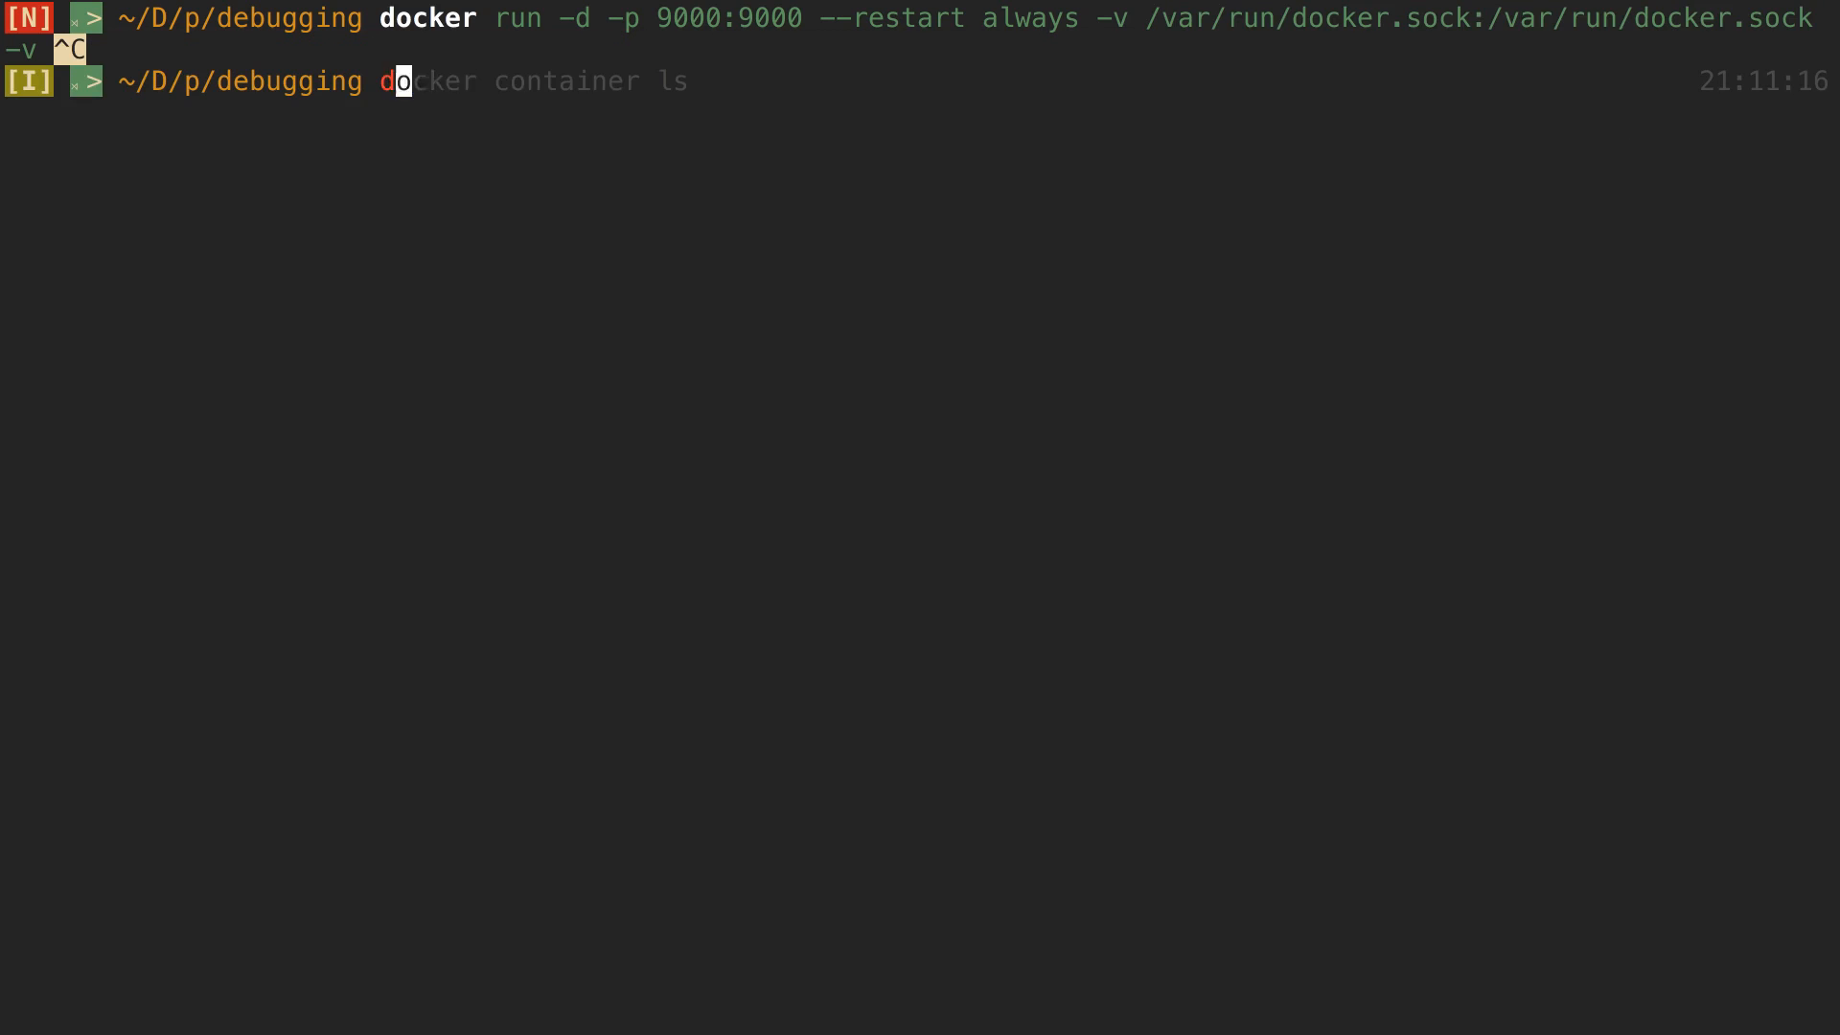
key(Return)
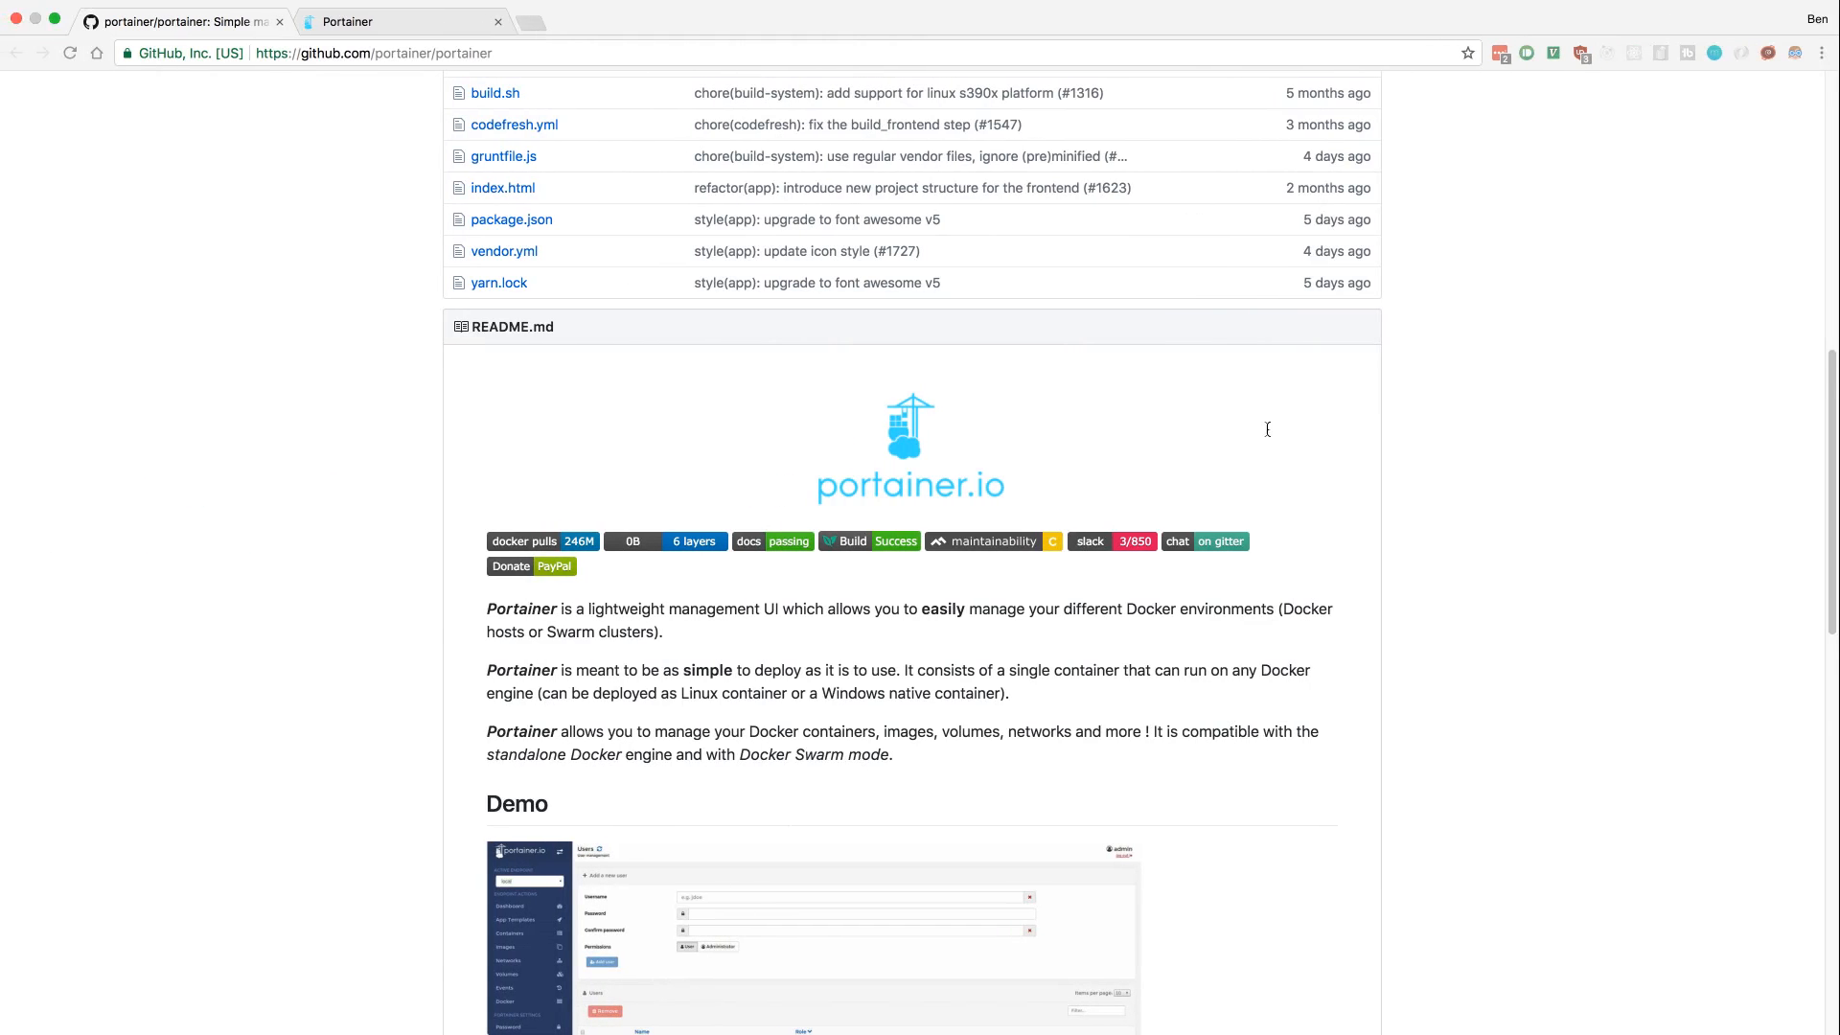
- Show the local endpoint's Portainer dashboard, then head to the Images list
click(398, 21)
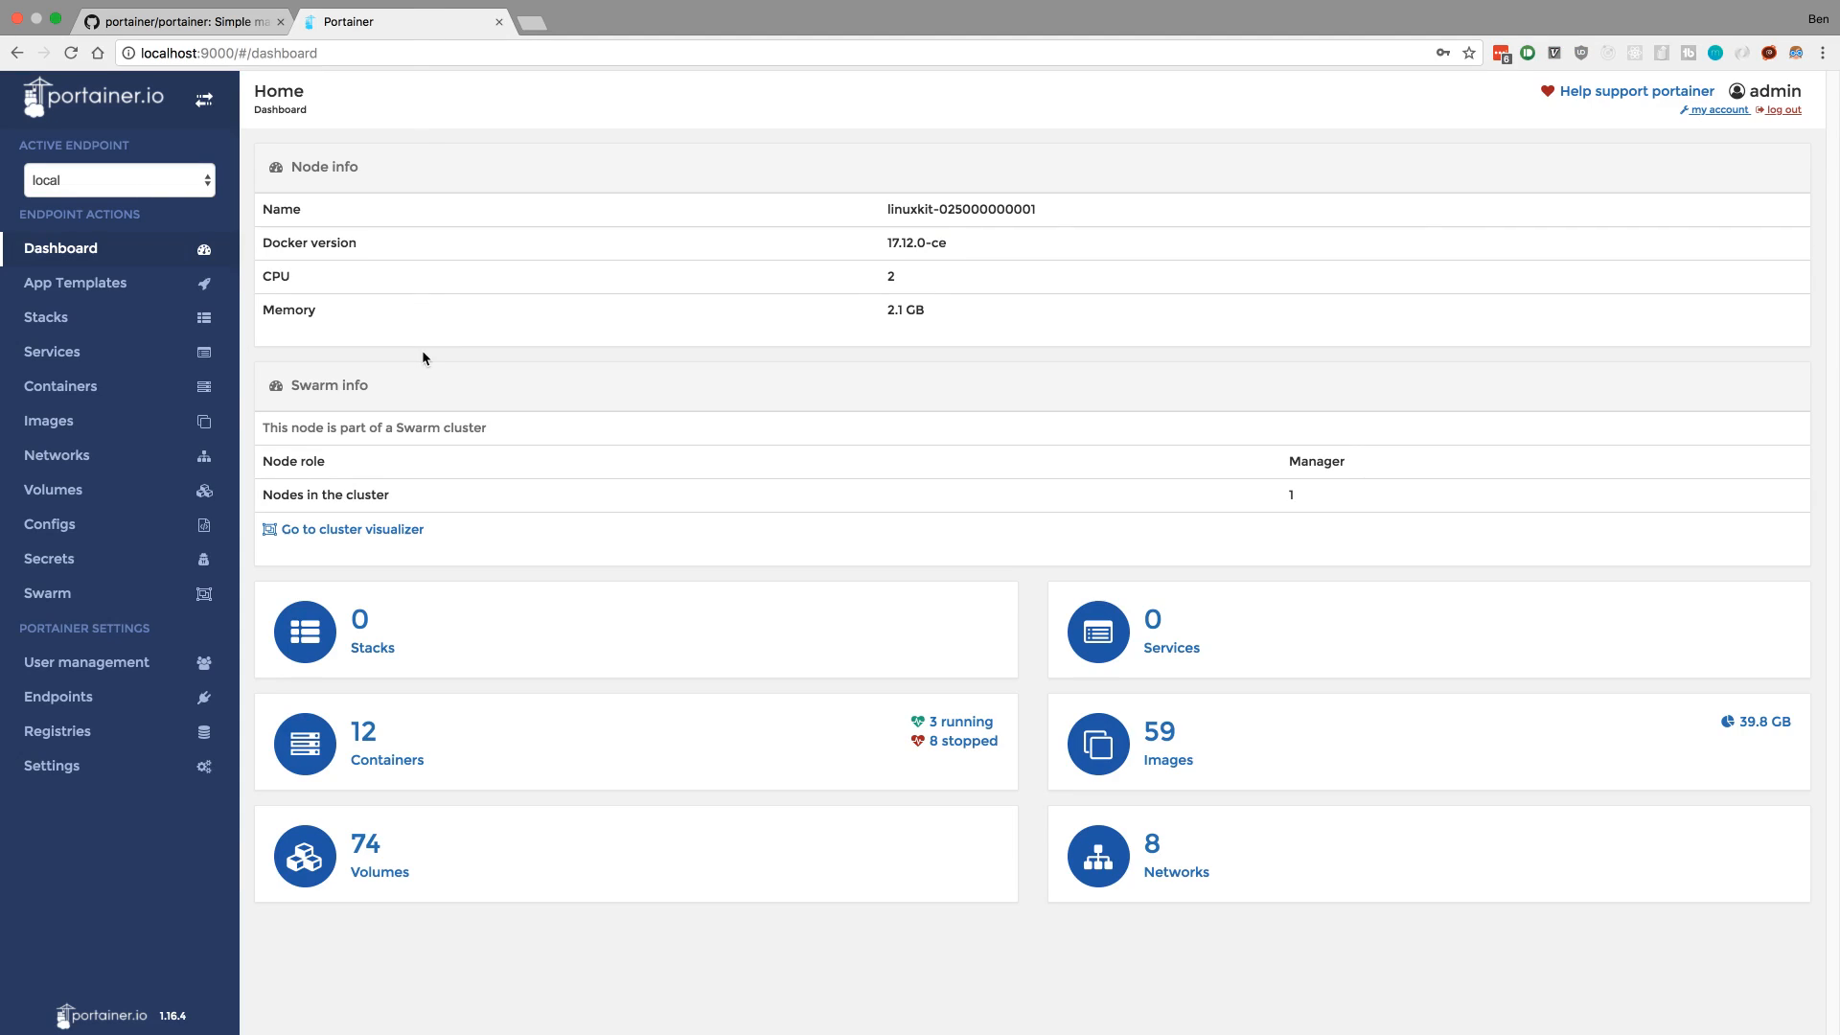
mouse_move(412, 361)
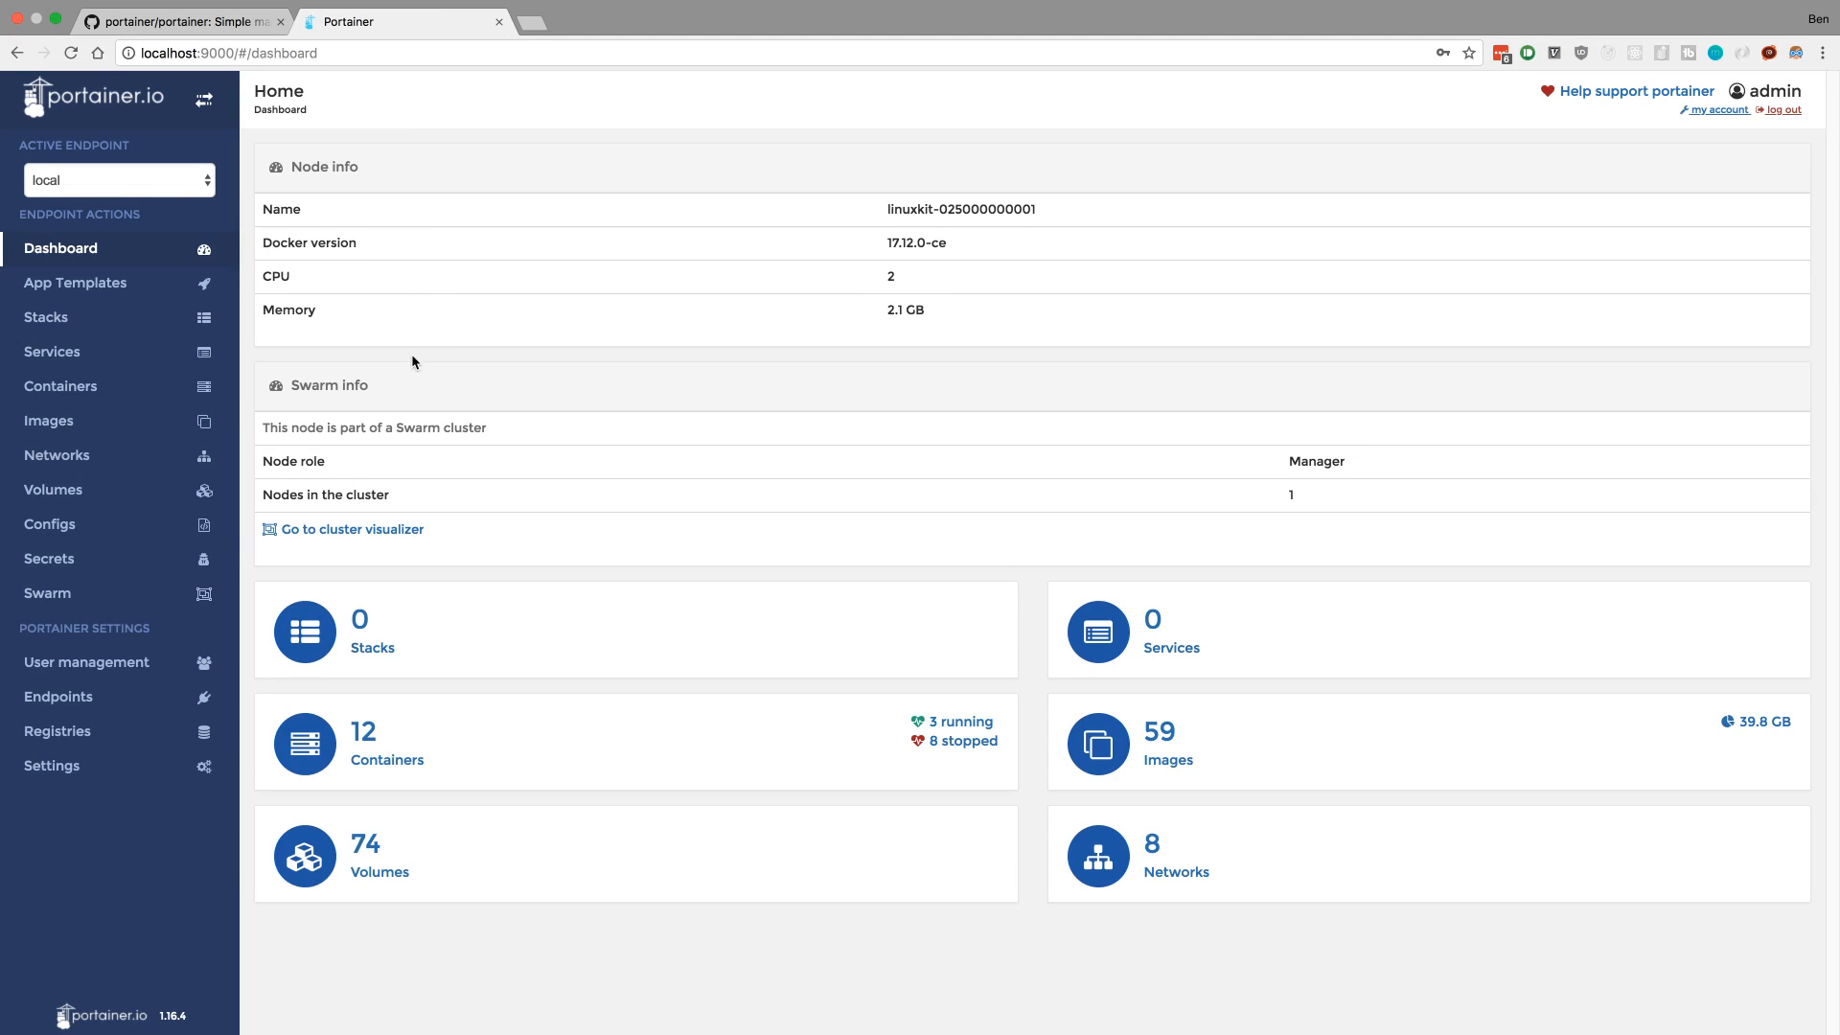
mouse_move(375, 383)
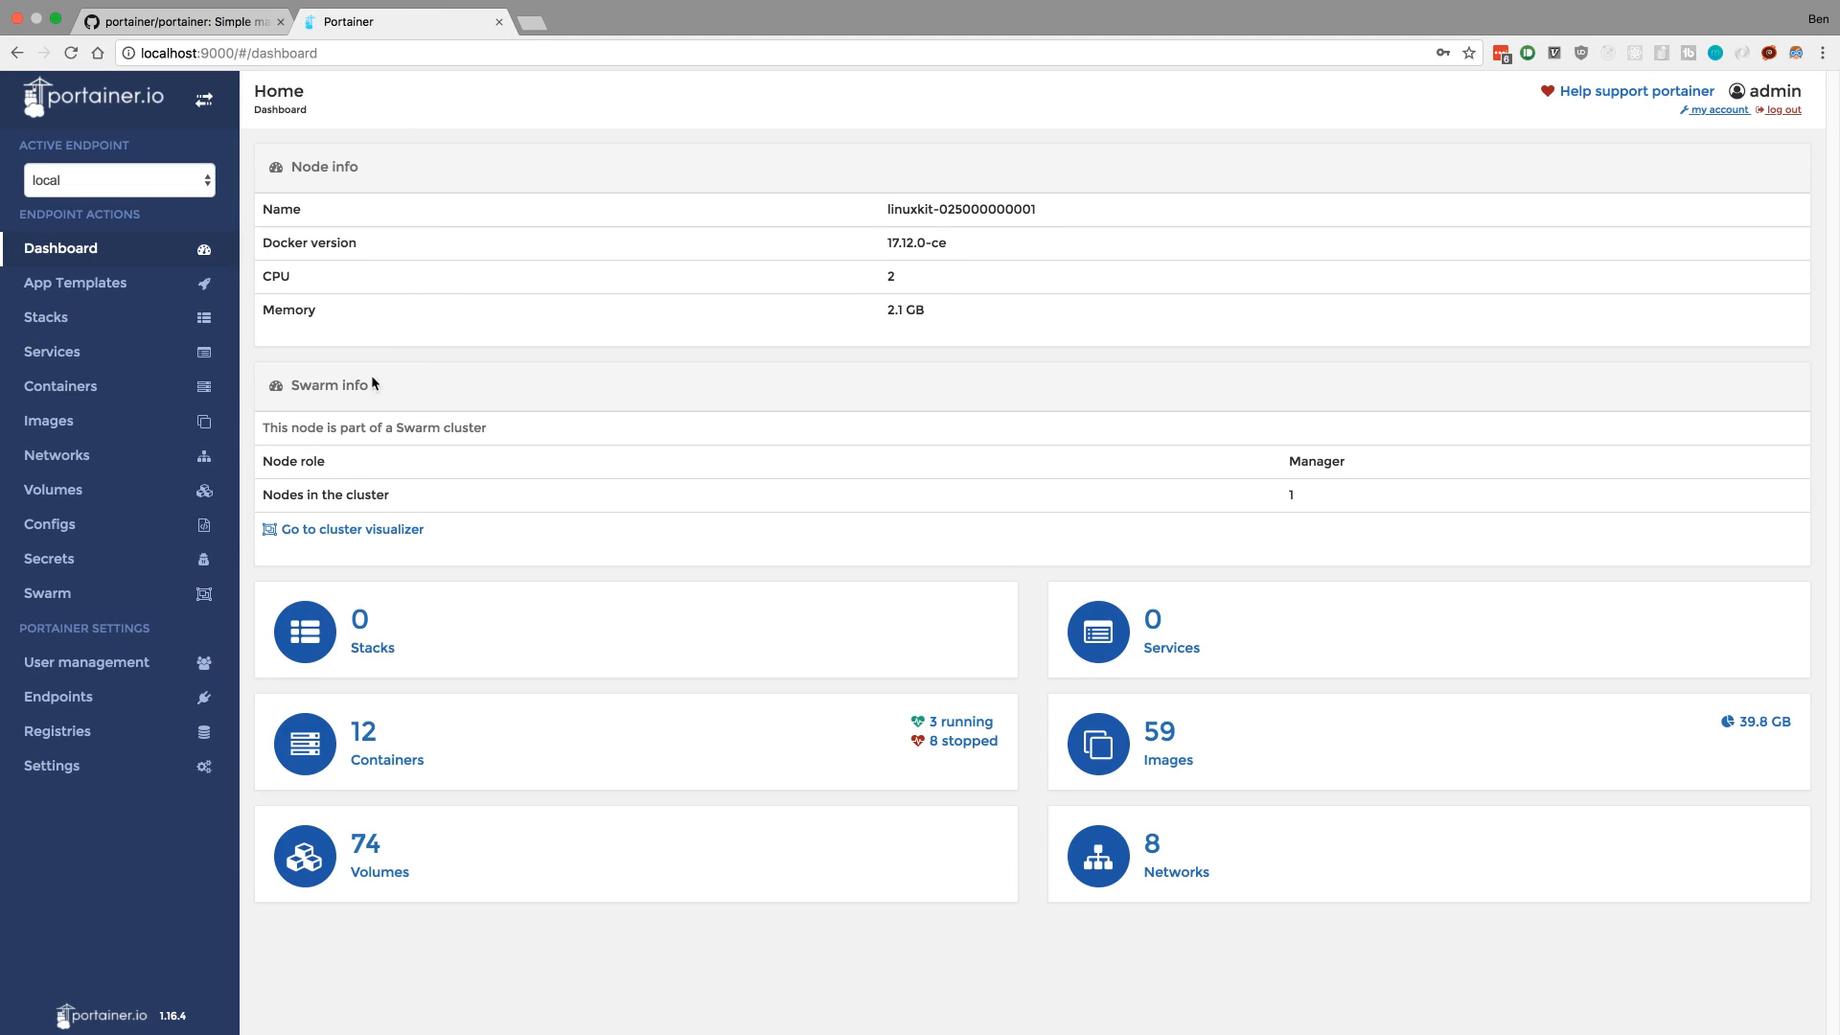
click(49, 419)
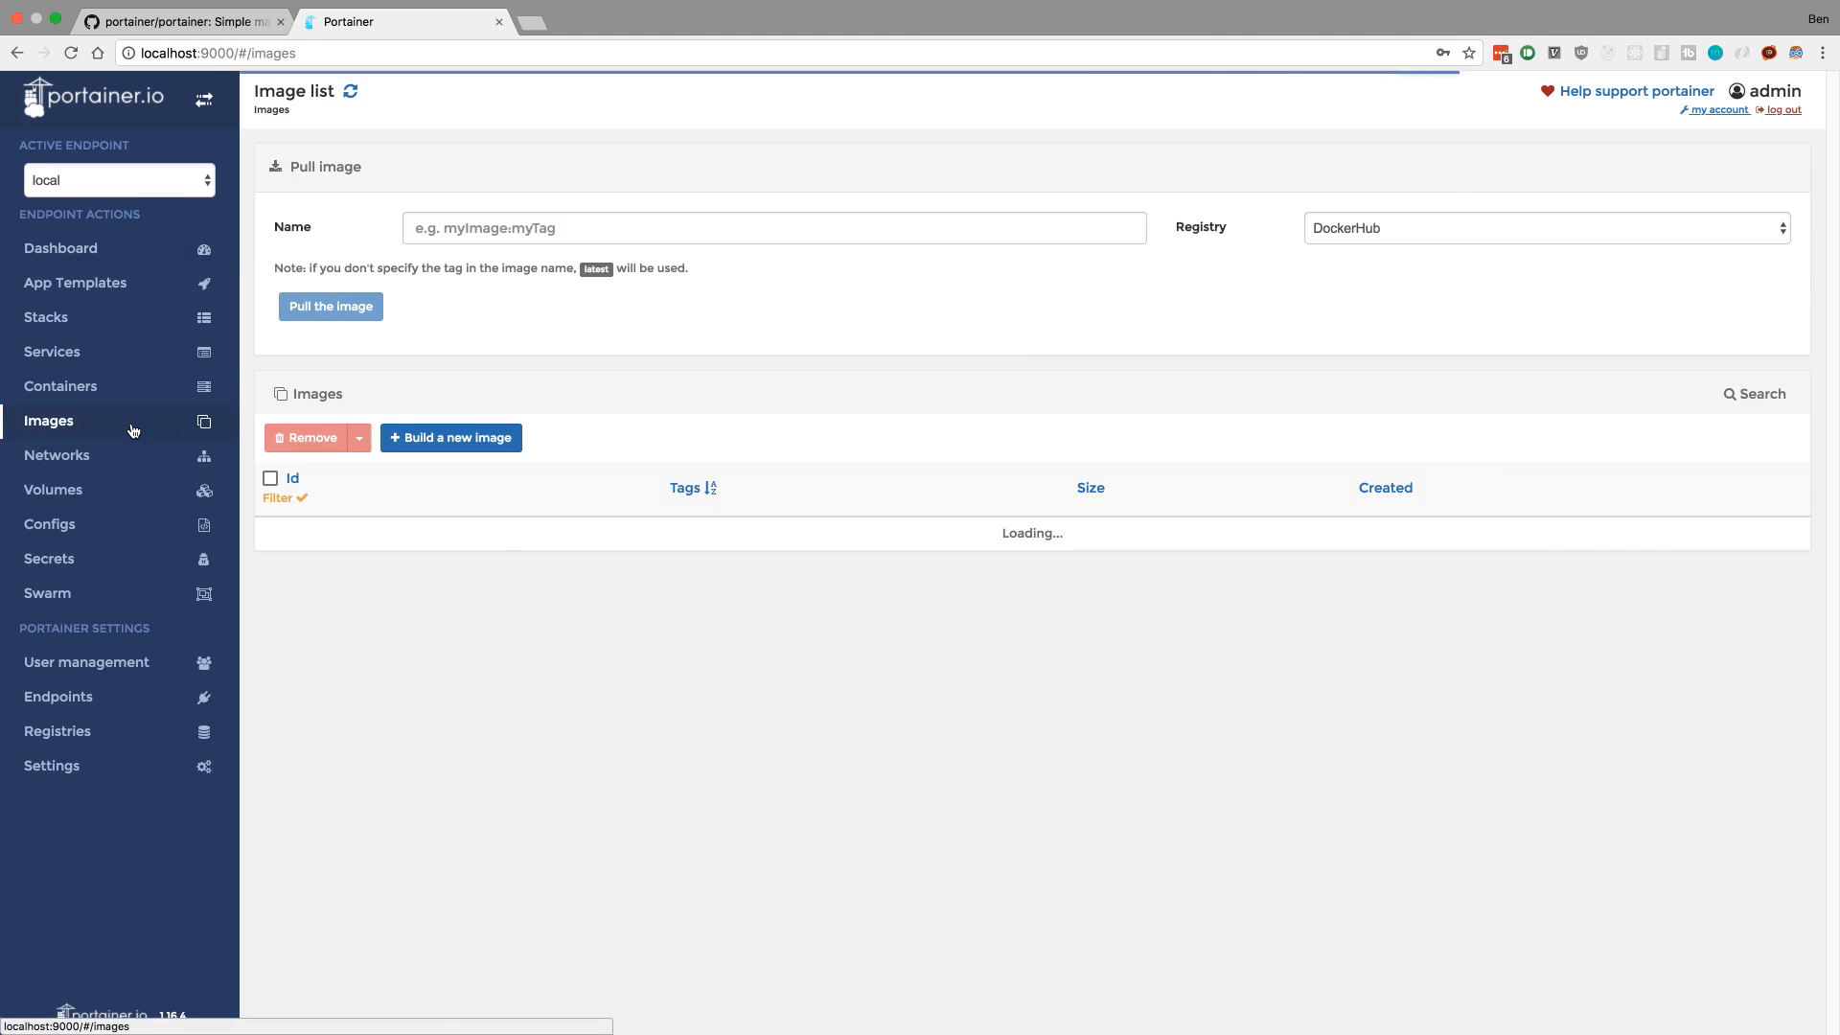
- In the Containers list, tick and clear stopped containers, then open local_prisma_database_1's details
click(59, 386)
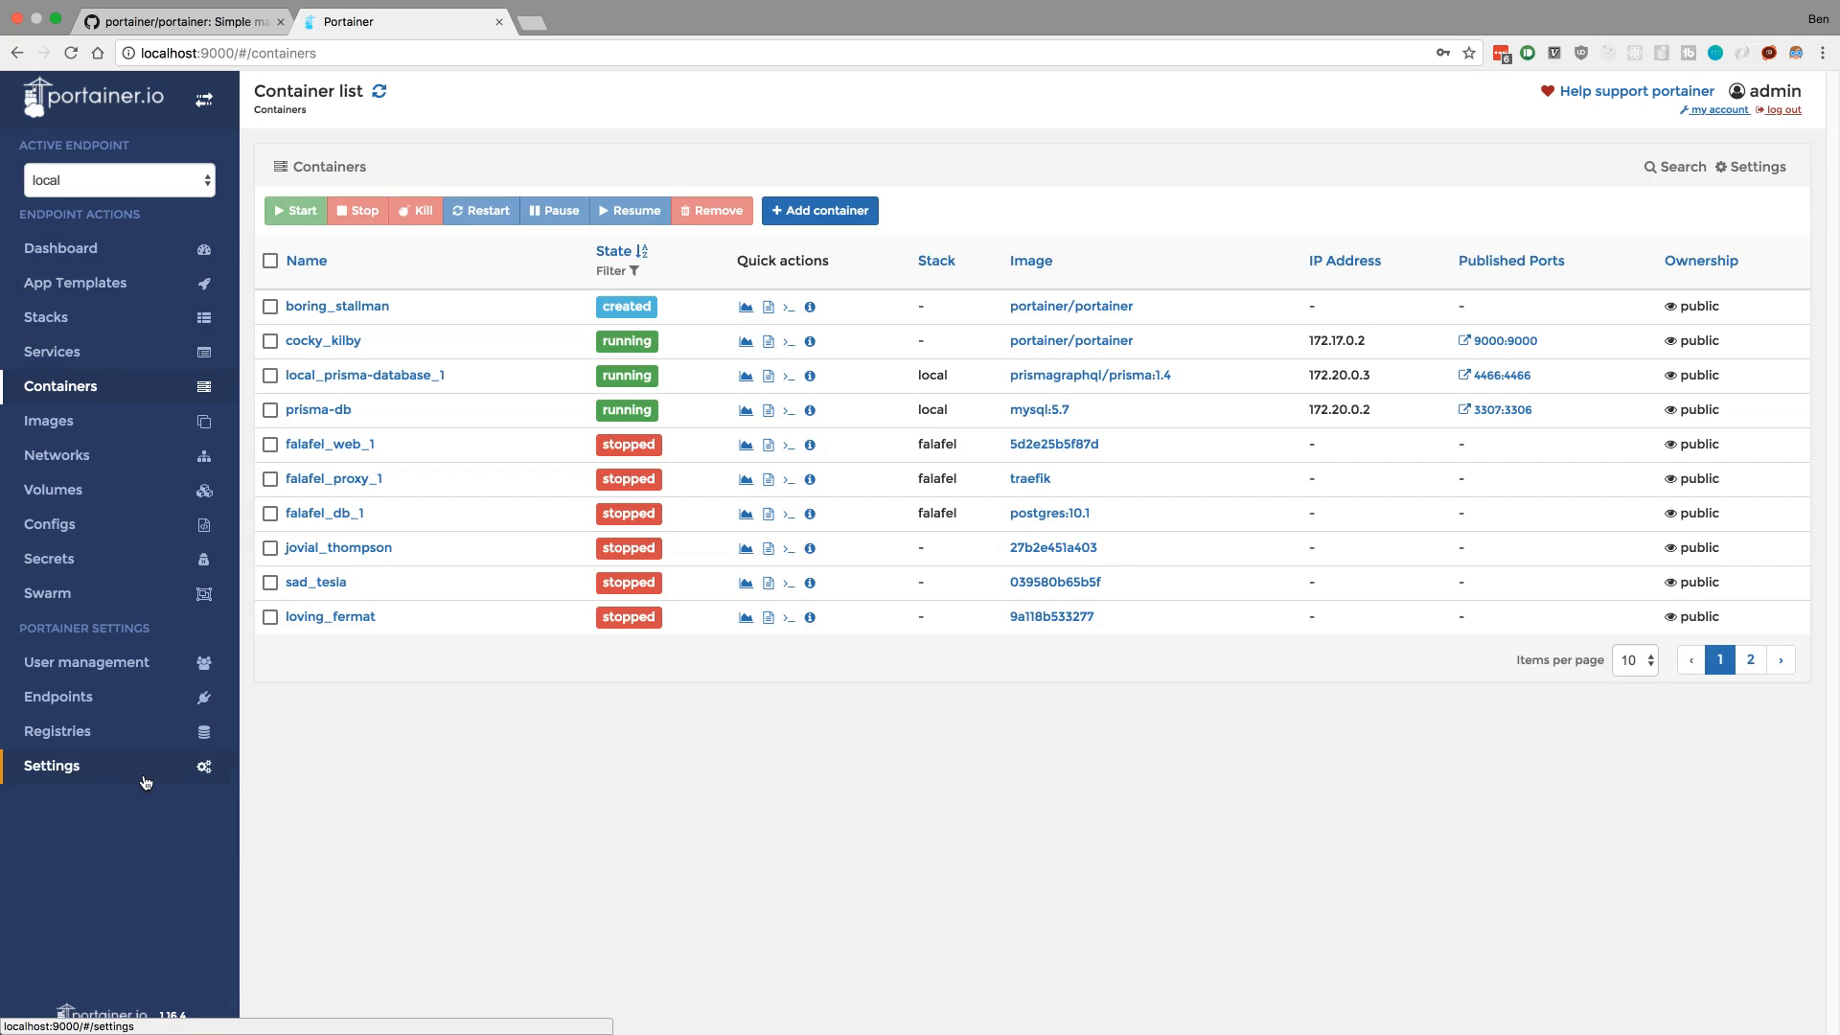
mouse_move(443, 694)
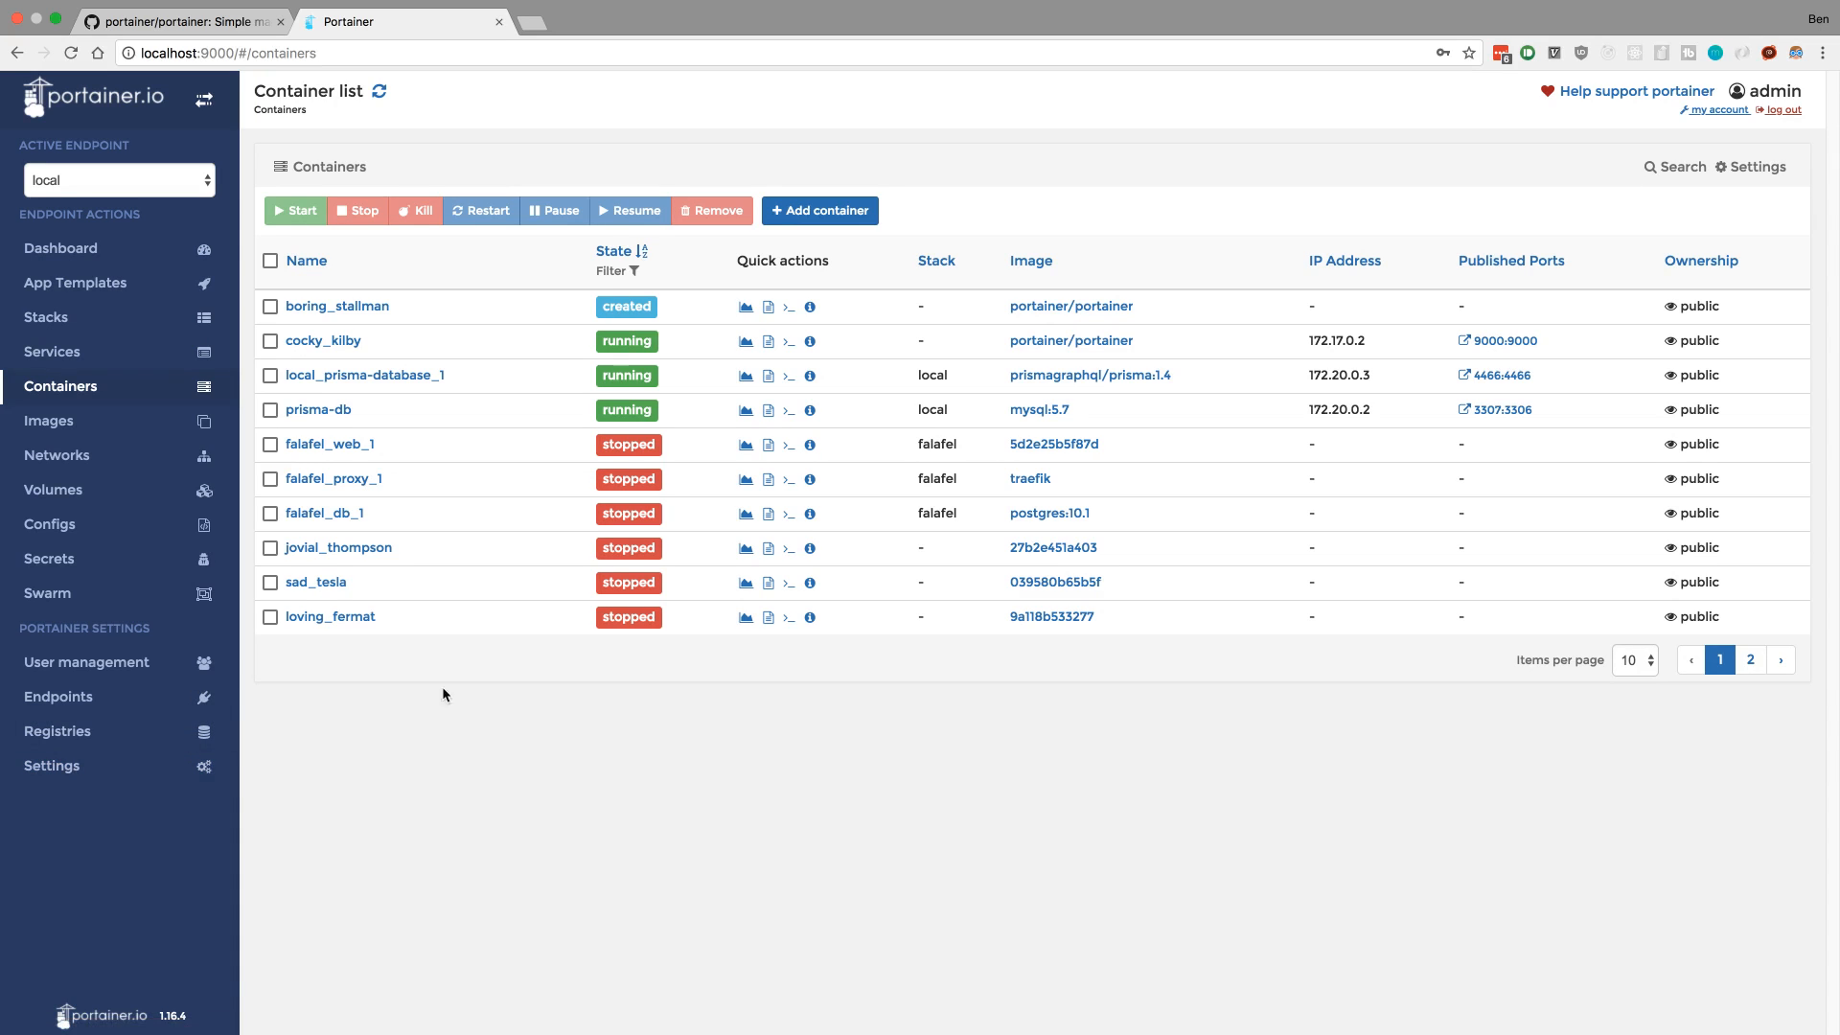
mouse_move(647, 318)
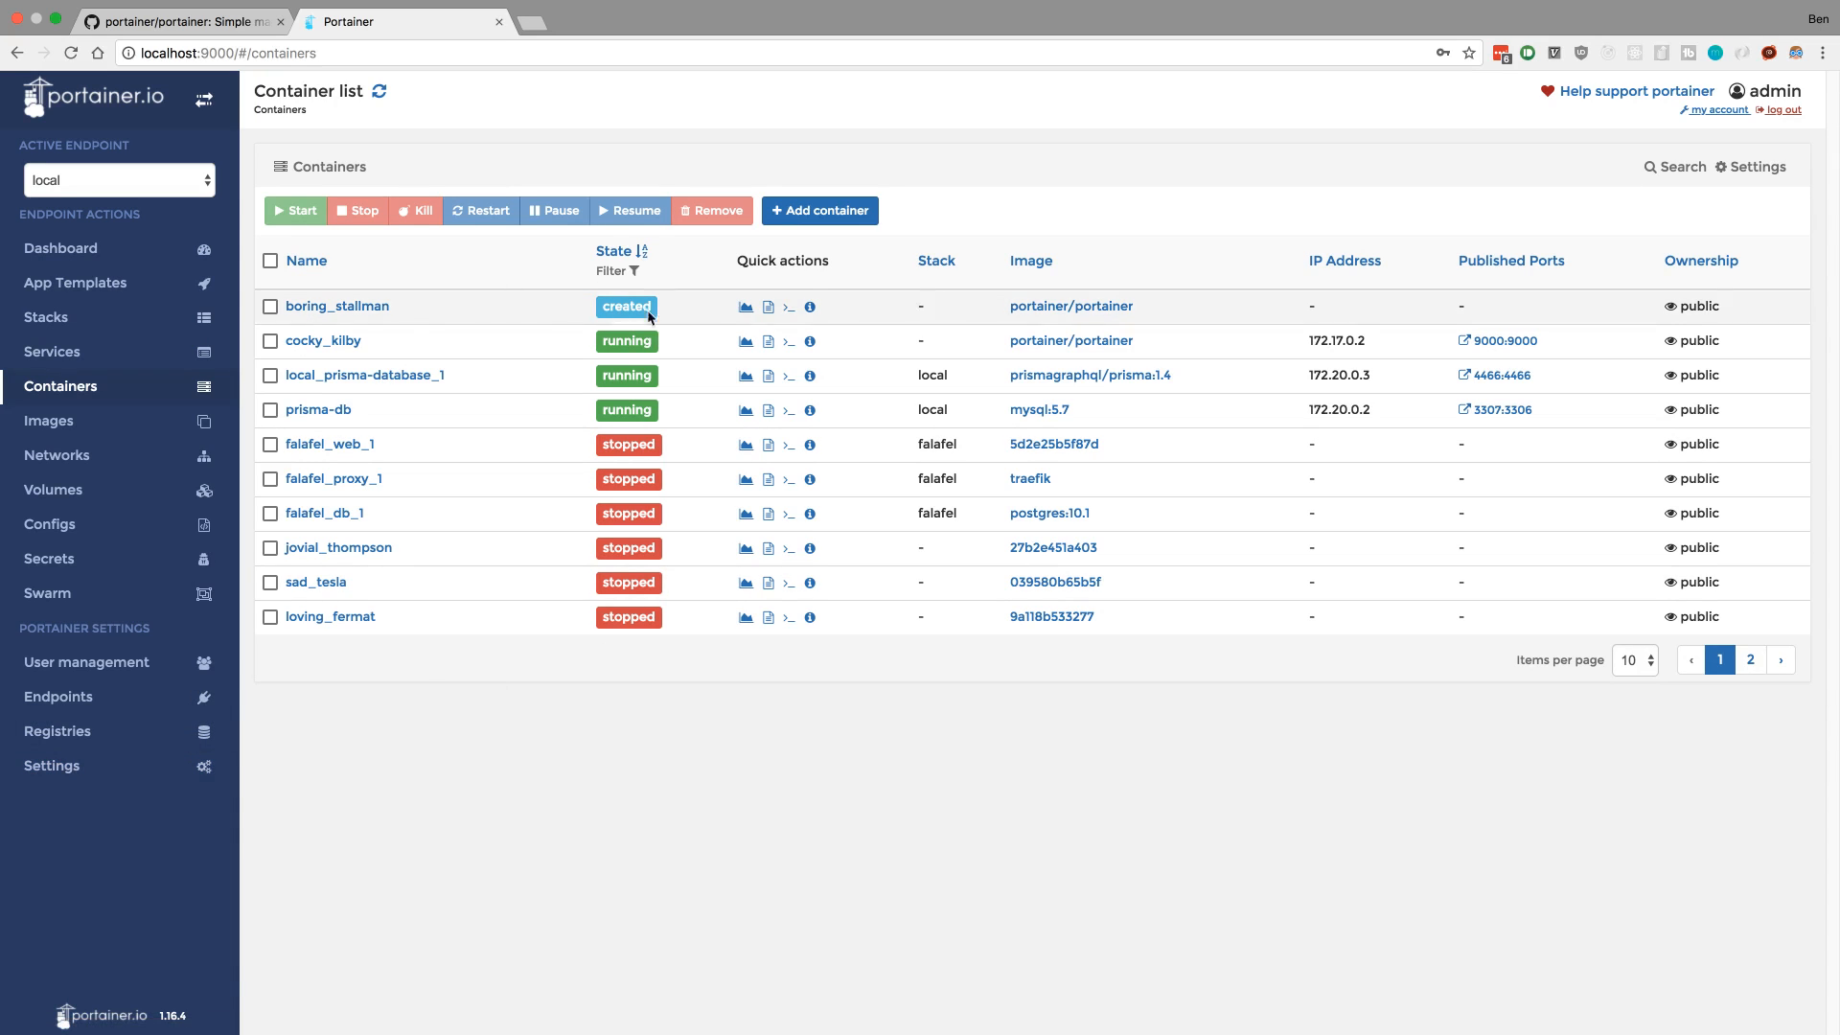
mouse_move(975, 351)
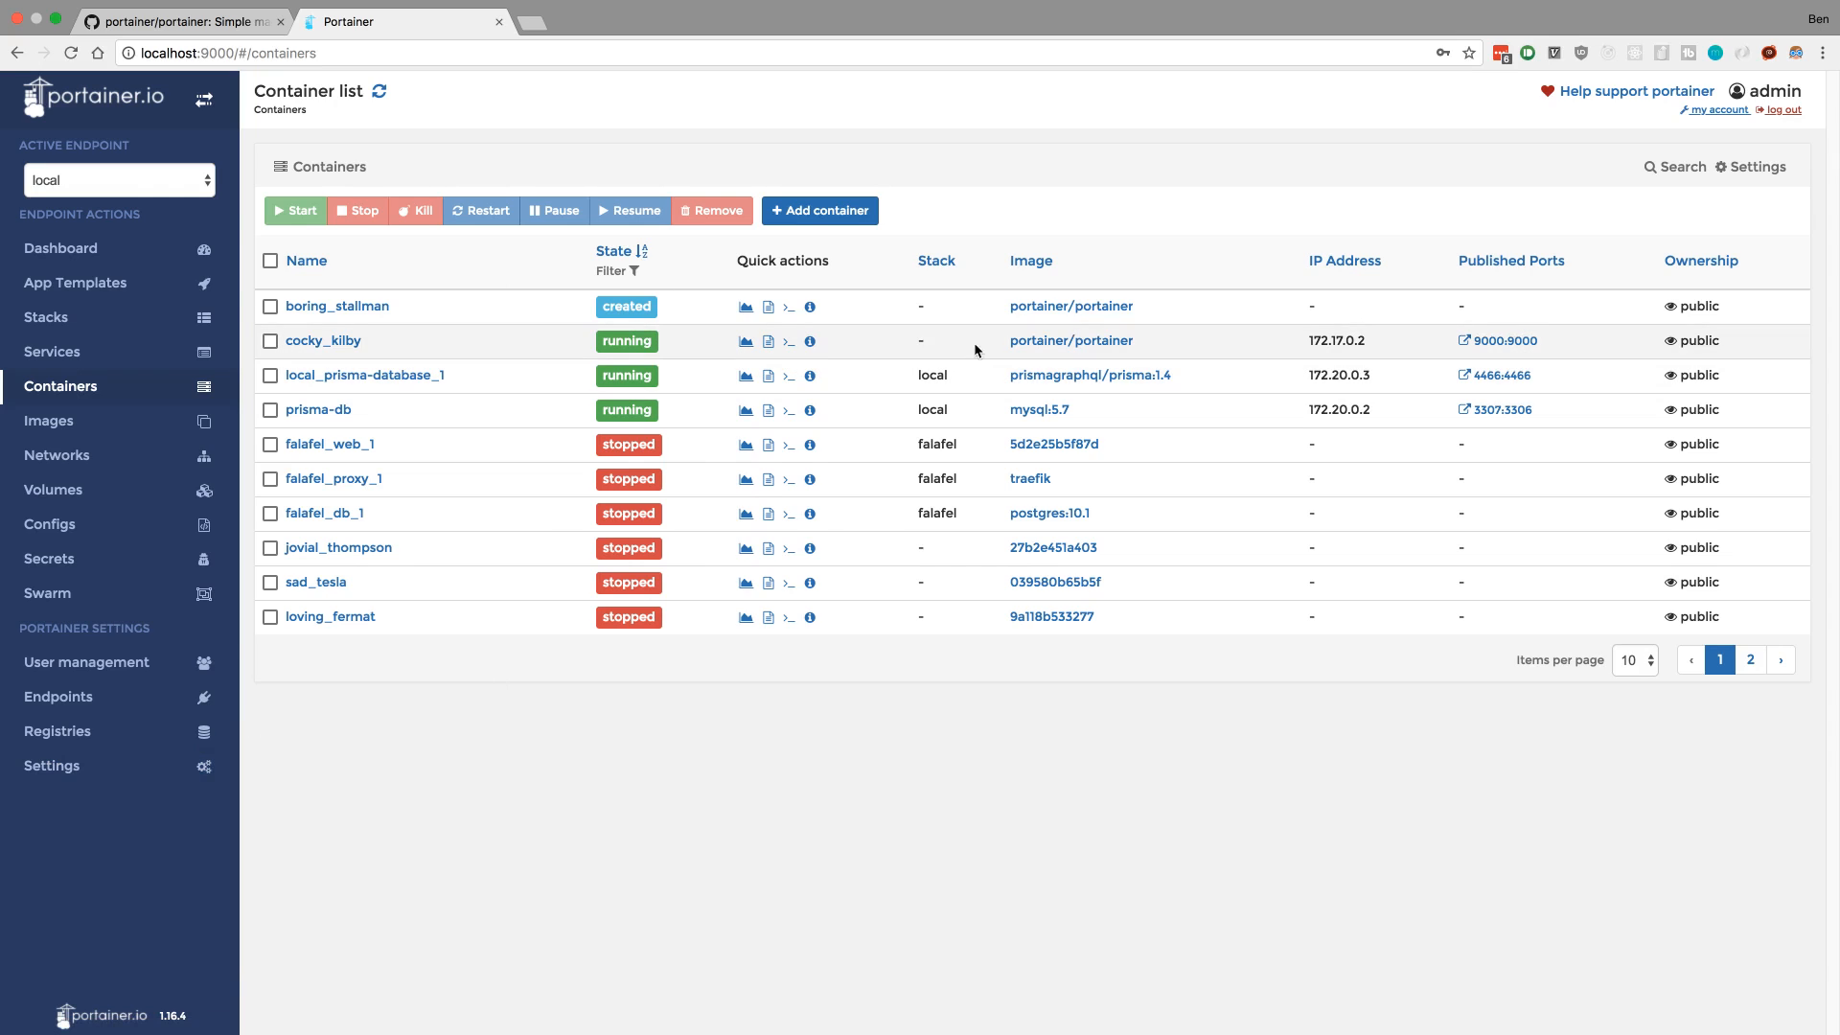
mouse_move(711, 700)
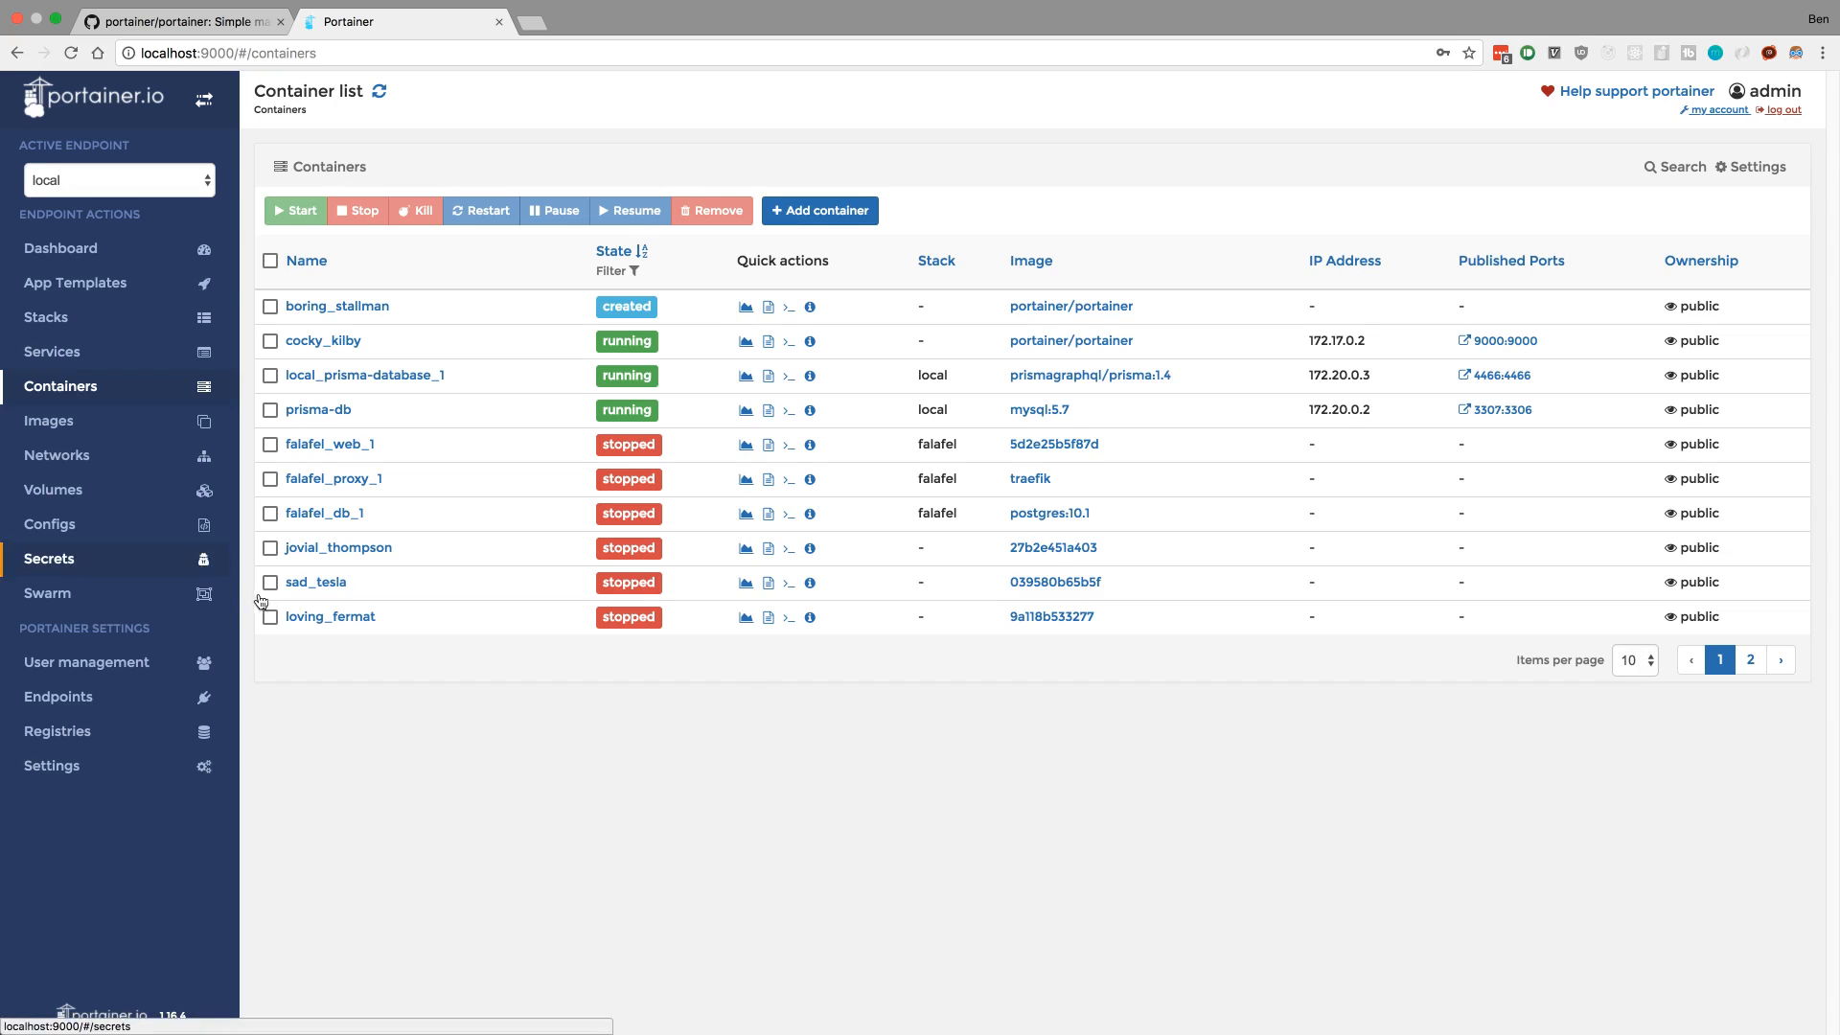
click(272, 616)
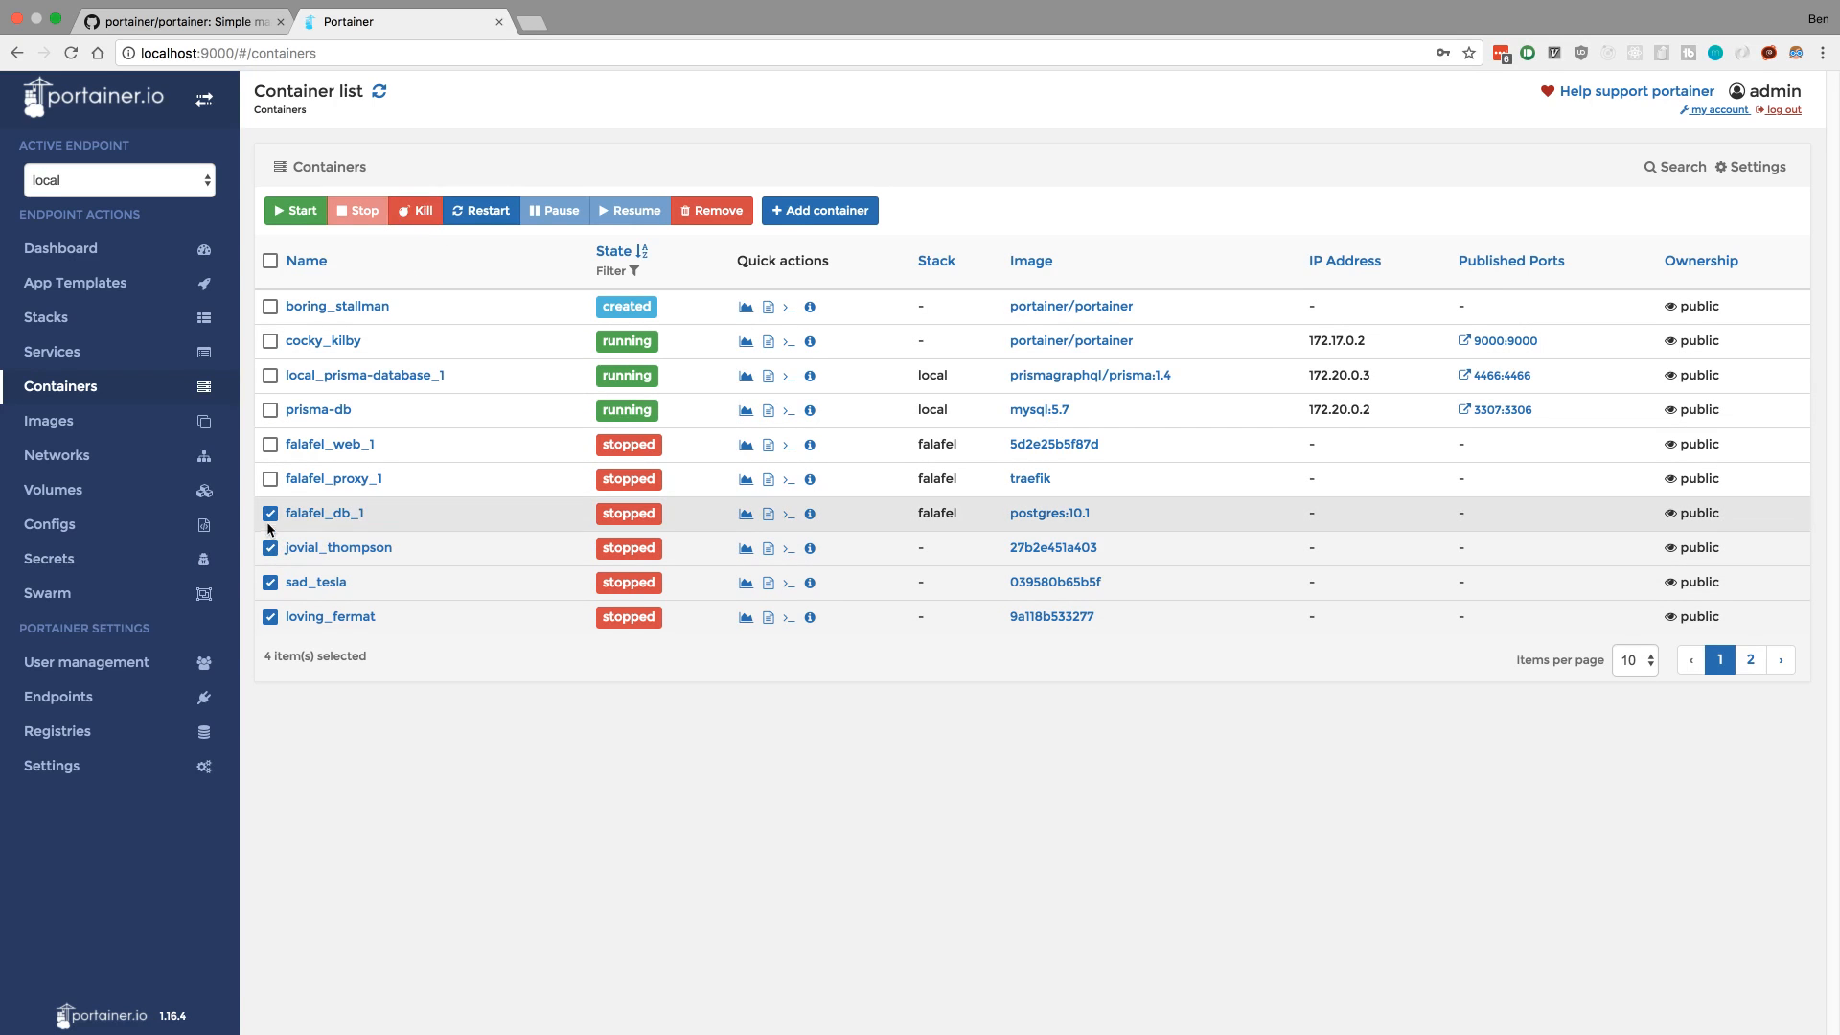
click(272, 259)
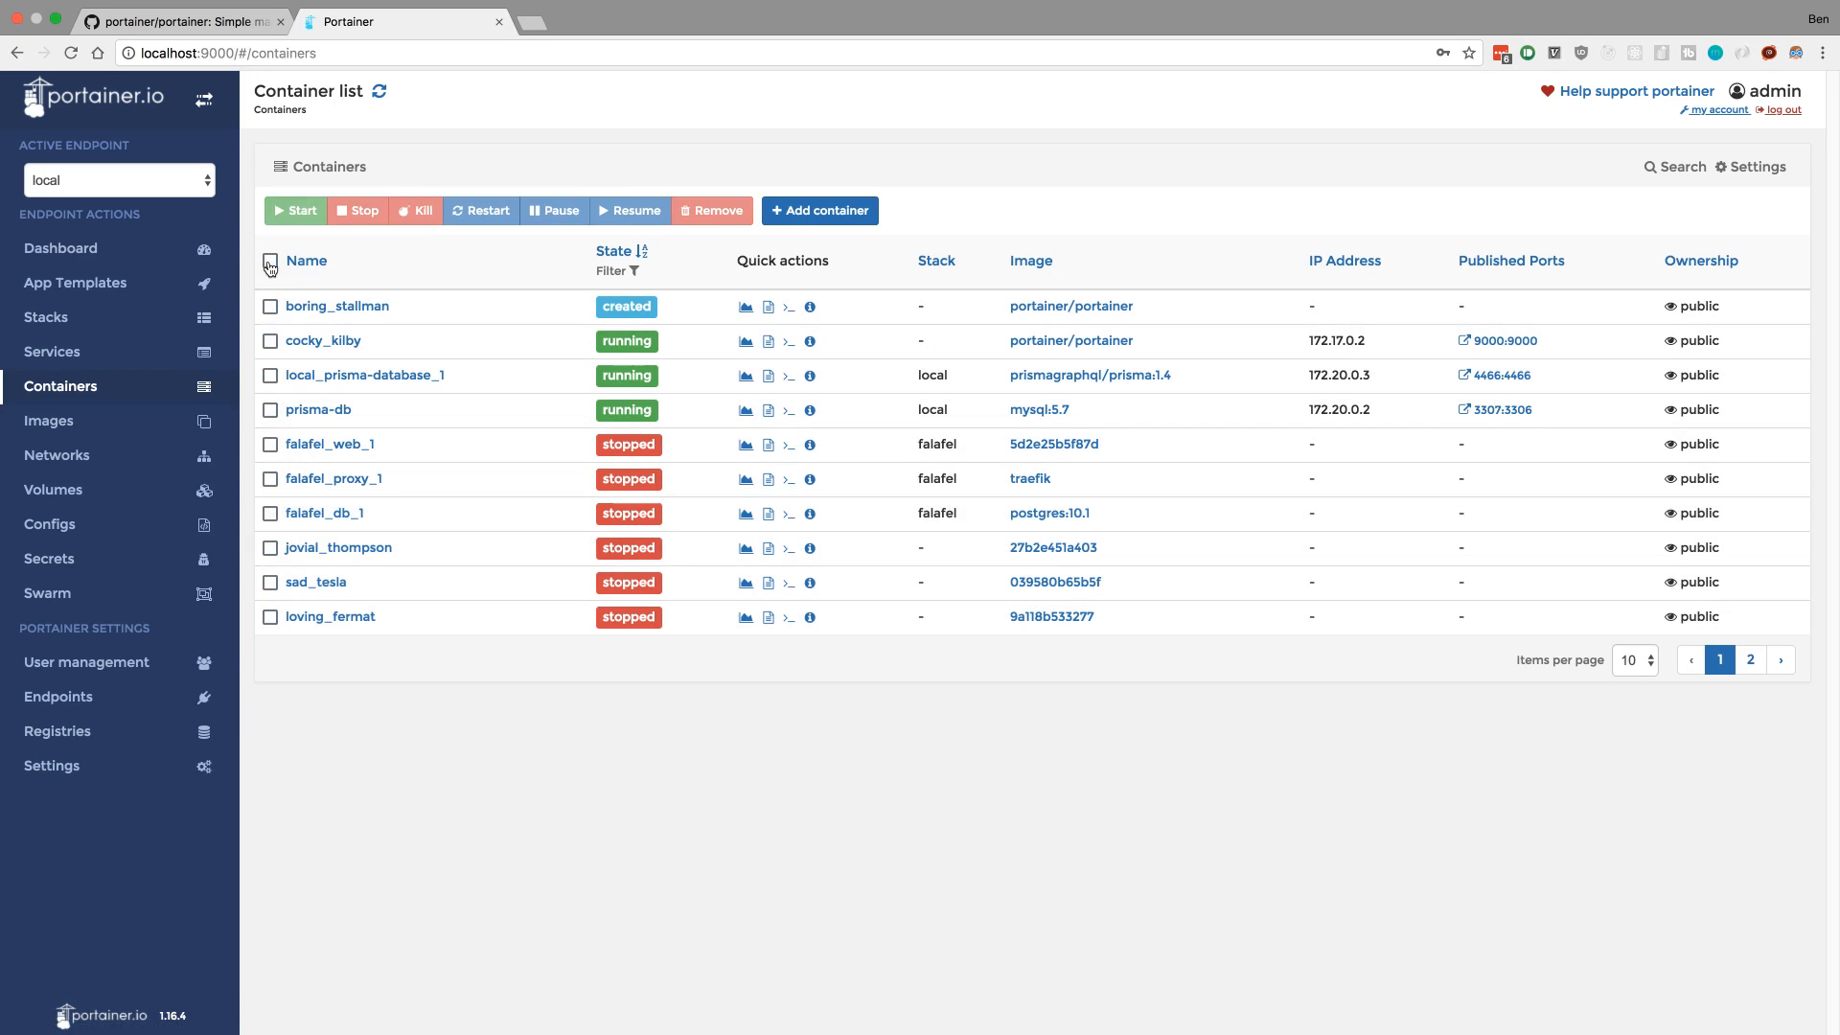
mouse_move(485, 327)
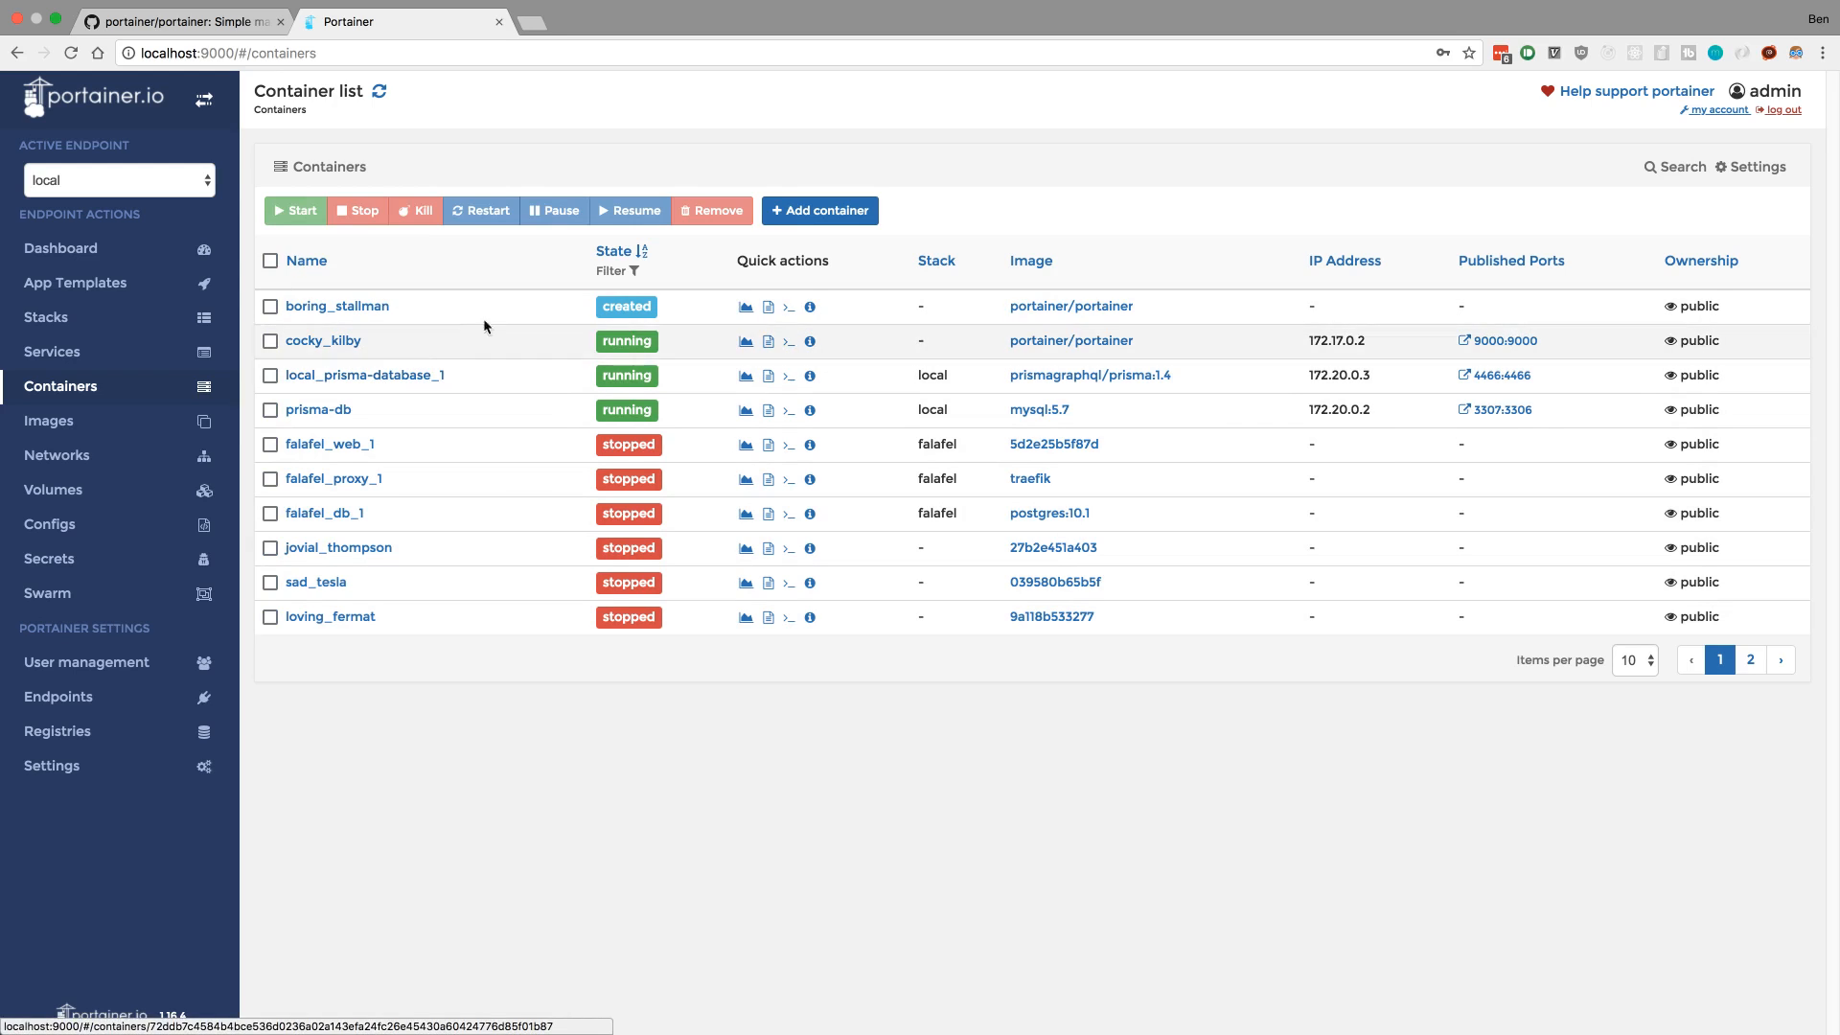
mouse_move(1116, 392)
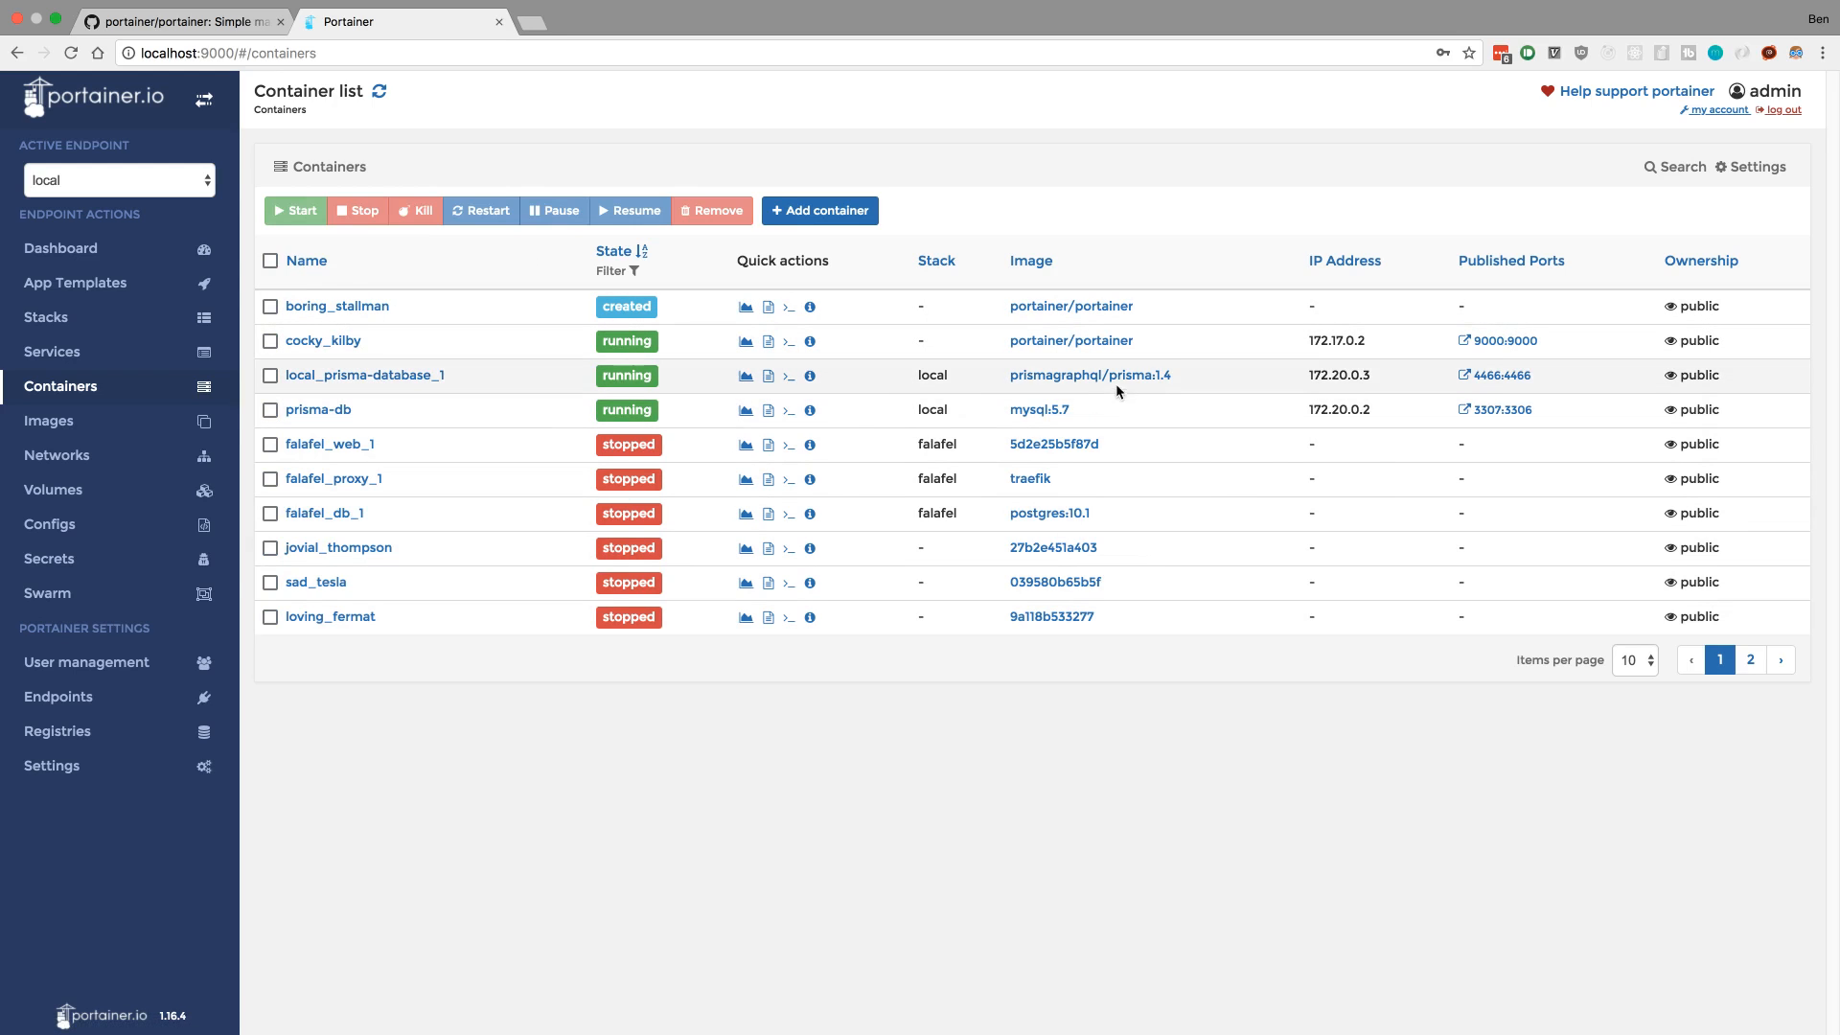
click(364, 375)
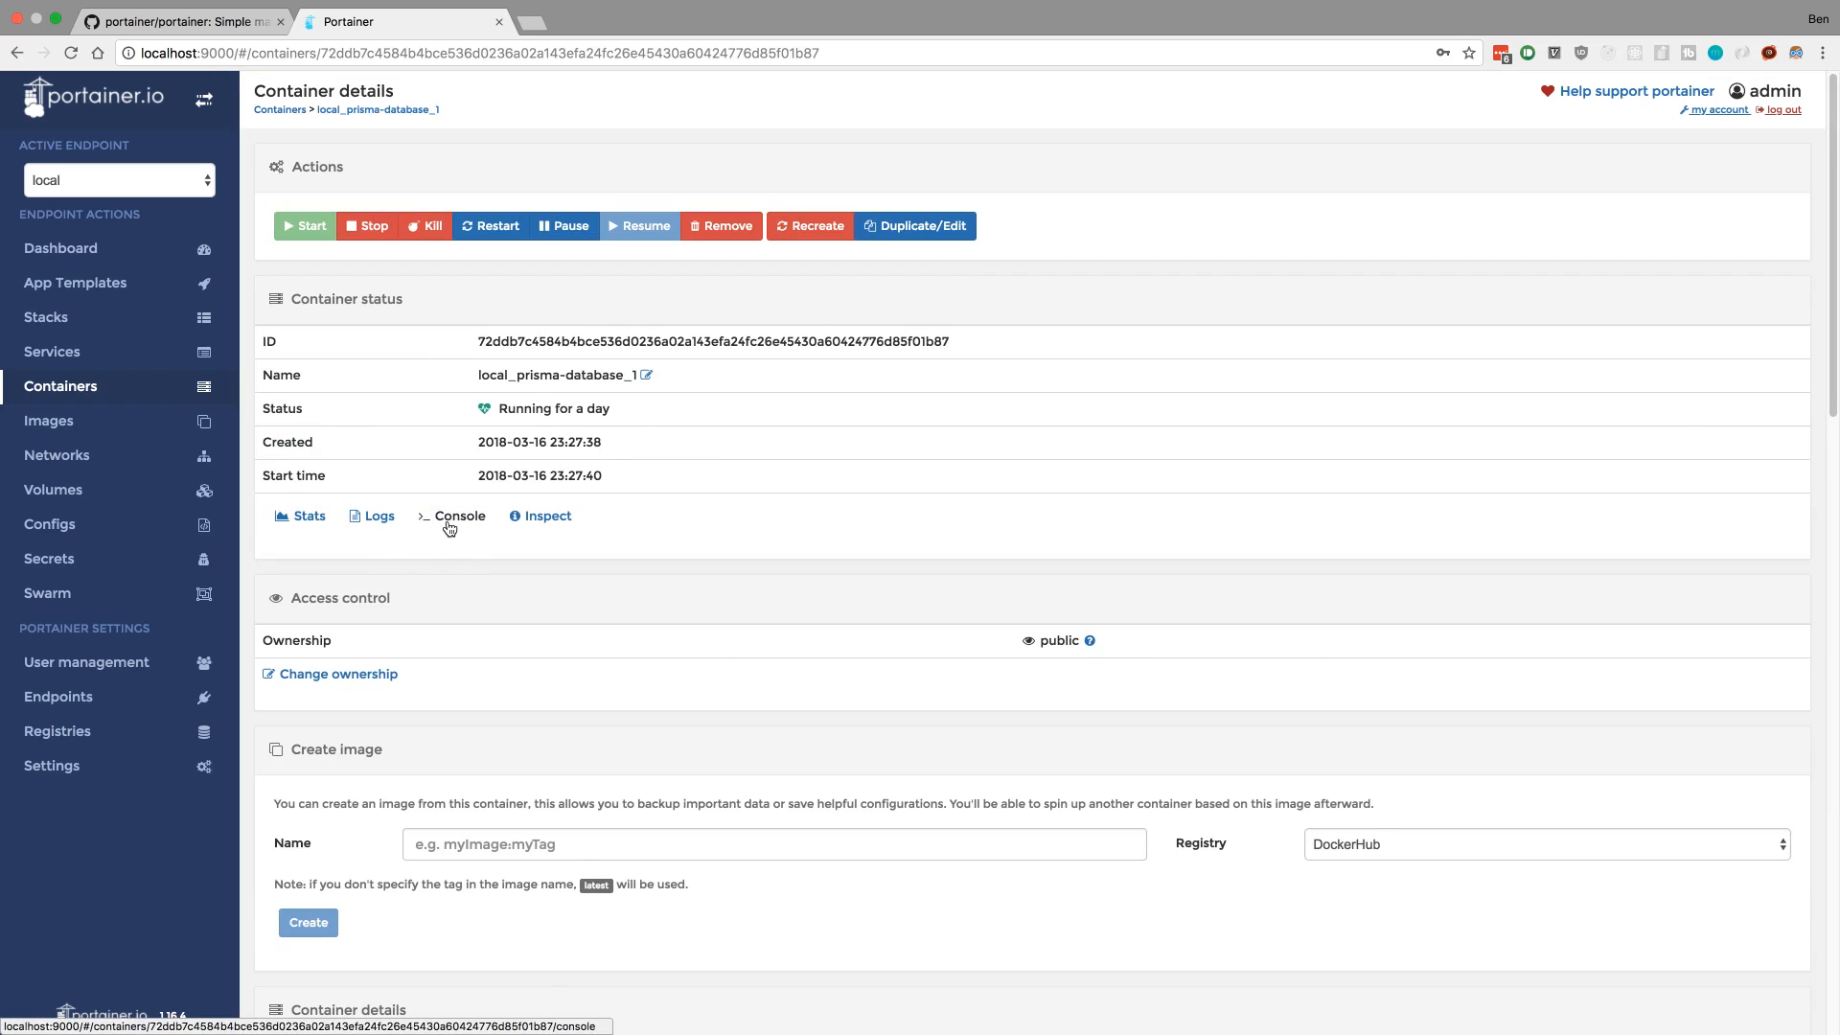
- View local_prisma_database_1's logs, return to its details, then go to the Images list
click(376, 517)
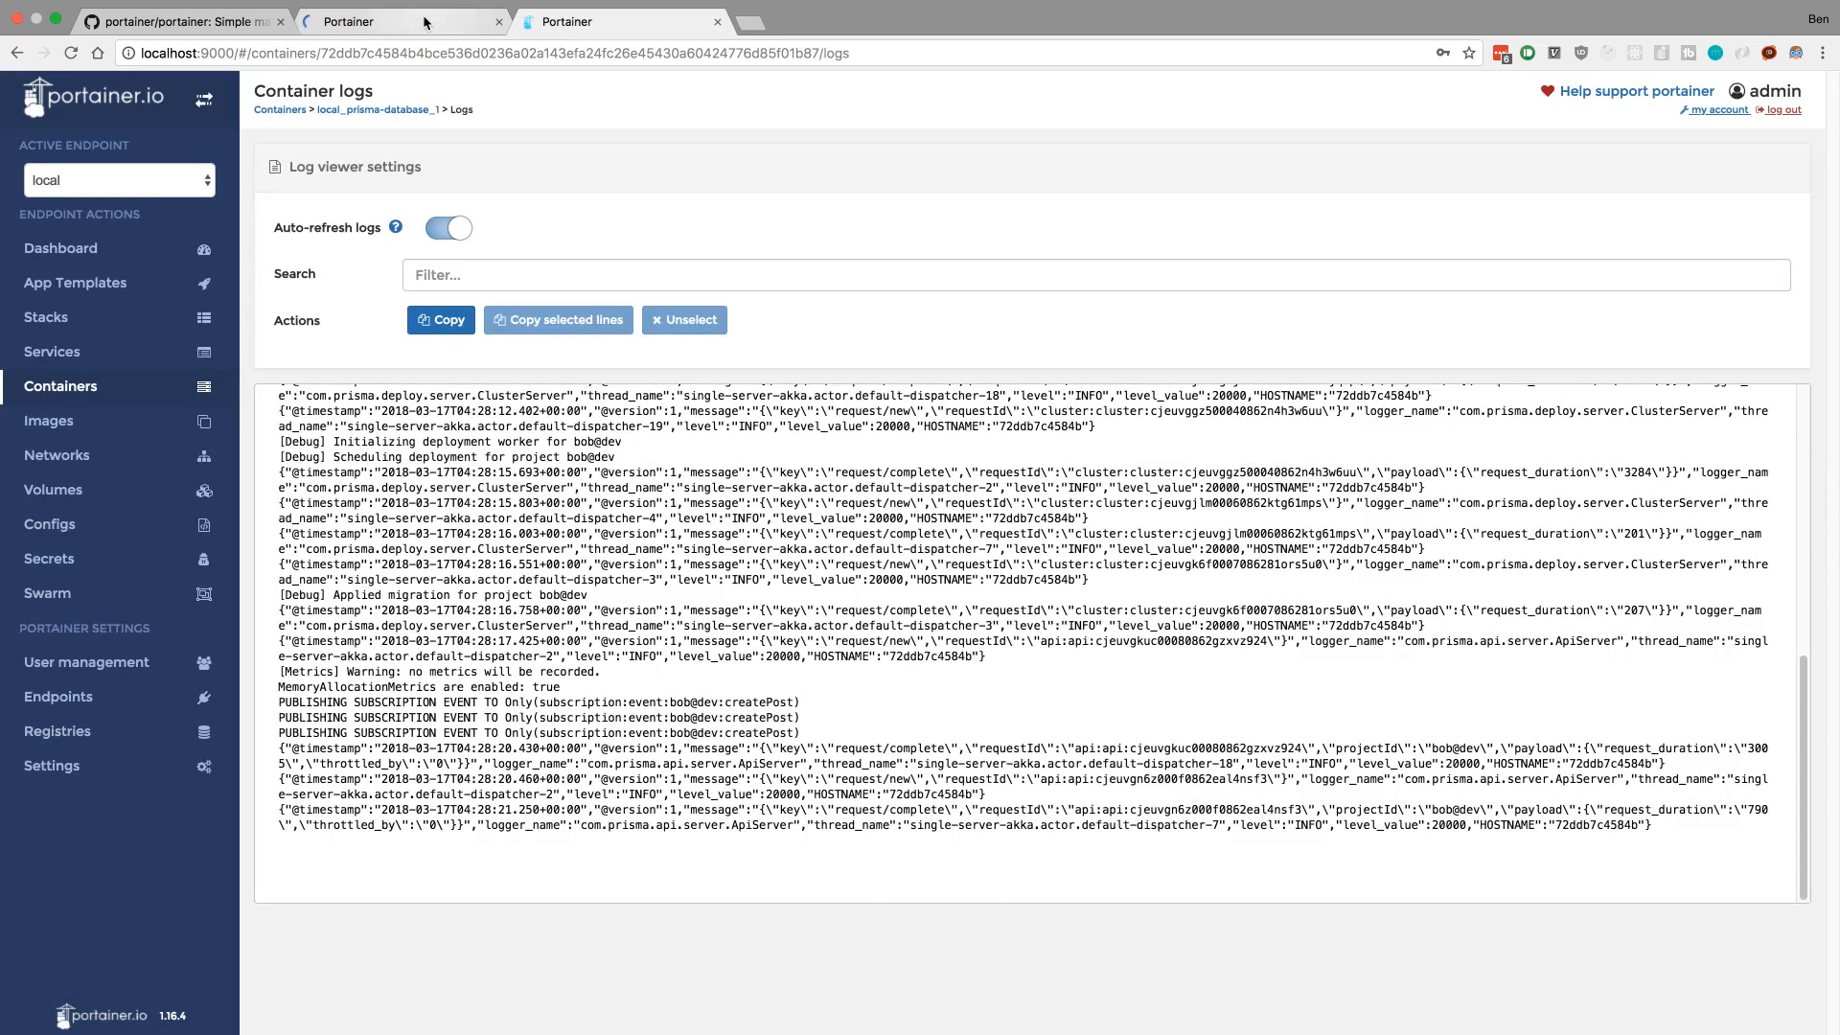
click(376, 109)
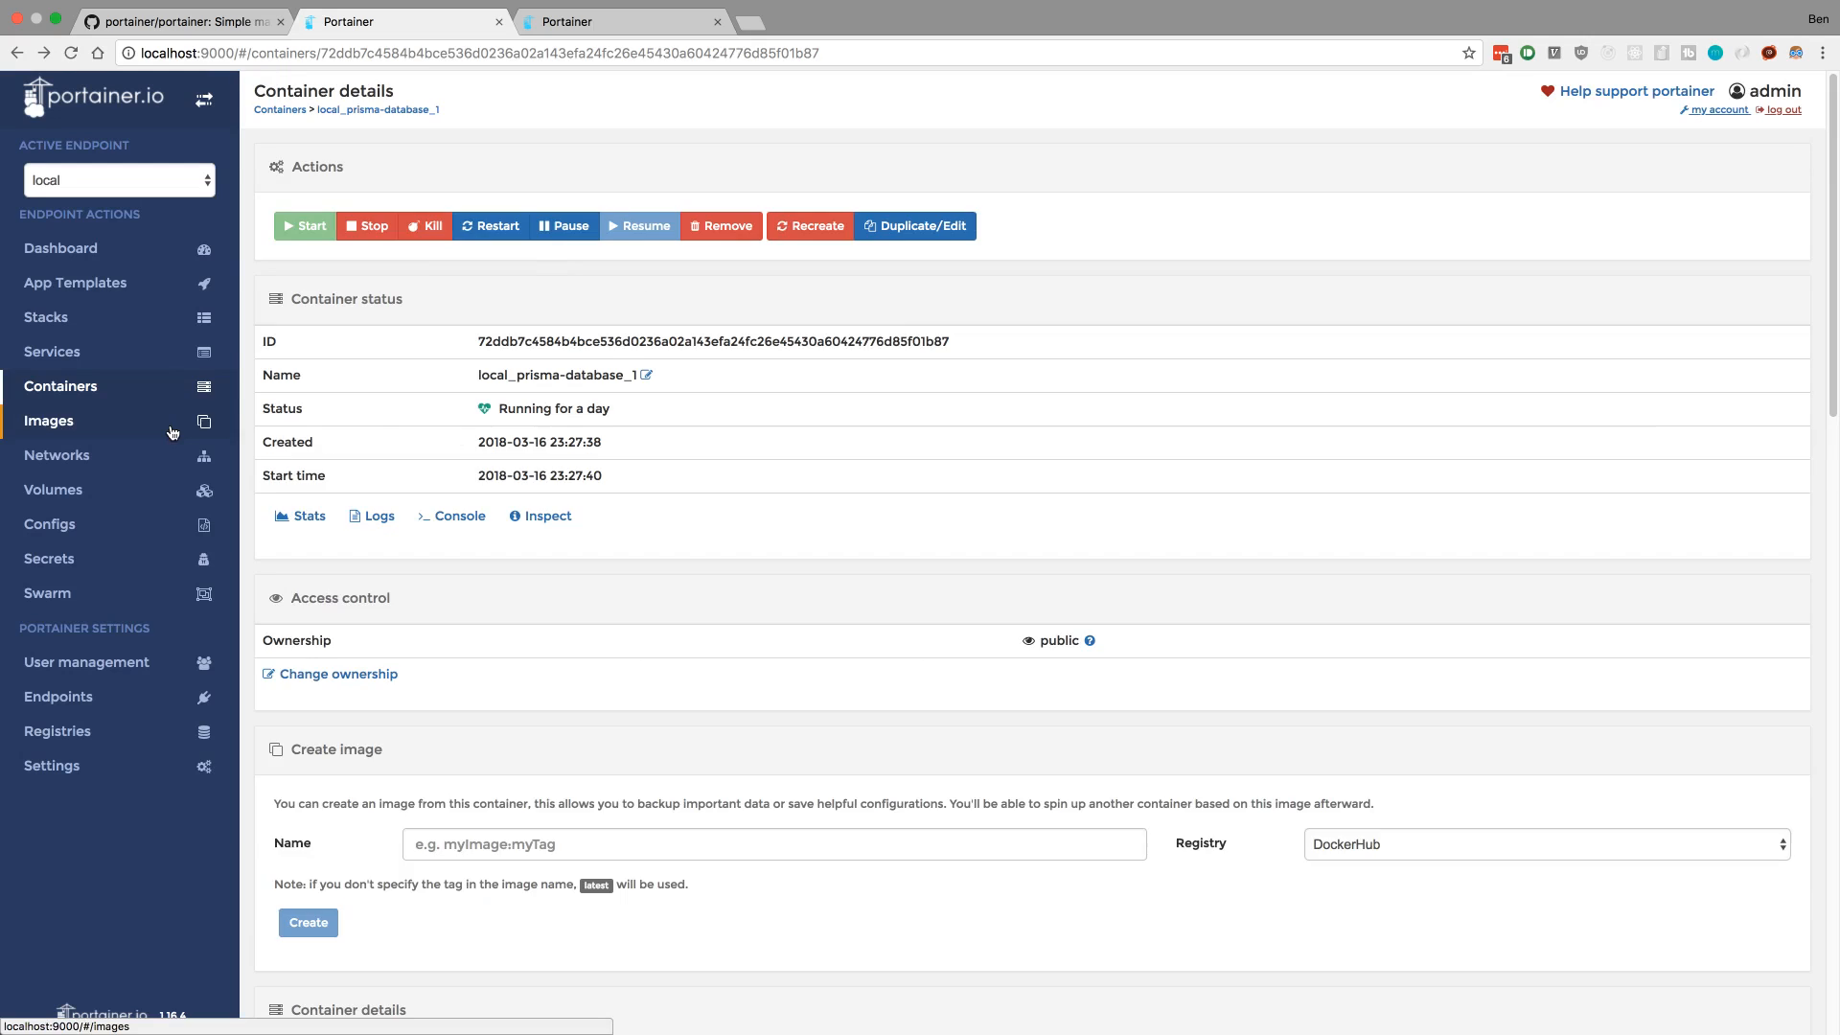
click(48, 420)
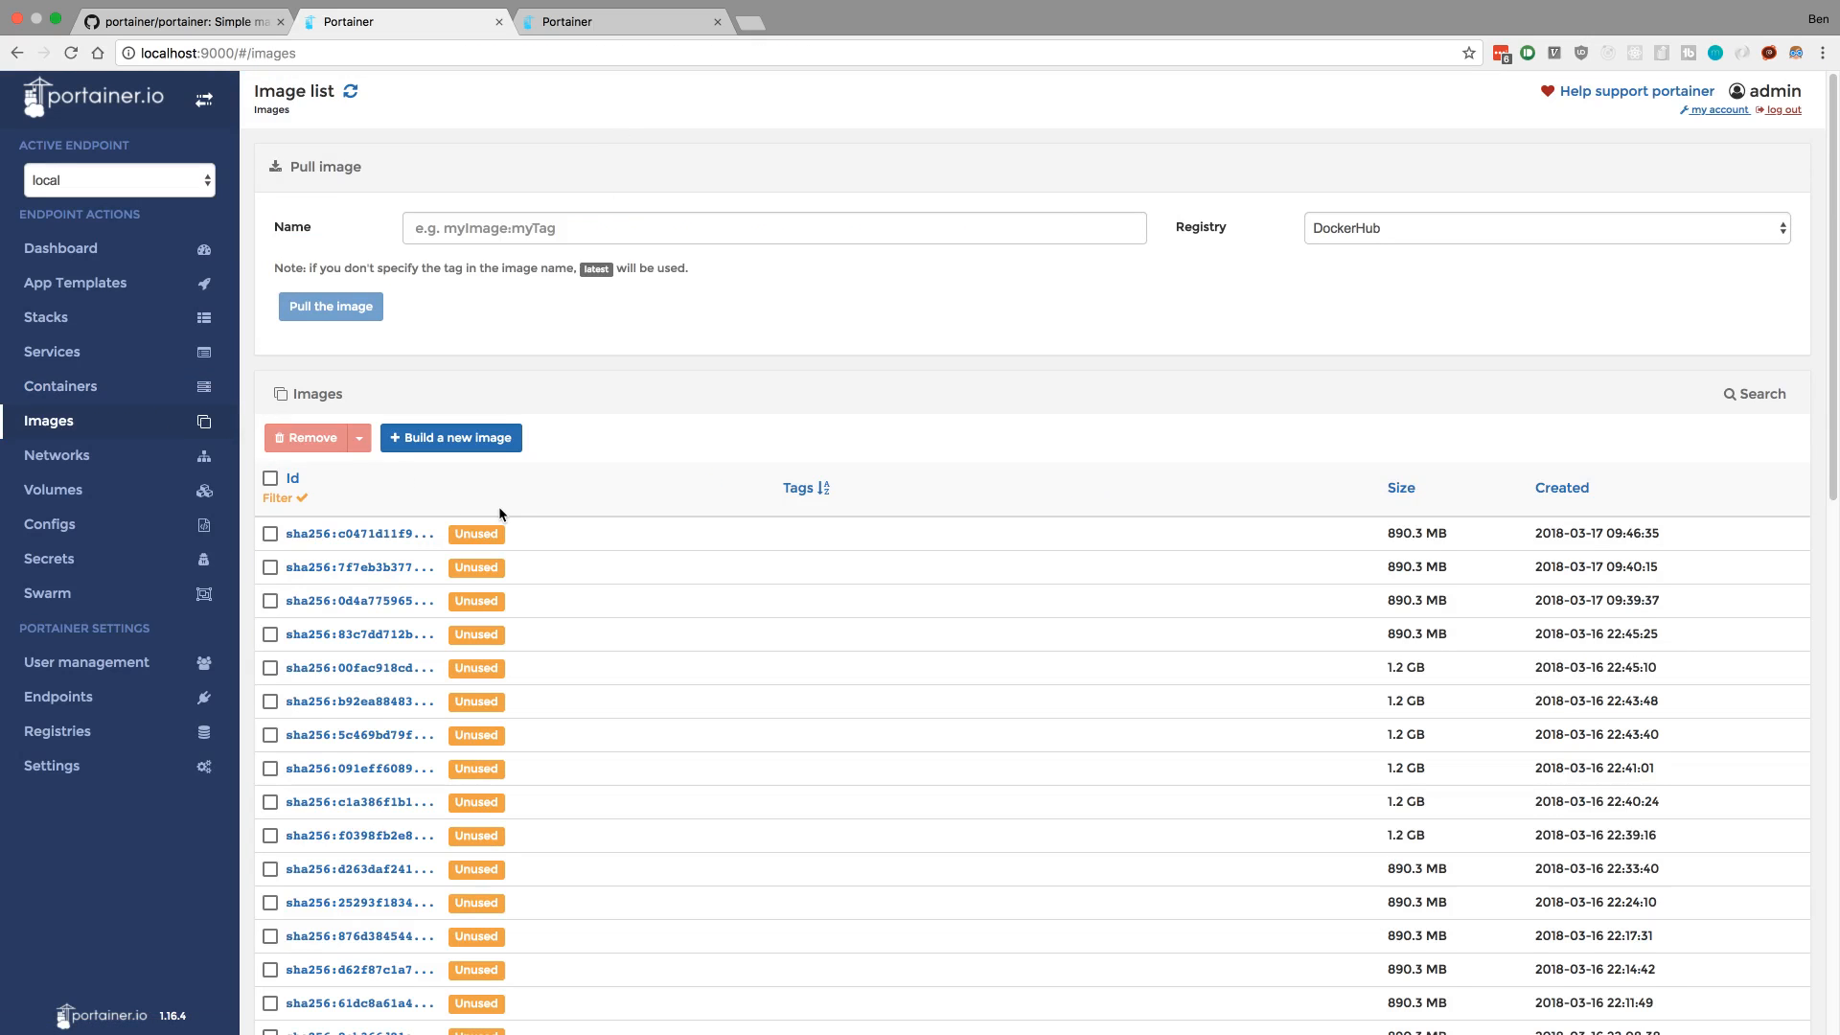
- Filter for unused images, request removal of all selected, then go to the Containers list
scroll(down, 3)
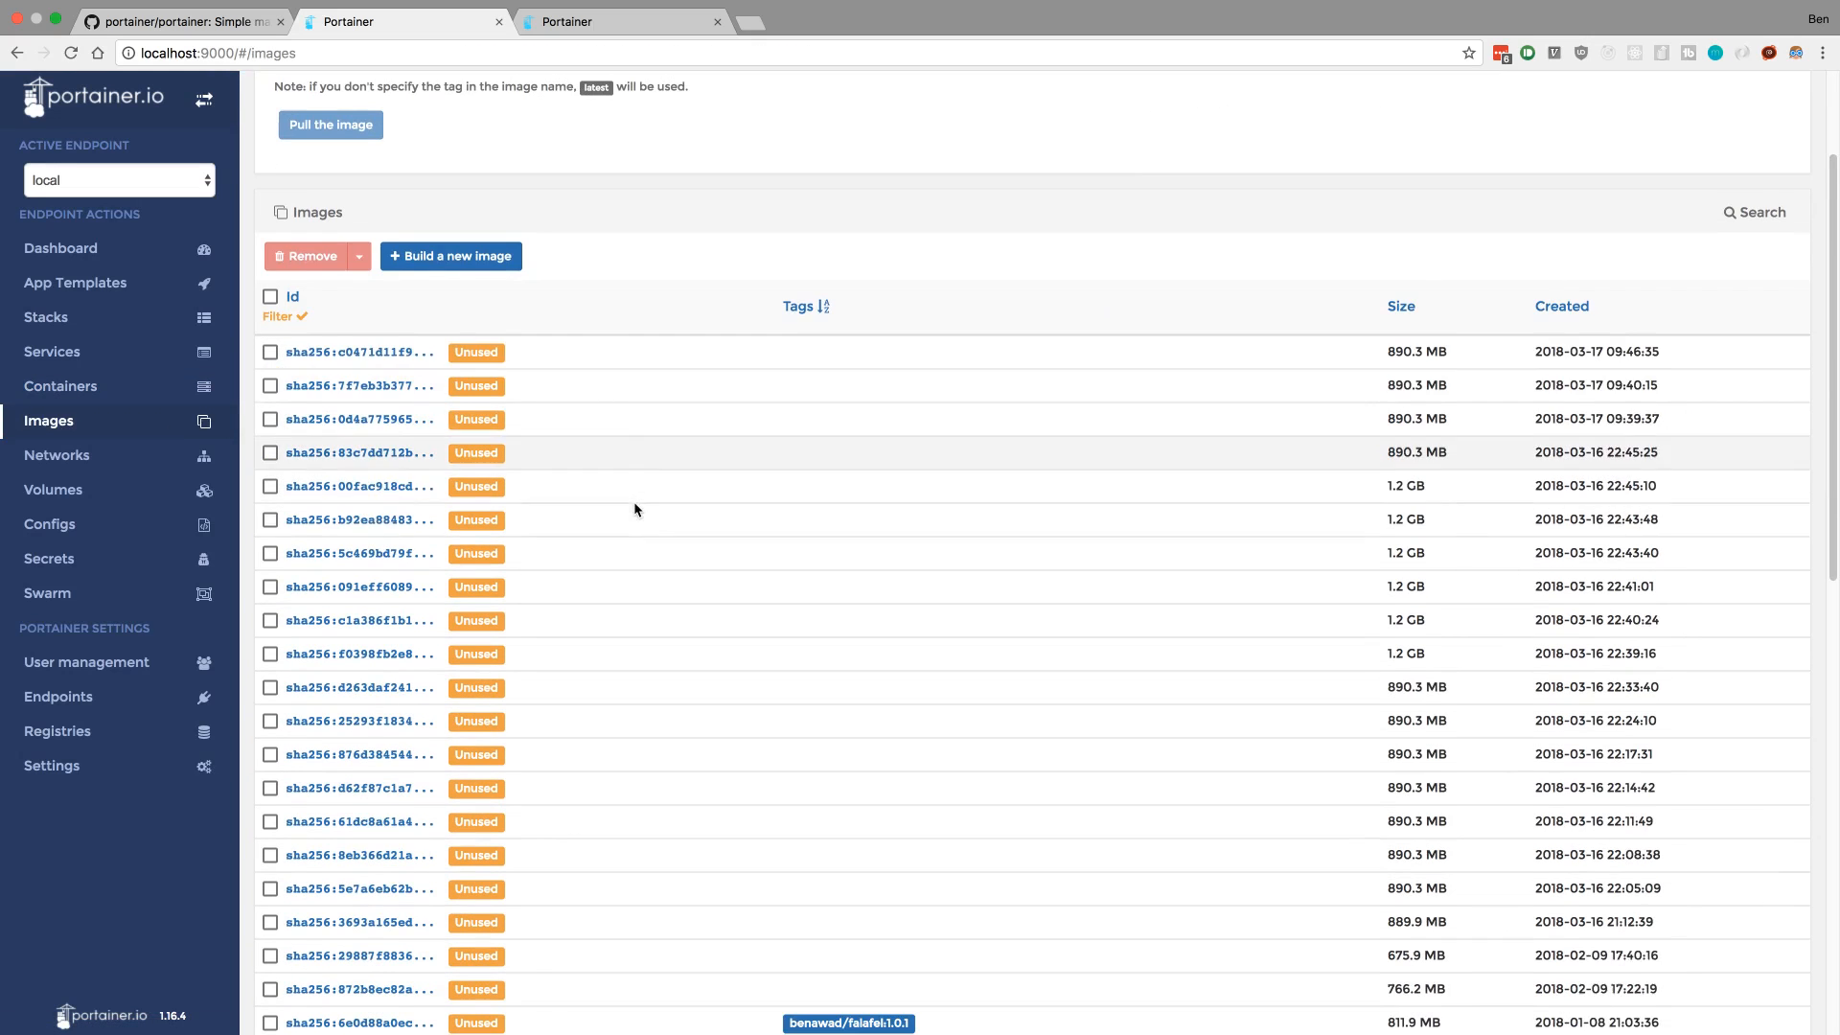
click(284, 315)
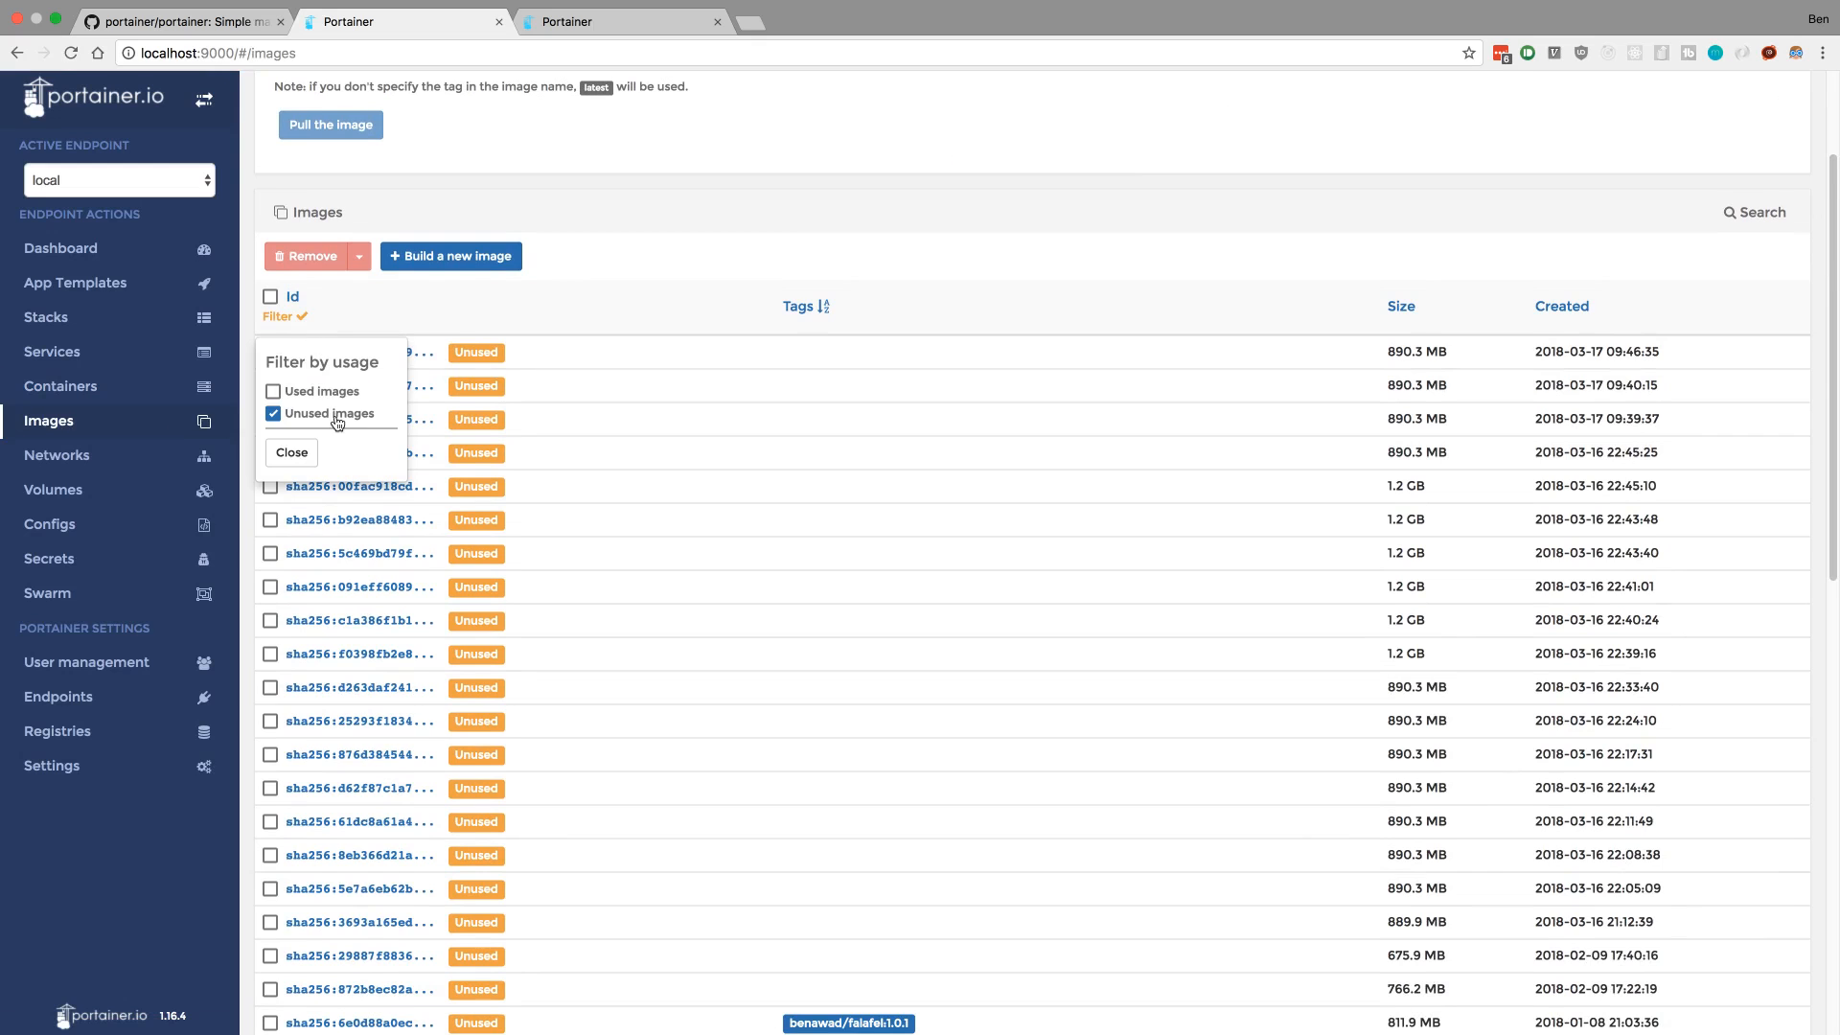
mouse_move(292, 453)
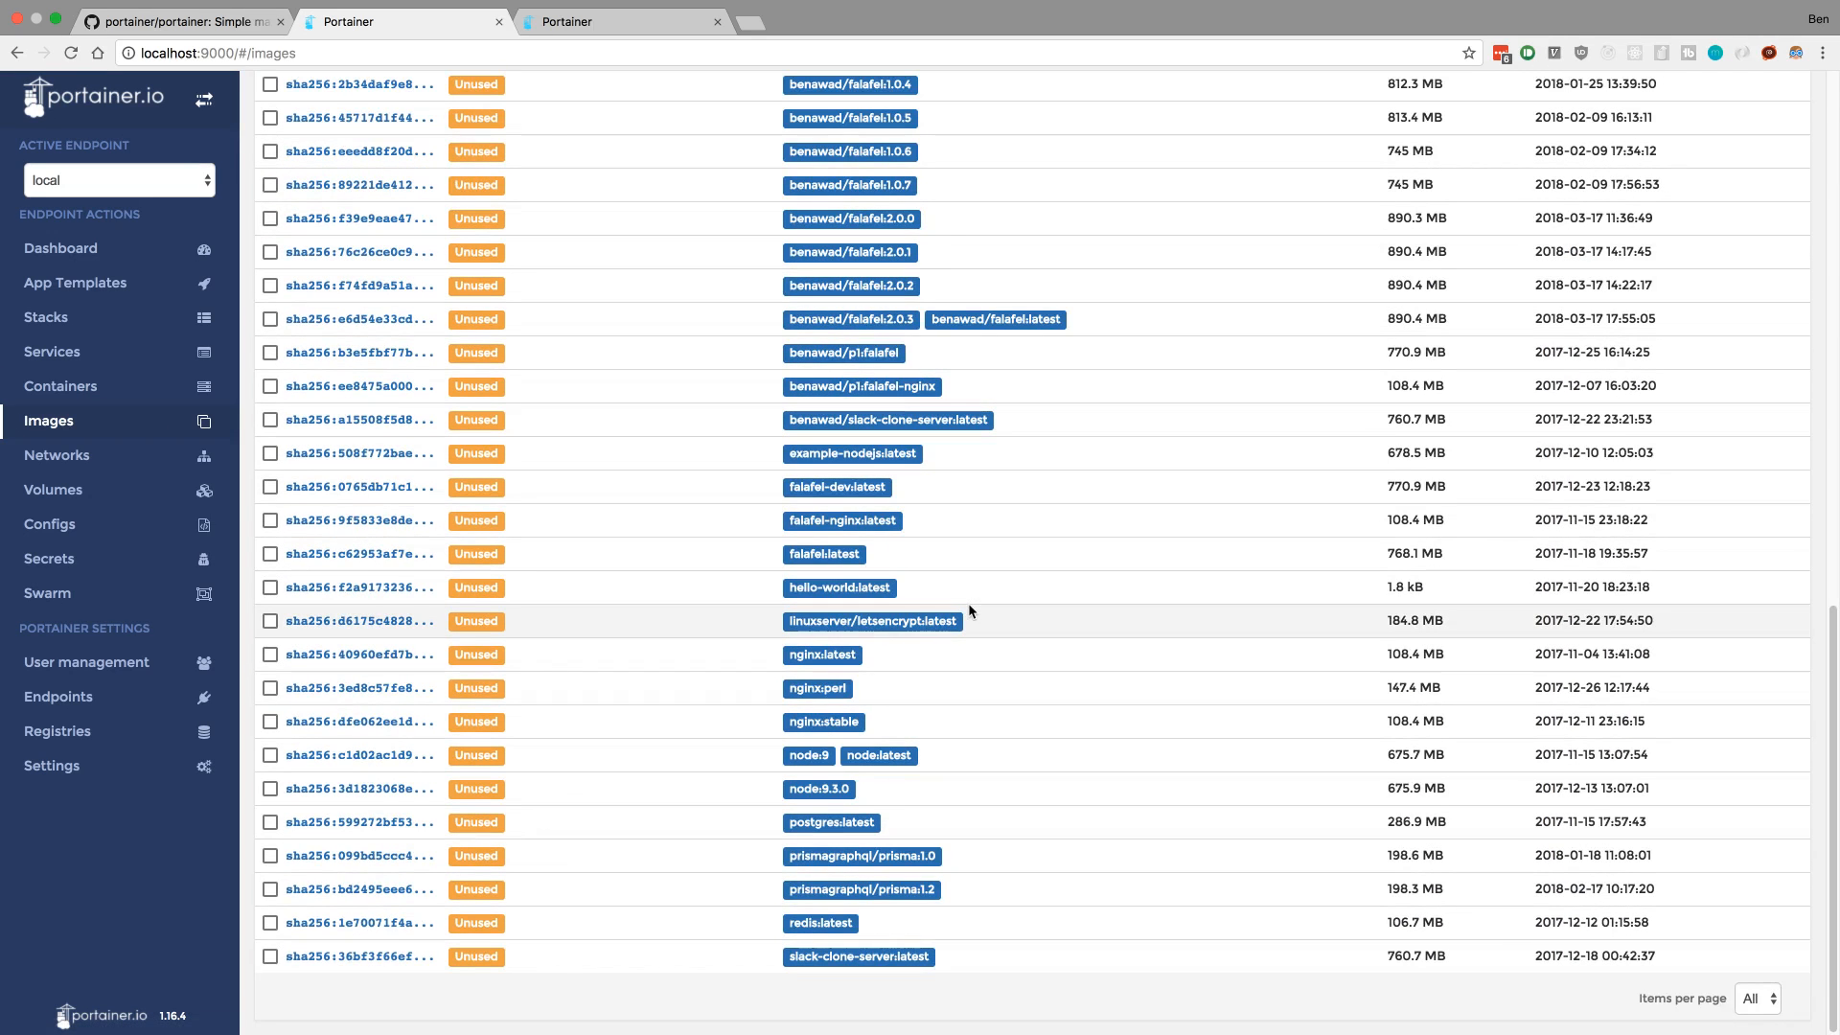
mouse_move(1449, 857)
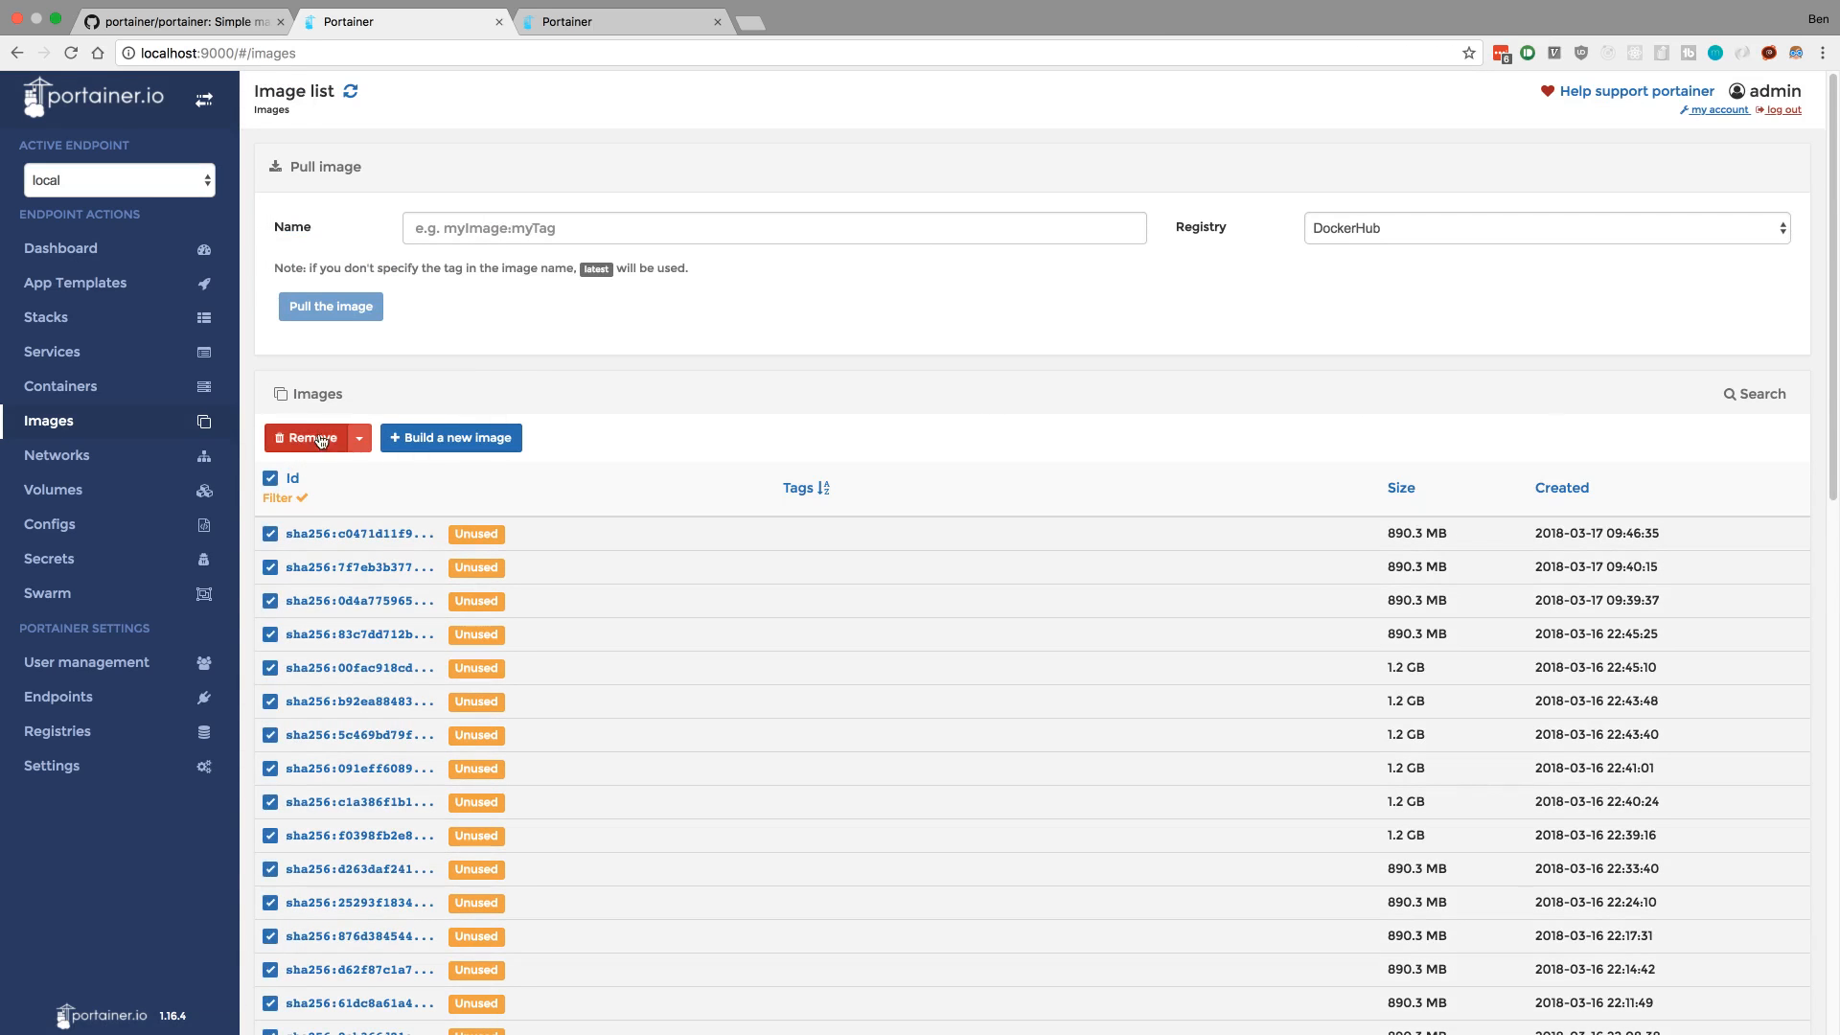
click(271, 477)
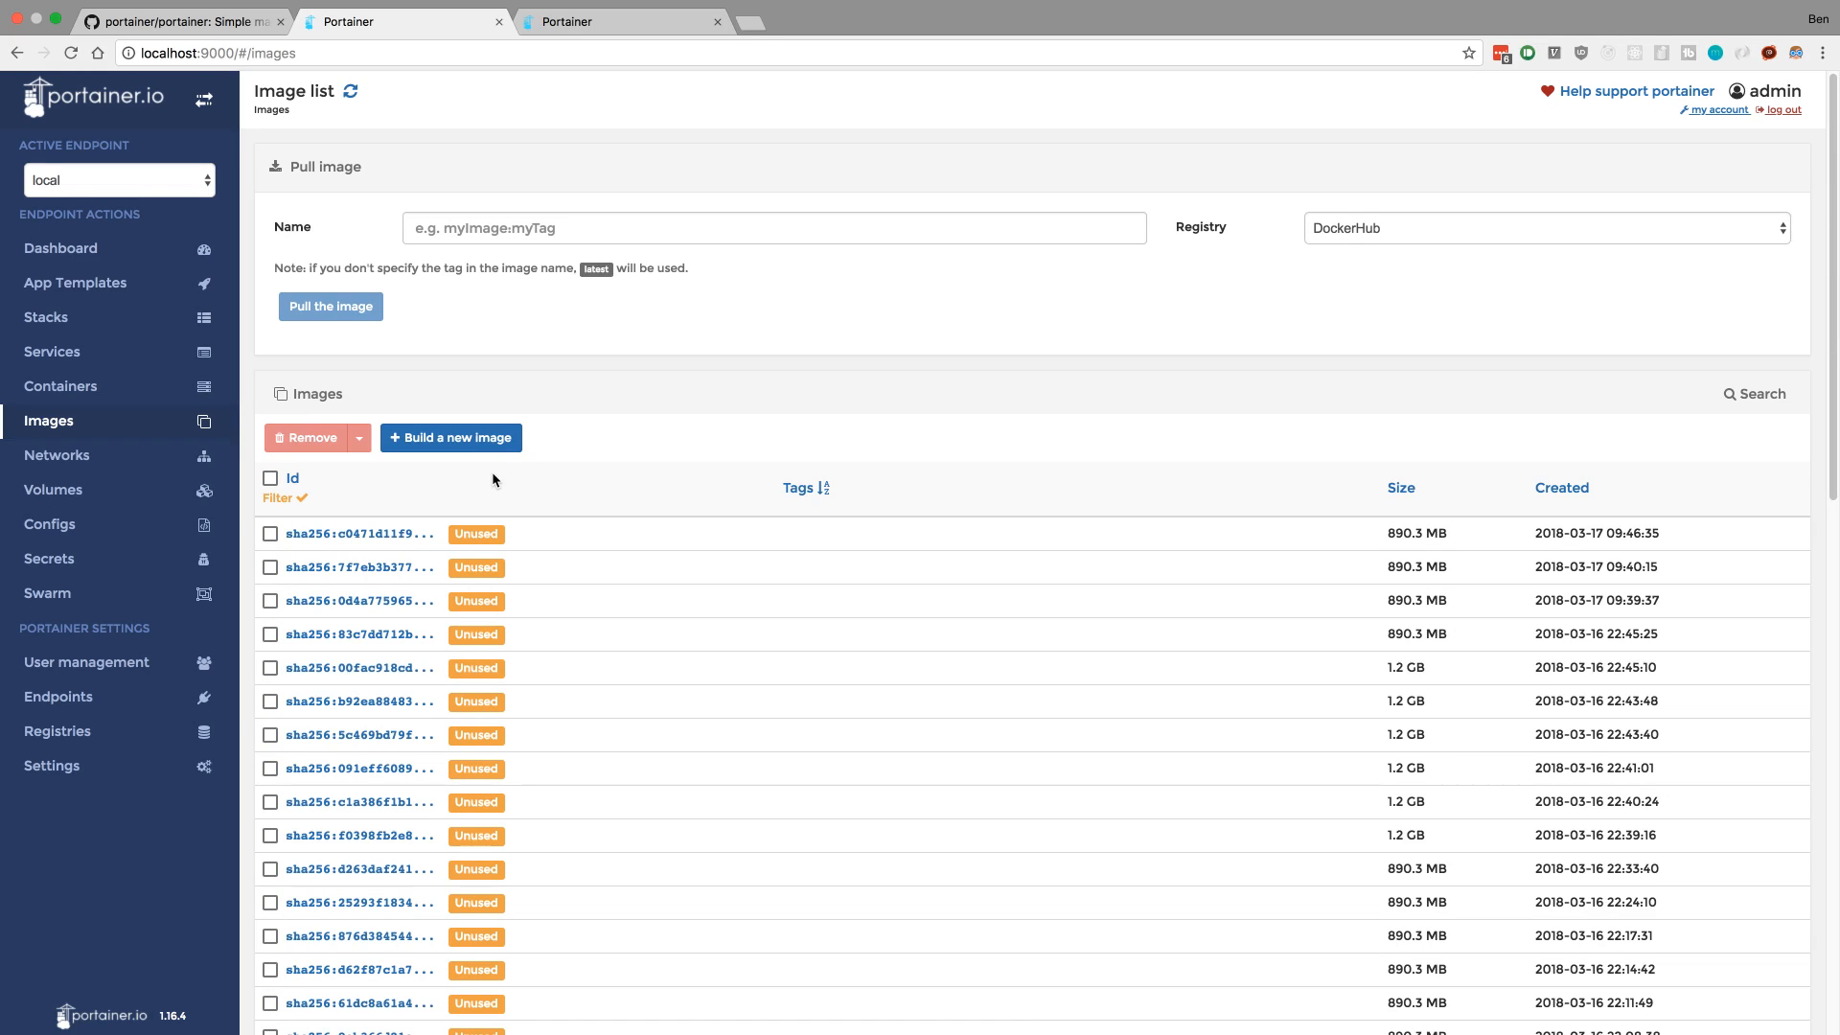
mouse_move(600, 487)
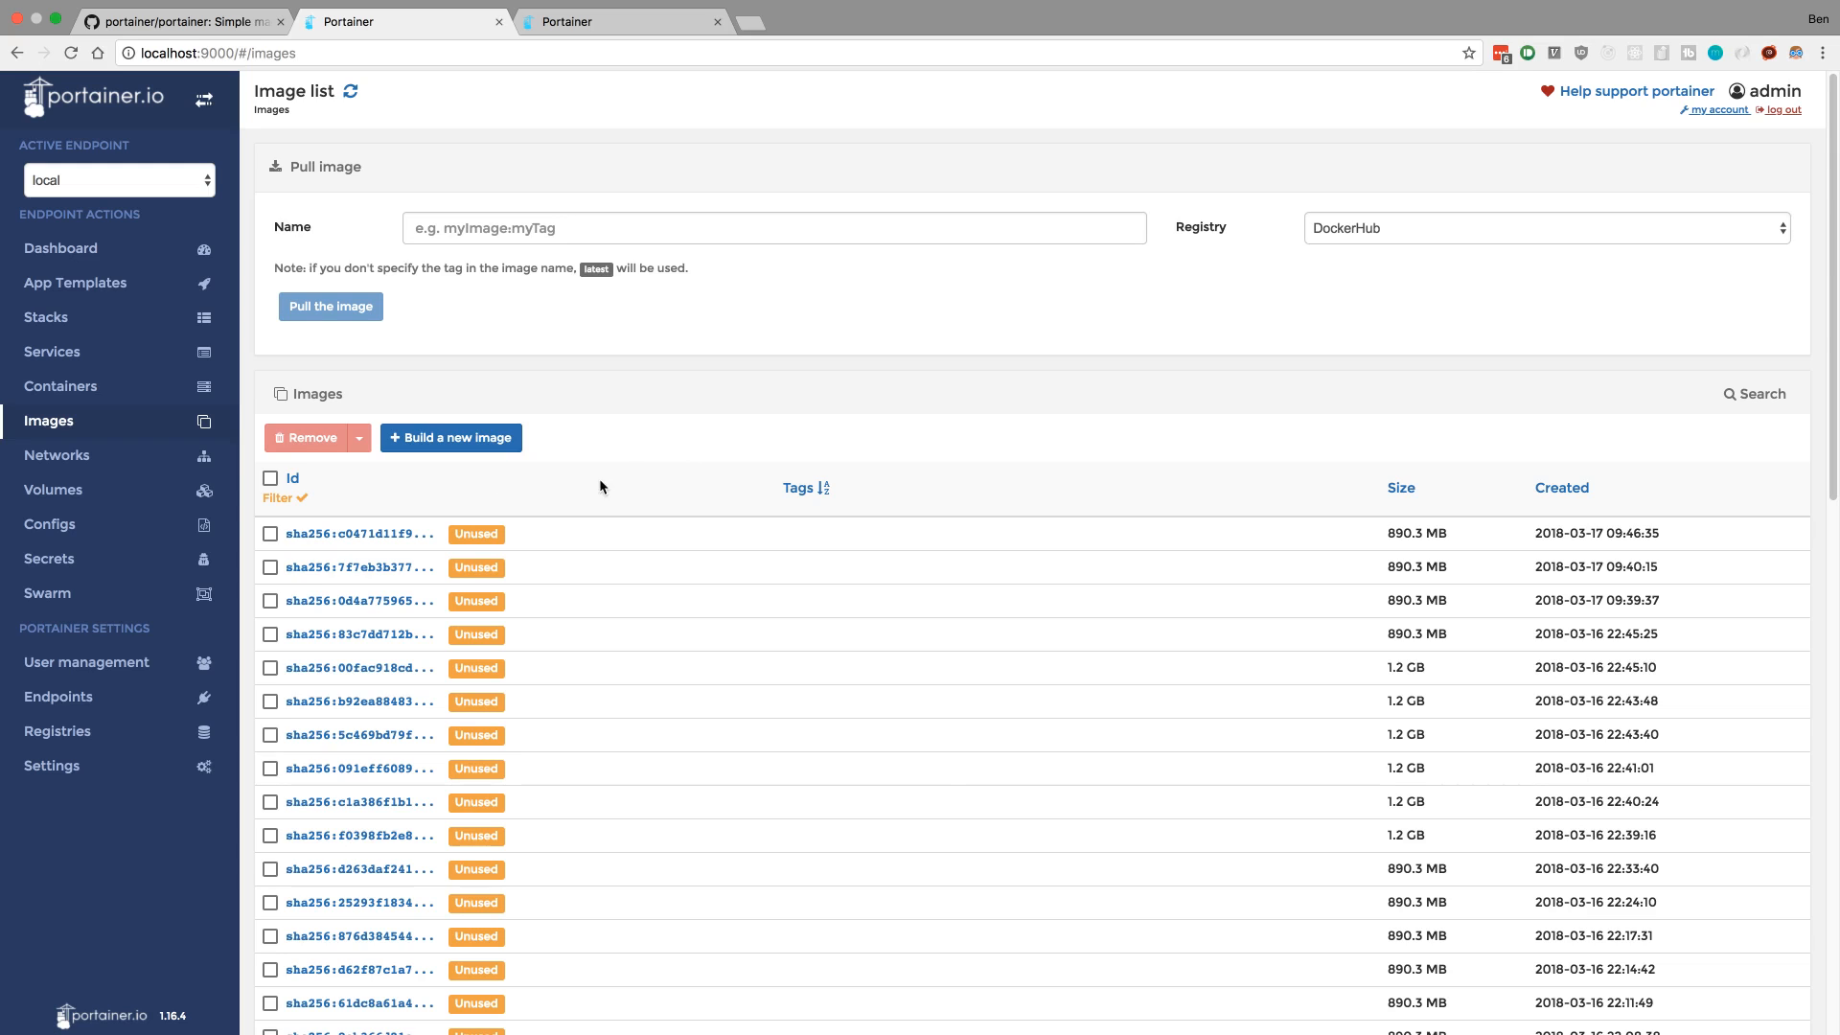
click(59, 386)
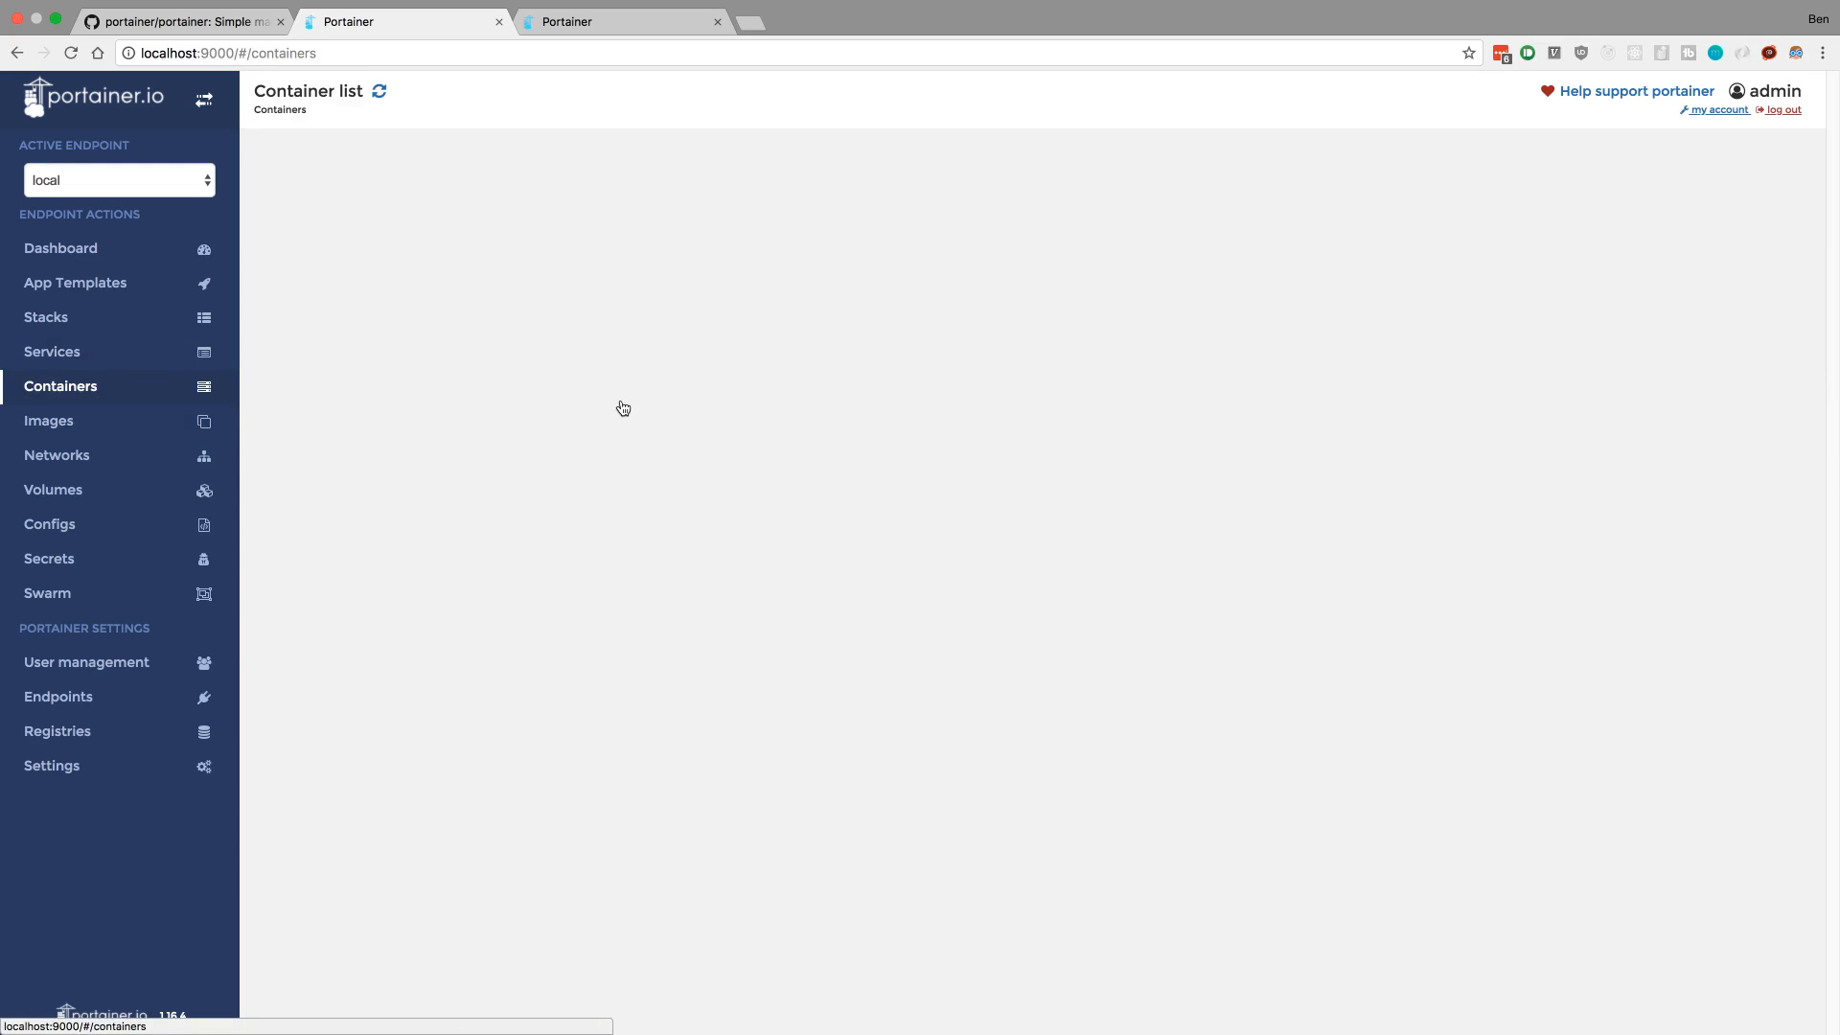
click(380, 92)
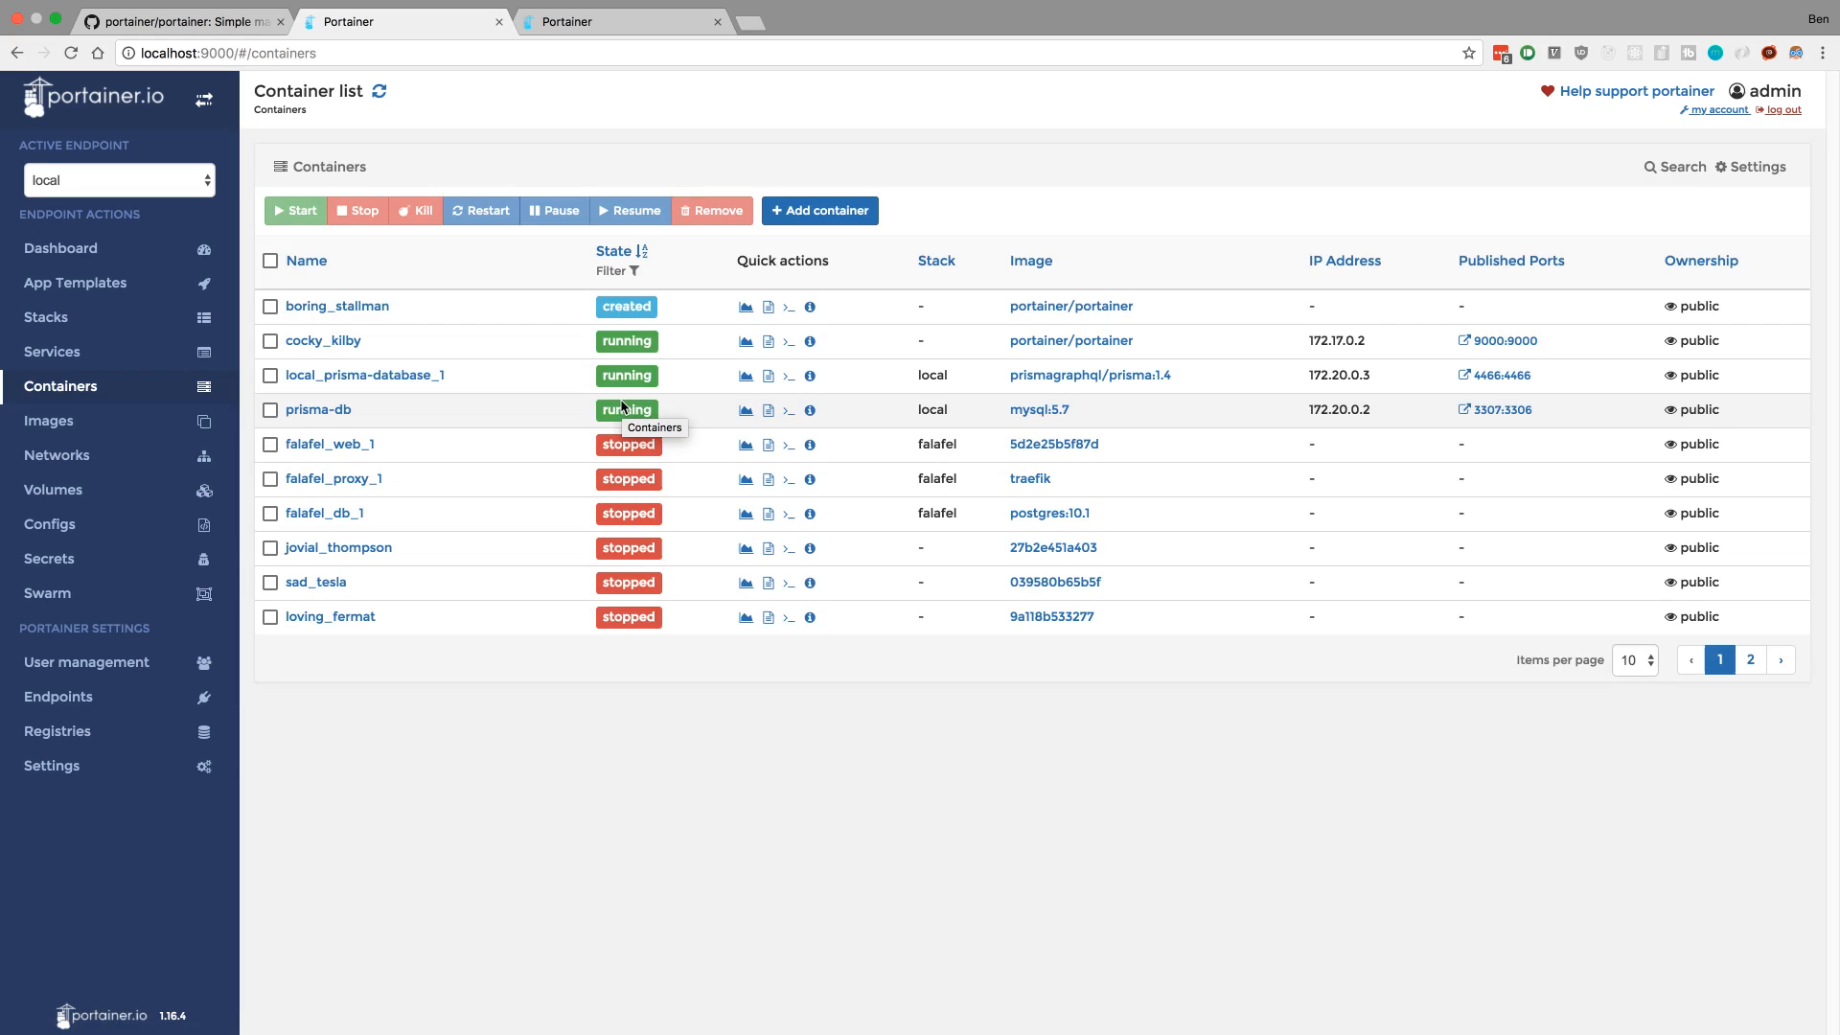
mouse_move(514, 414)
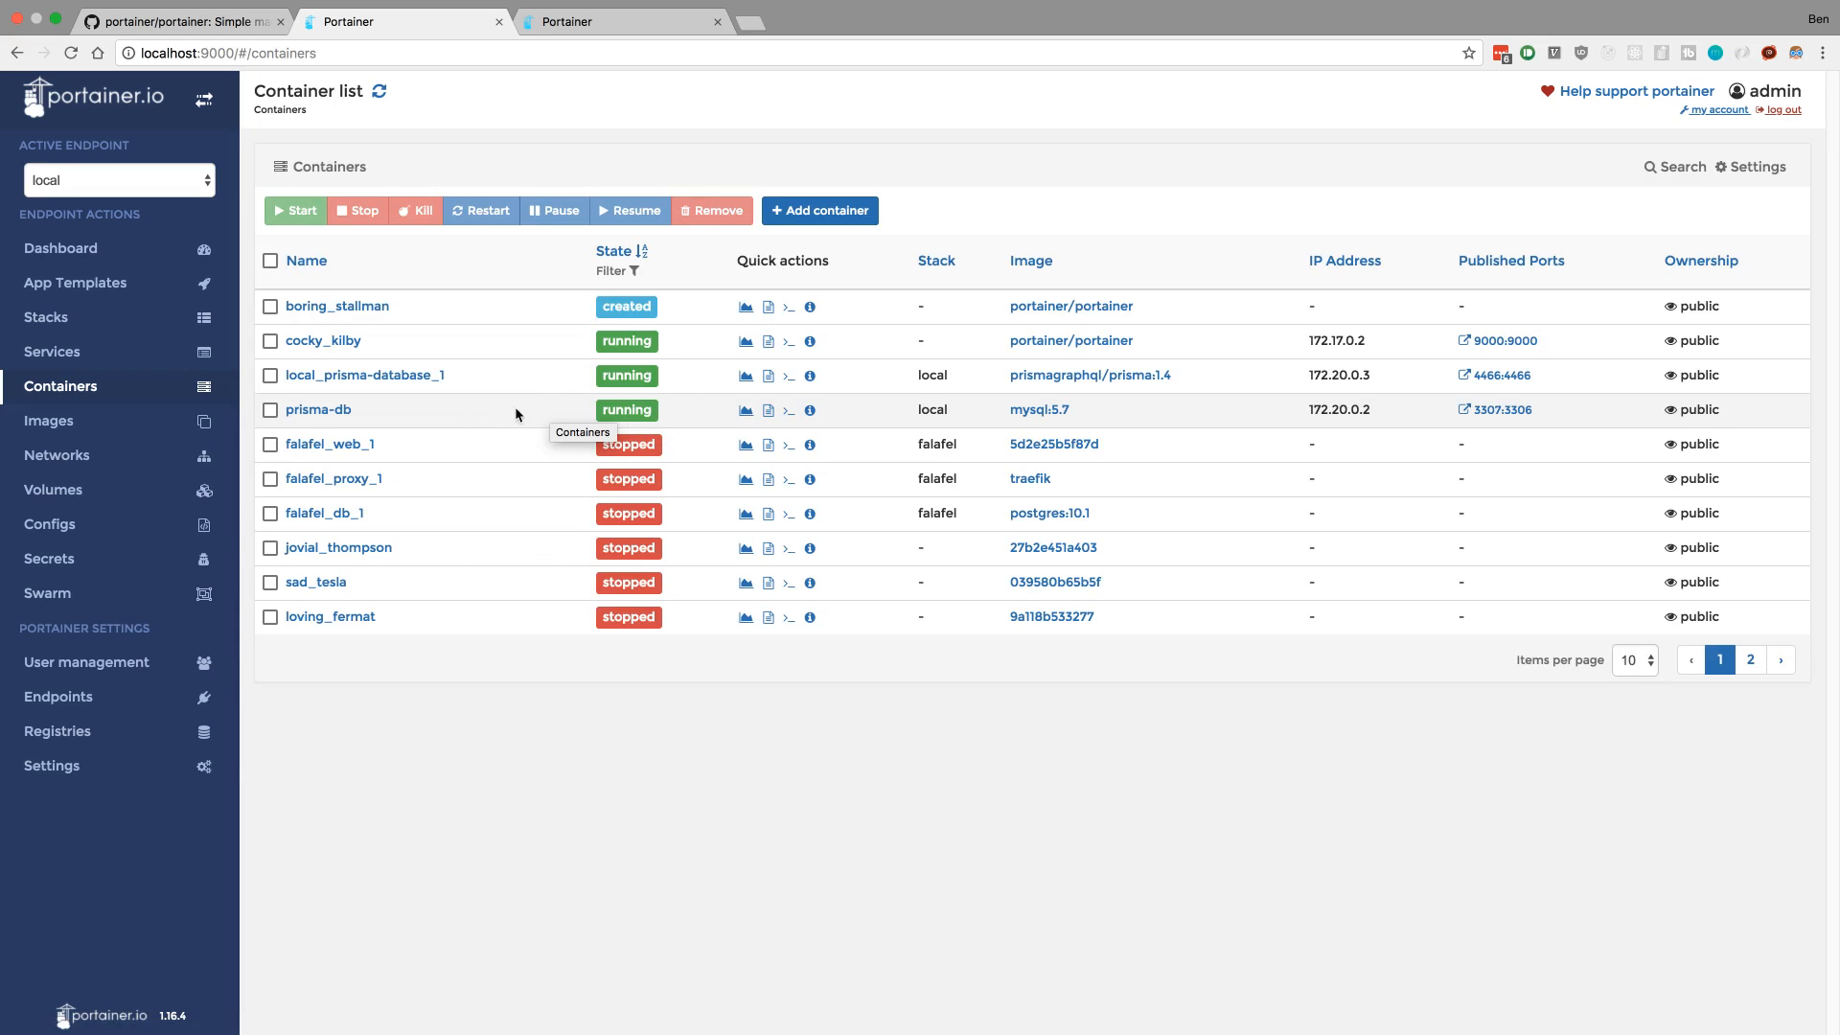
mouse_move(474, 417)
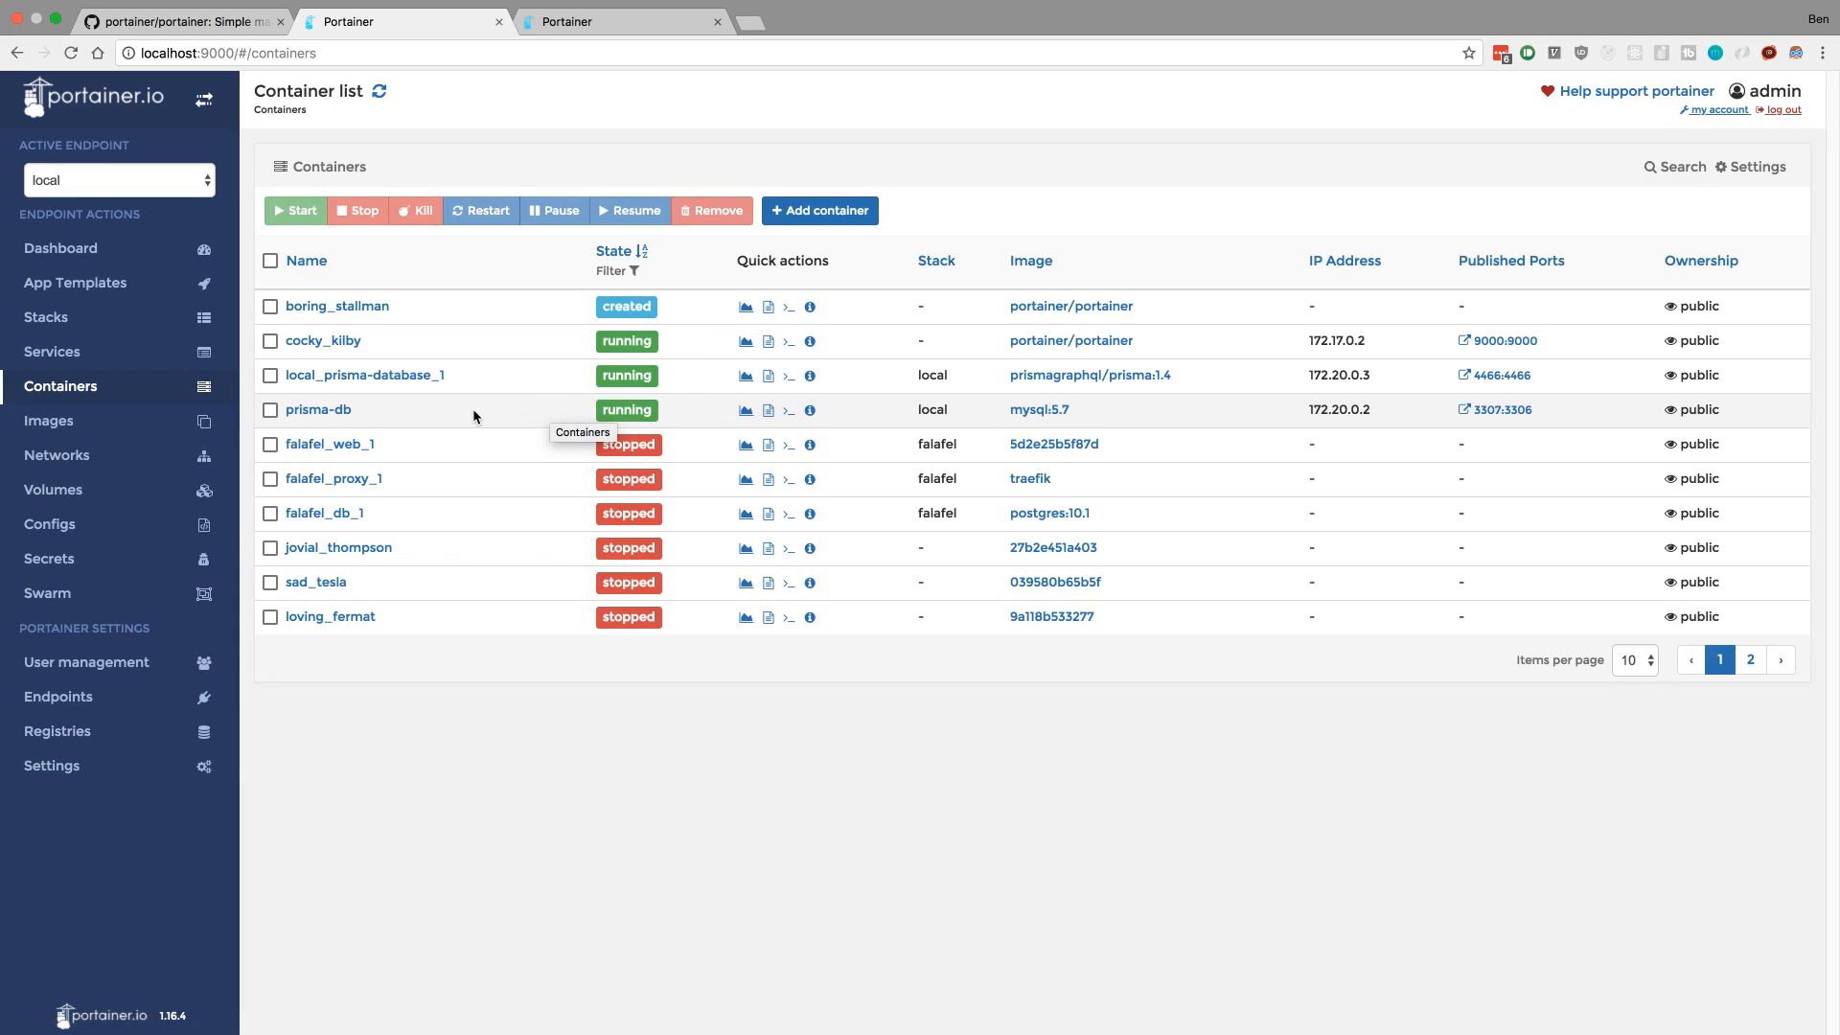